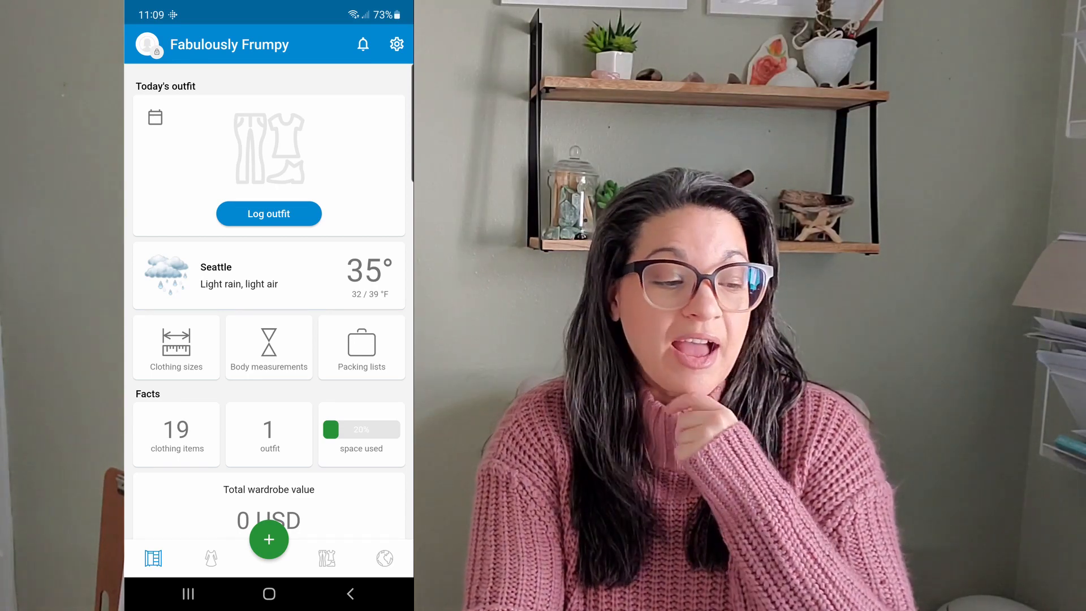
- Browse the Clothes collection and view the green bodysuit's details, then return to the list
scroll(down, 3)
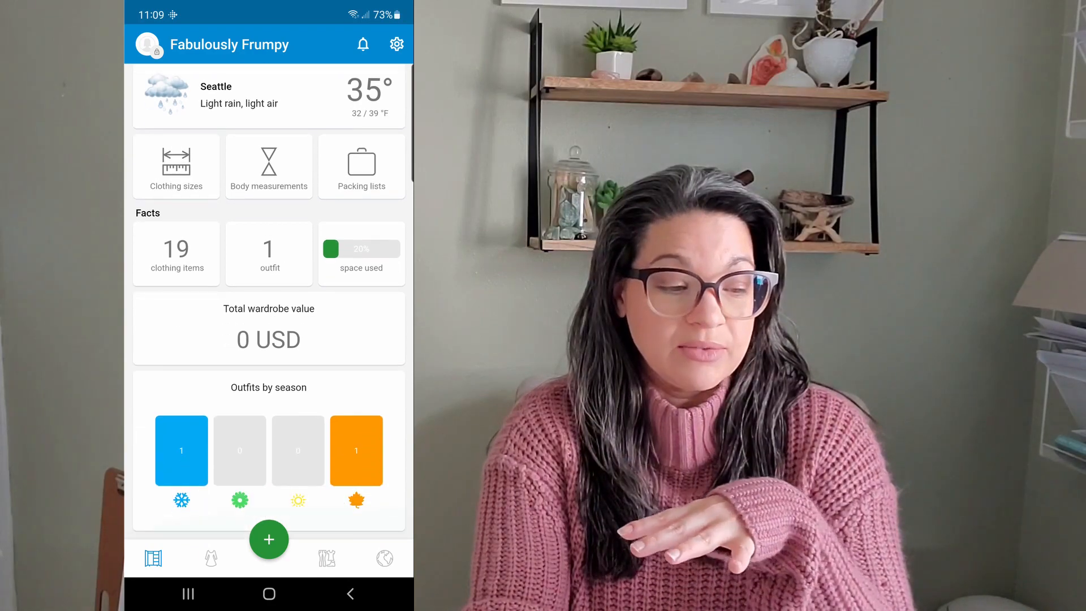
scroll(down, 3)
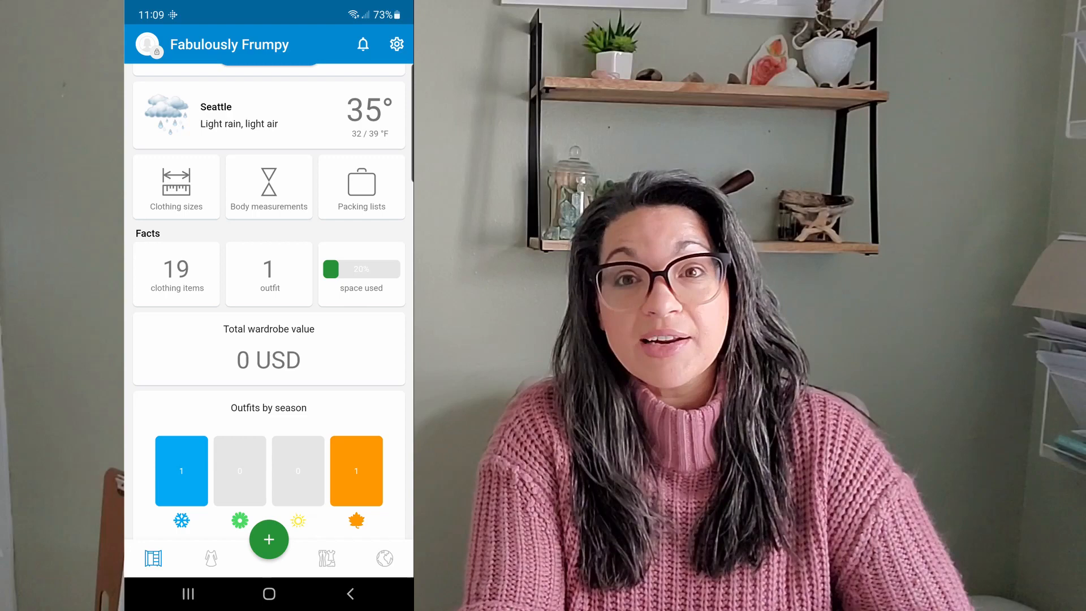
scroll(down, 3)
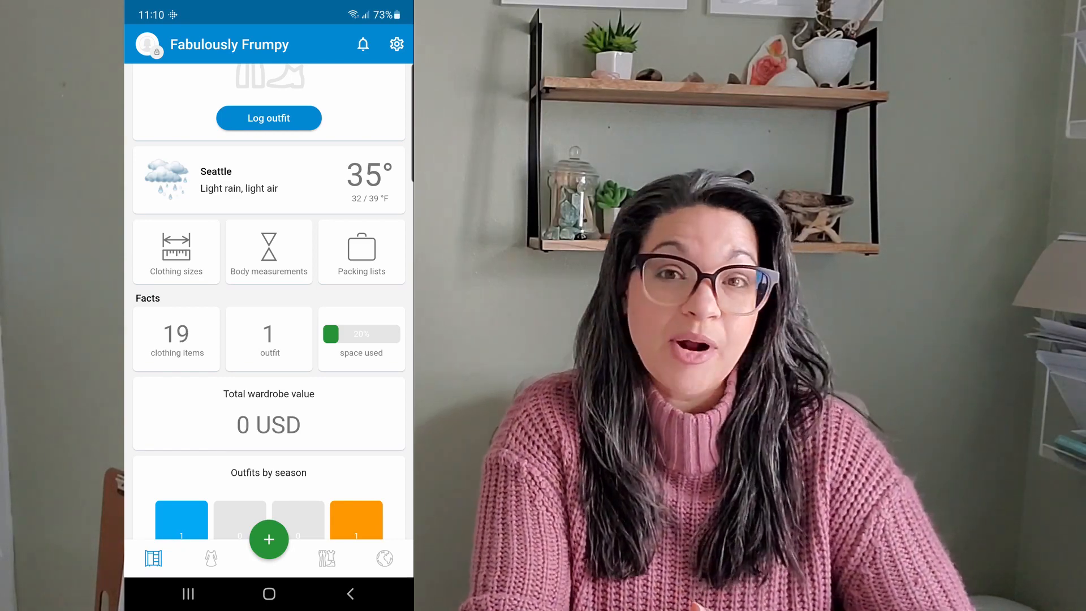
scroll(up, 3)
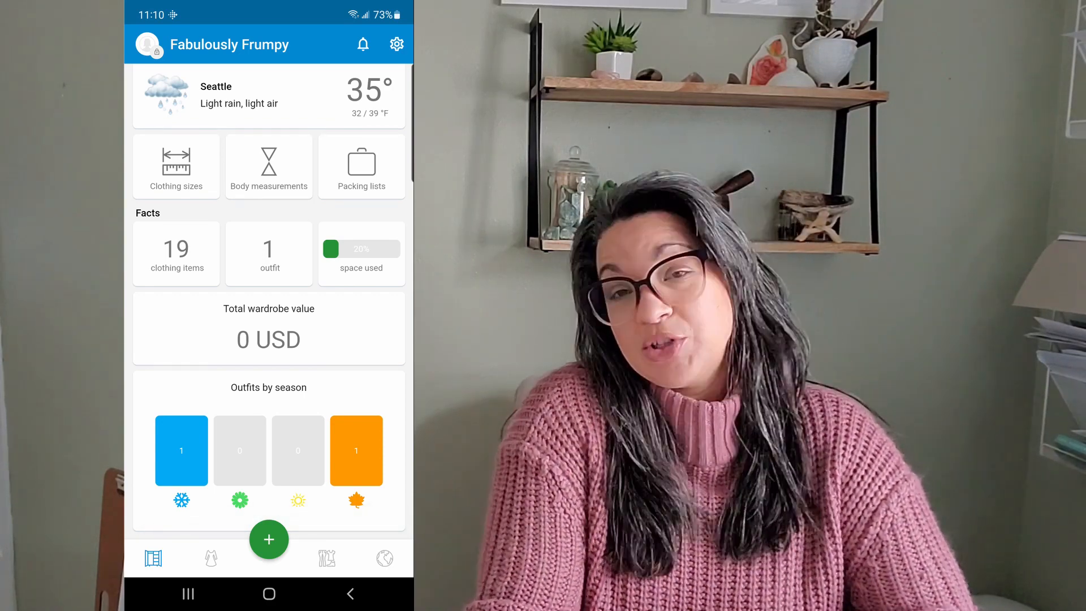
click(212, 558)
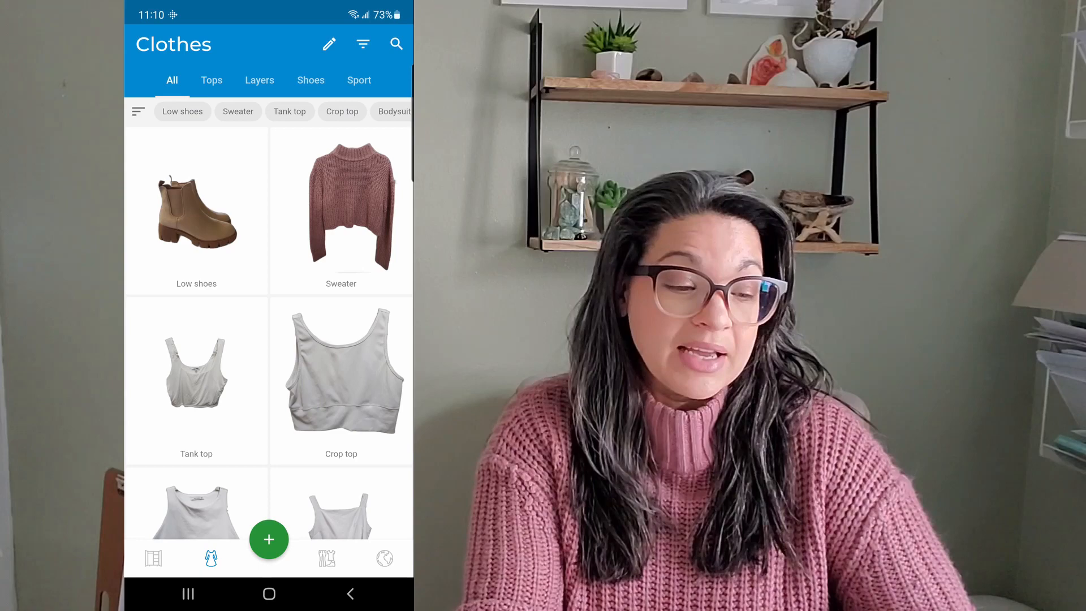
scroll(down, 3)
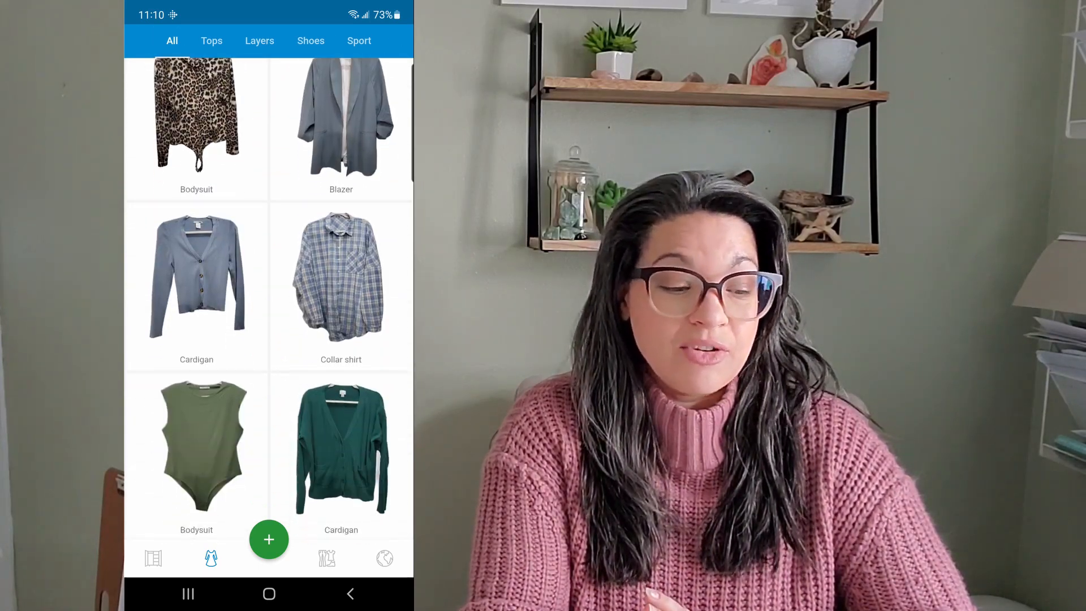
scroll(down, 3)
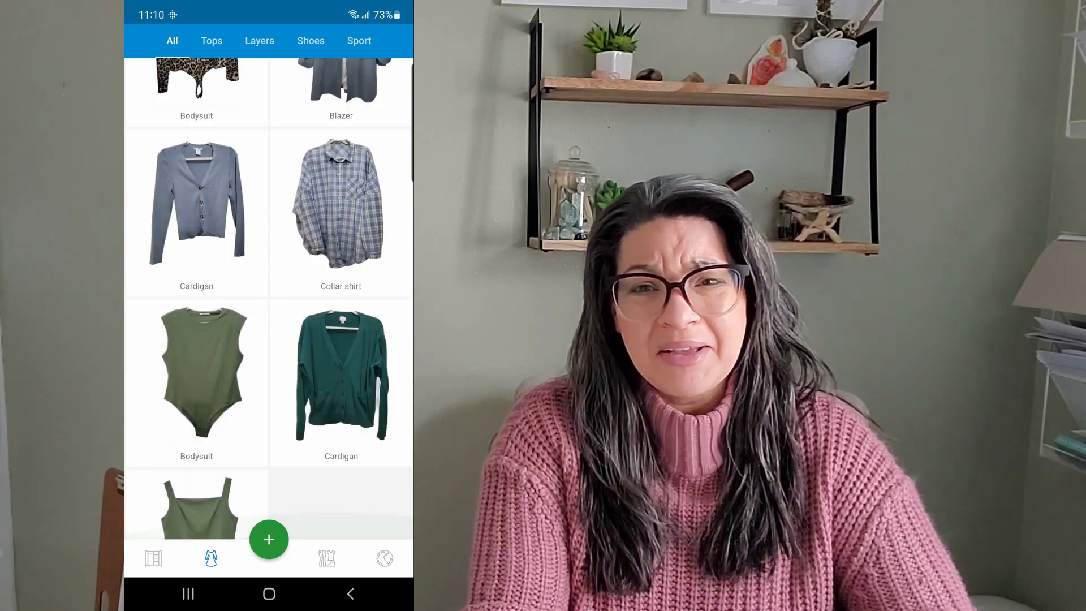
scroll(up, 3)
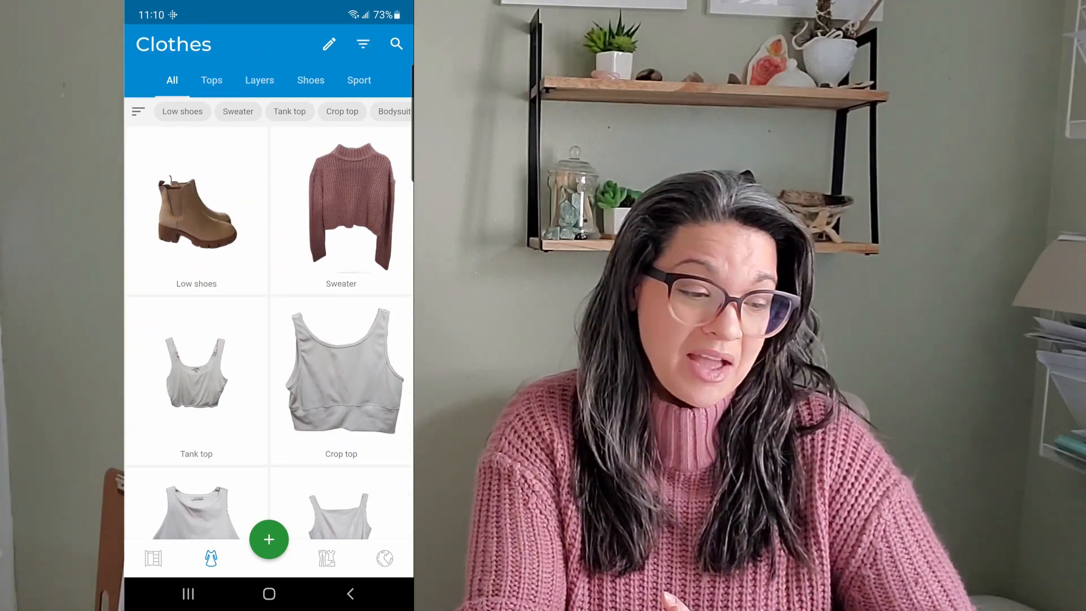
scroll(down, 3)
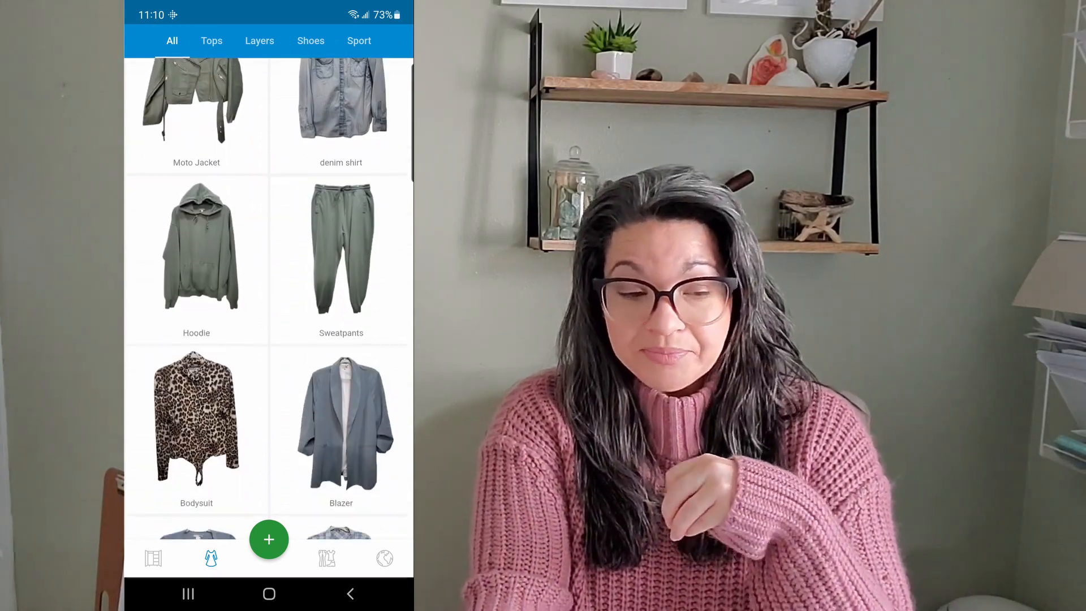
scroll(down, 3)
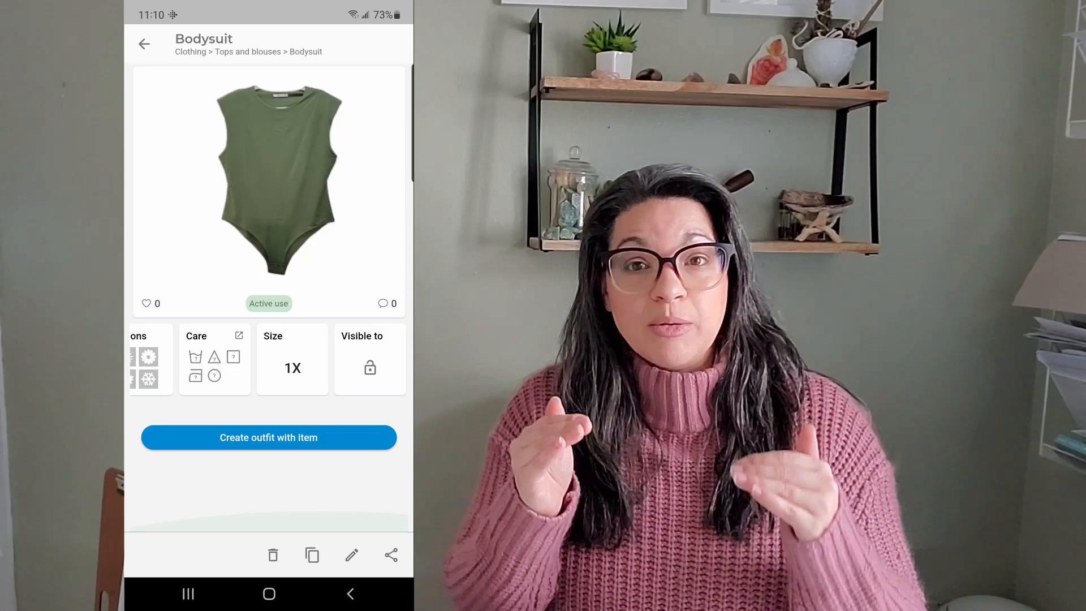
click(143, 44)
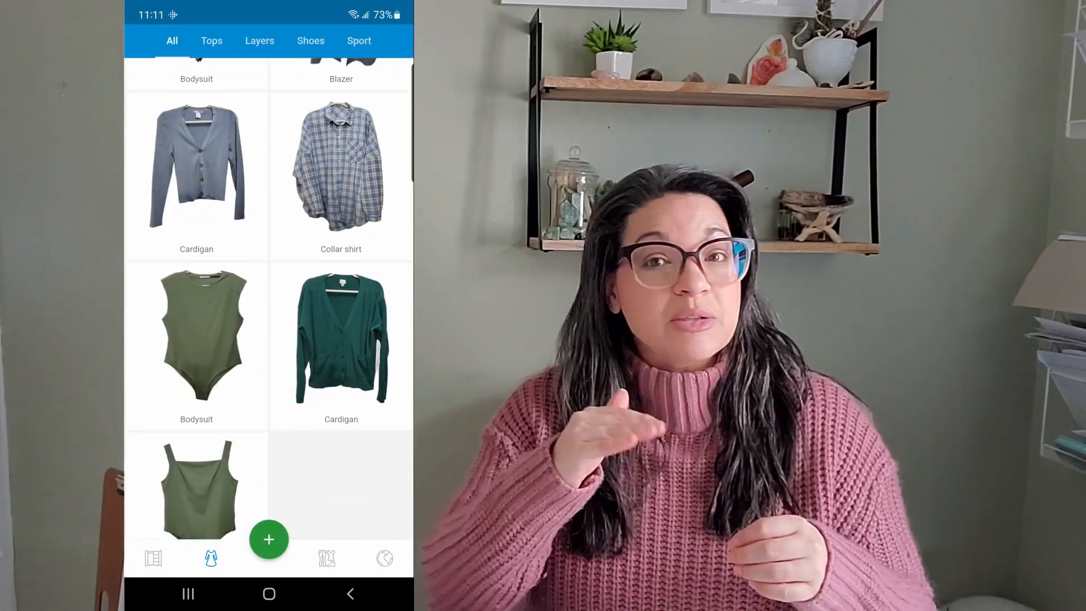
- View the saved 'monochromatic sage urban' outfit under Outfits and return to the outfits list
click(326, 557)
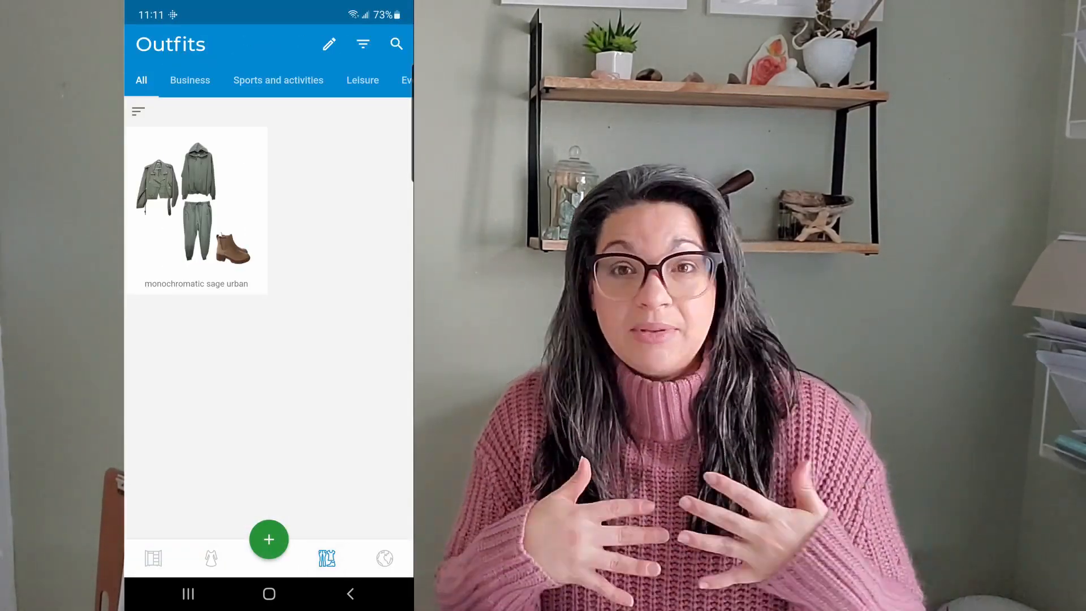
click(196, 208)
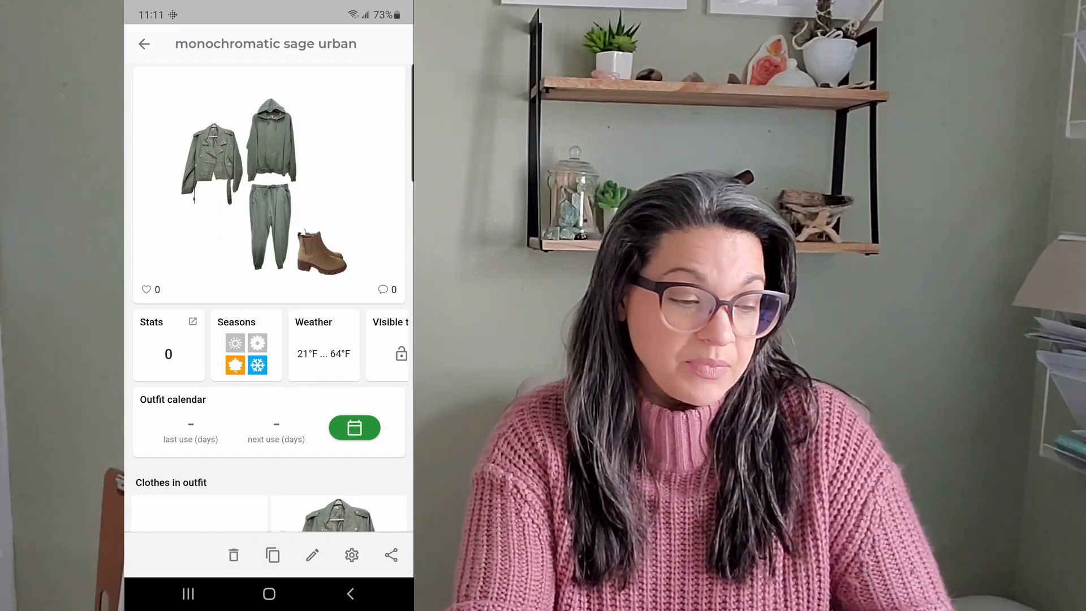
scroll(up, 3)
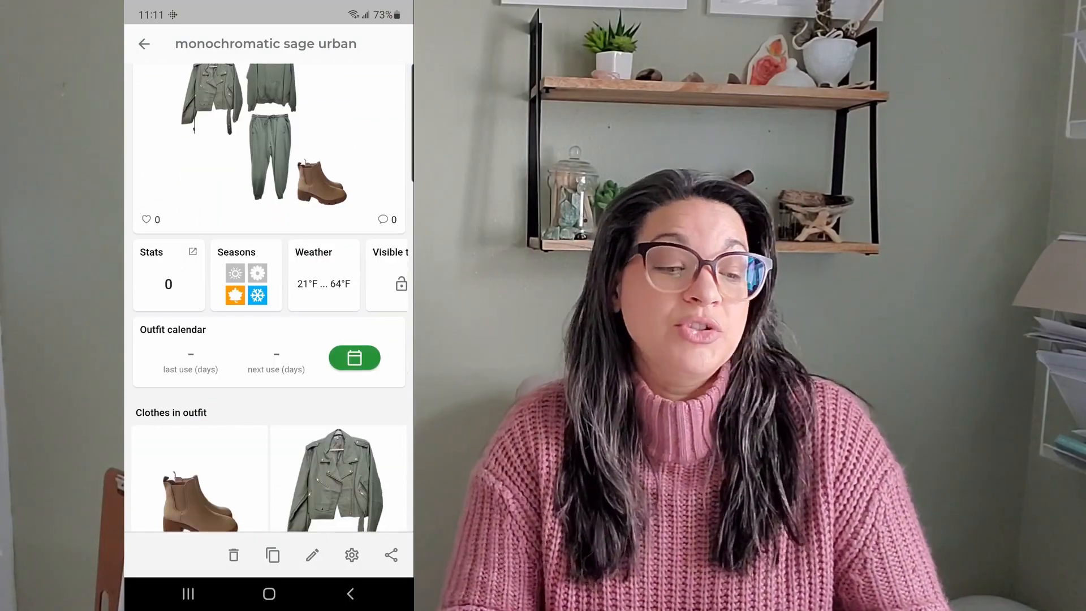
scroll(down, 3)
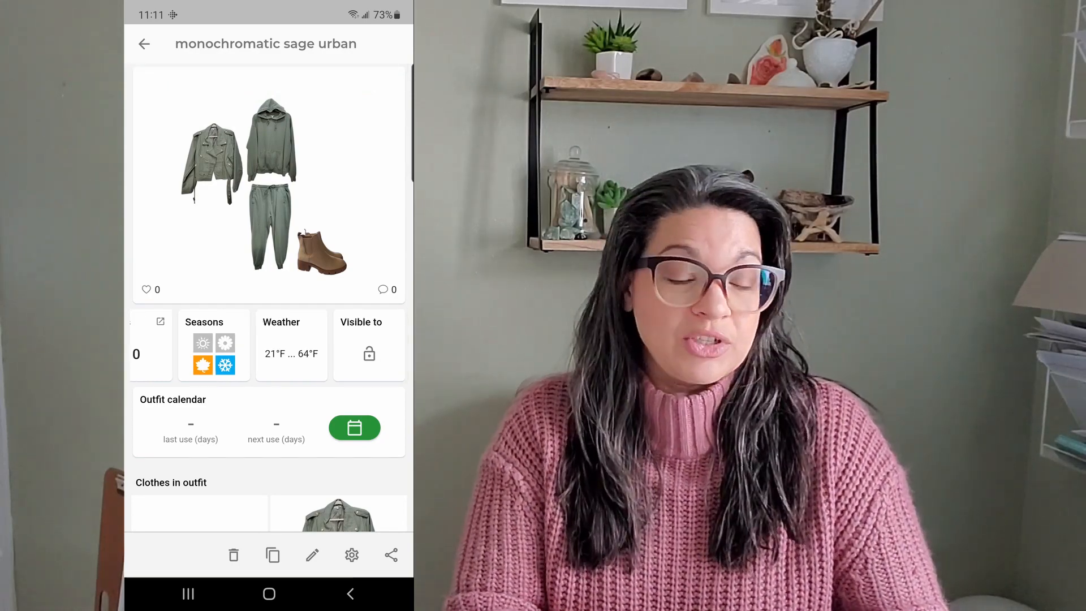
click(144, 44)
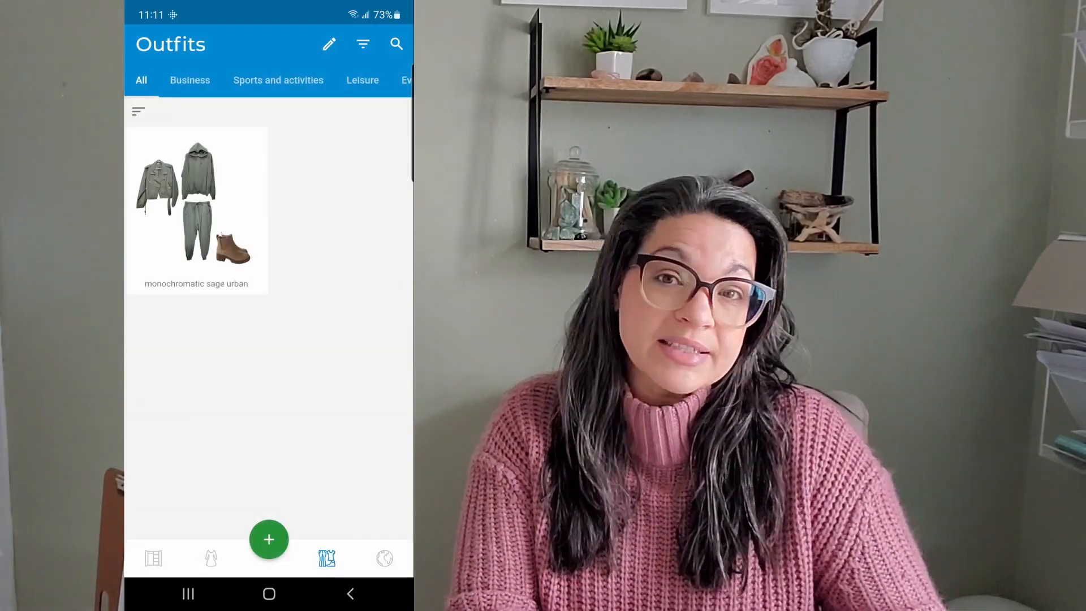
click(153, 557)
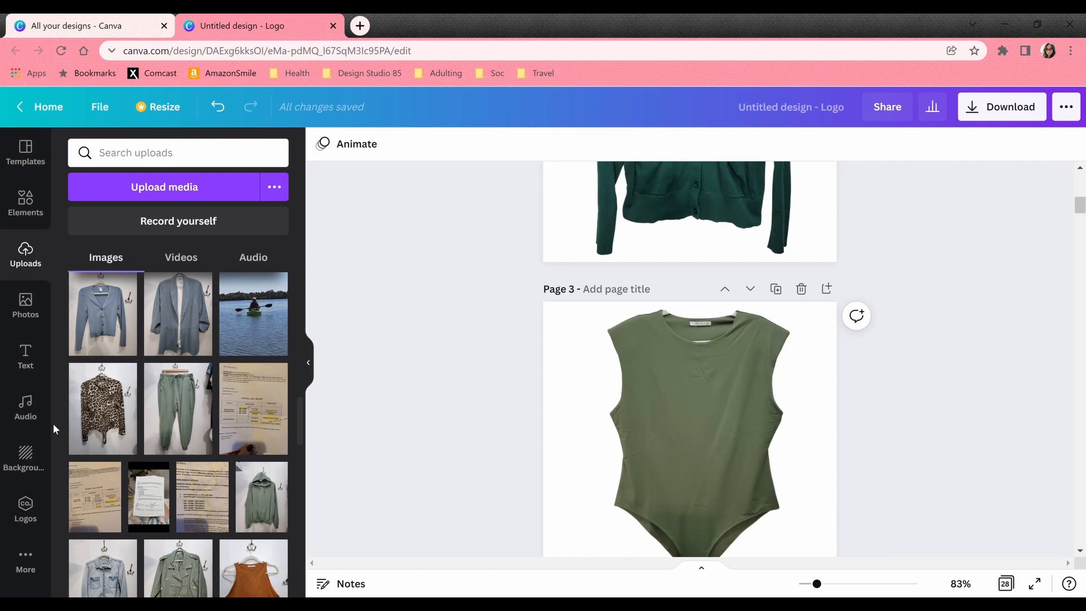
mouse_move(975, 332)
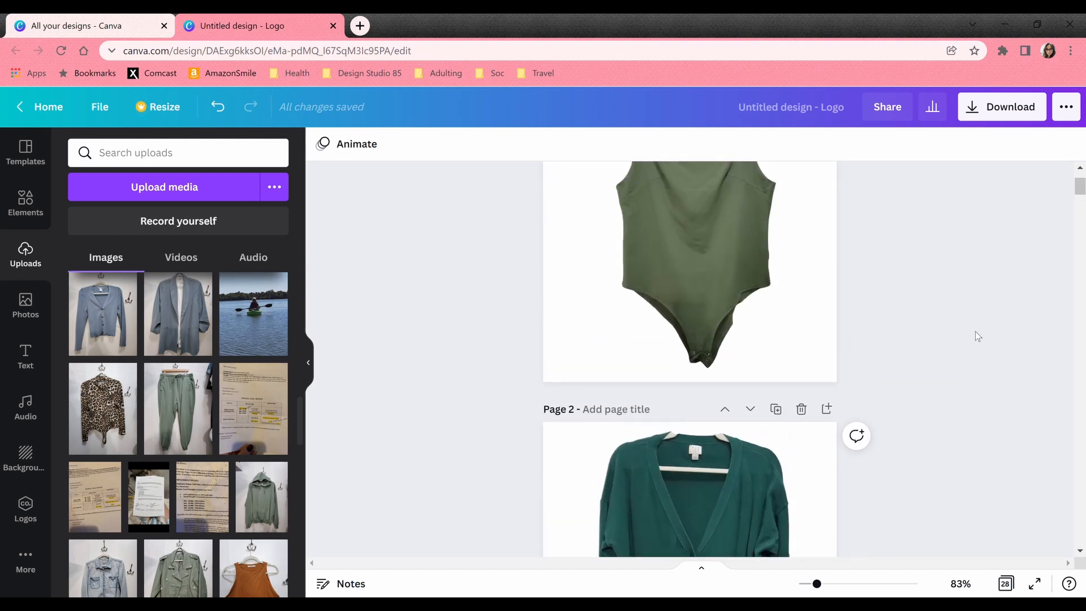
- Scroll through the design pages, selecting and deselecting the green bodysuit page
scroll(up, 3)
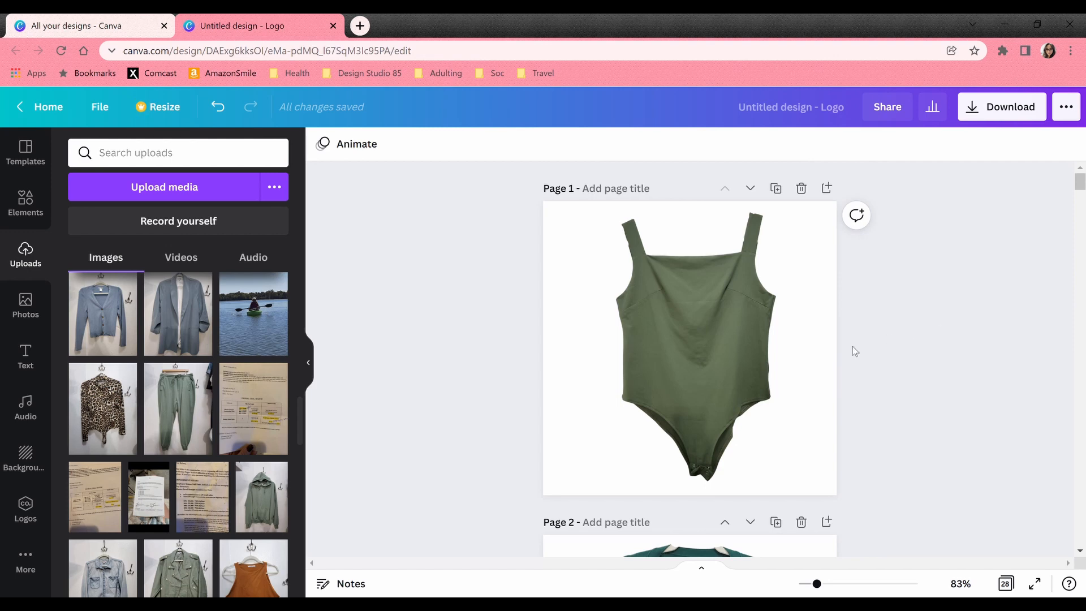
click(612, 329)
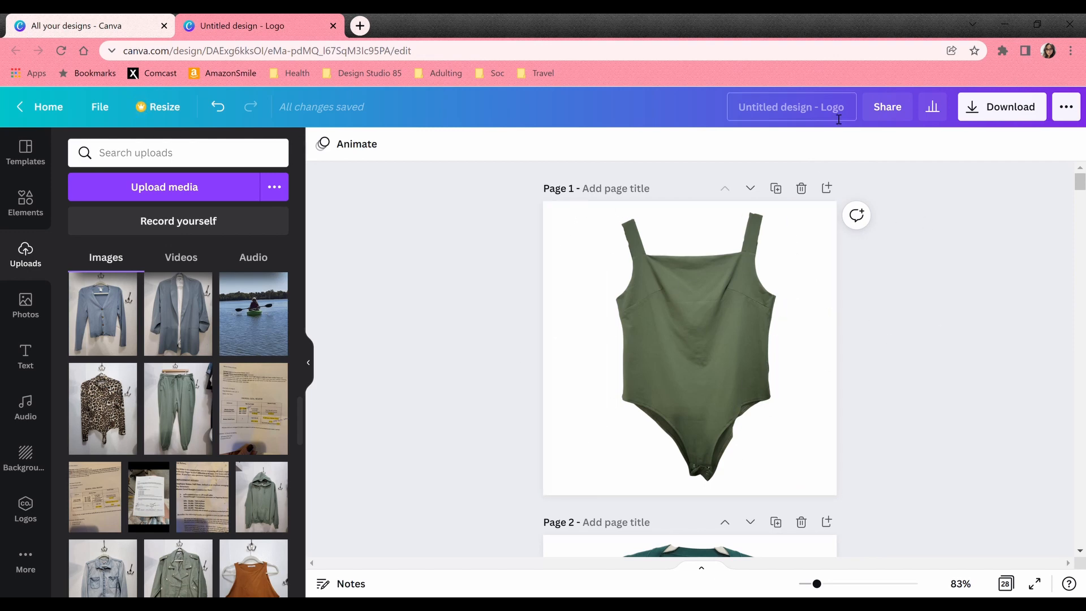
click(689, 346)
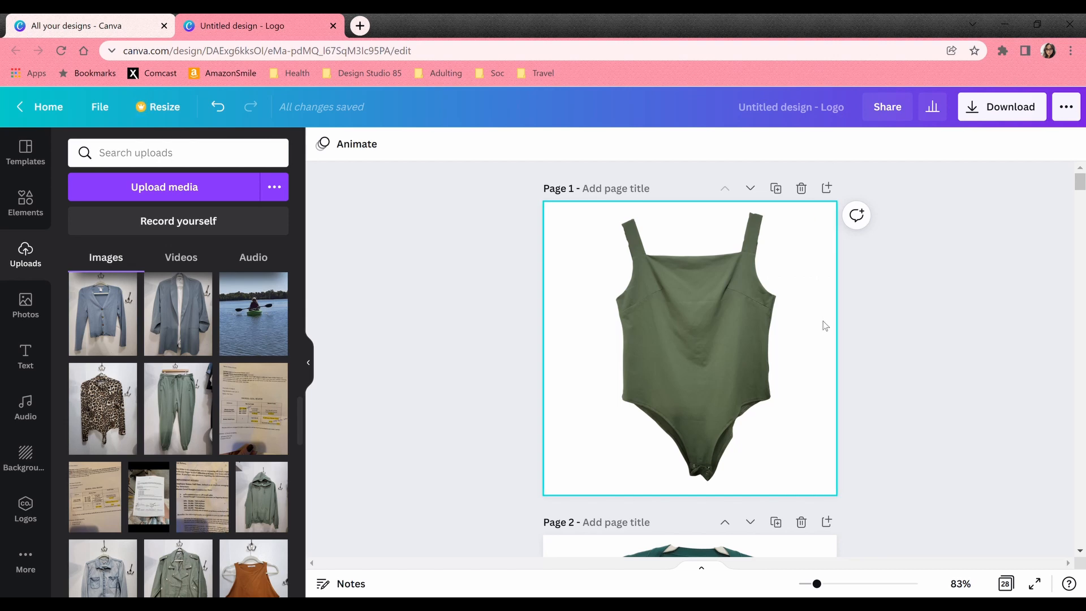
click(848, 339)
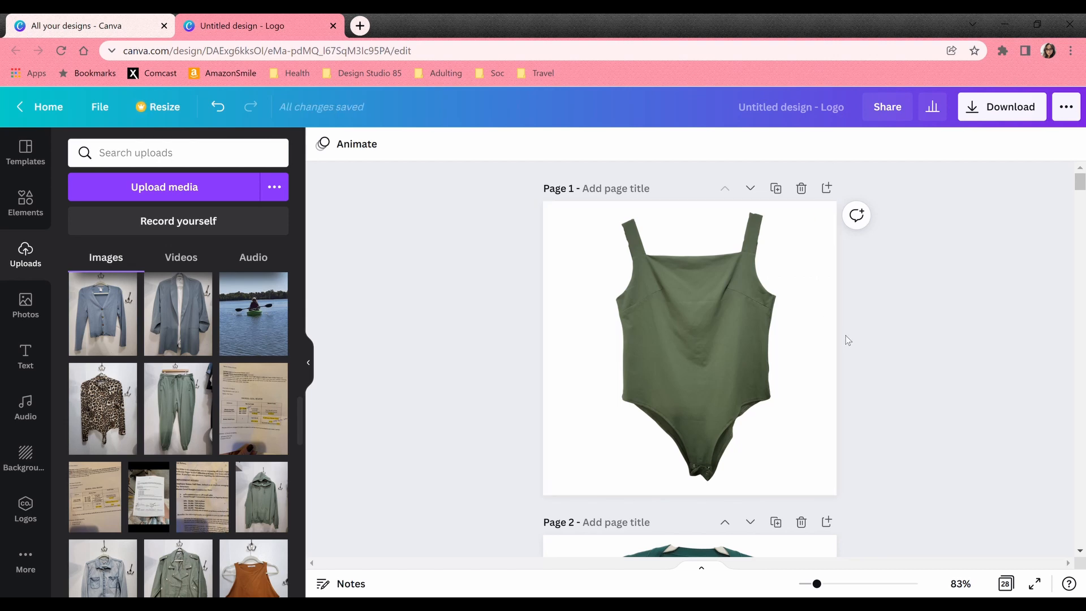
scroll(down, 3)
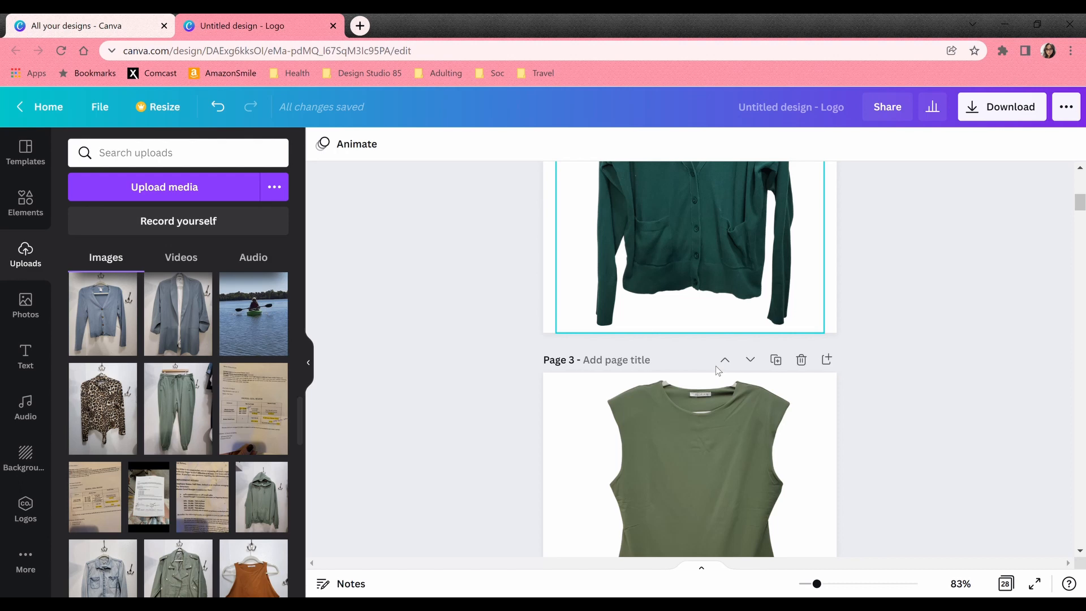
scroll(down, 3)
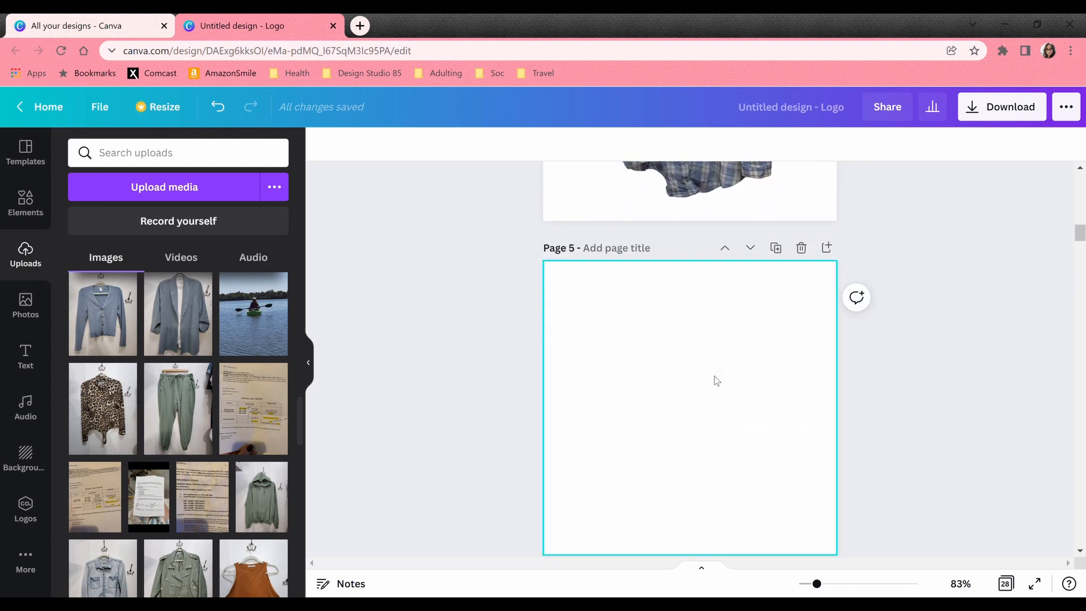
scroll(down, 3)
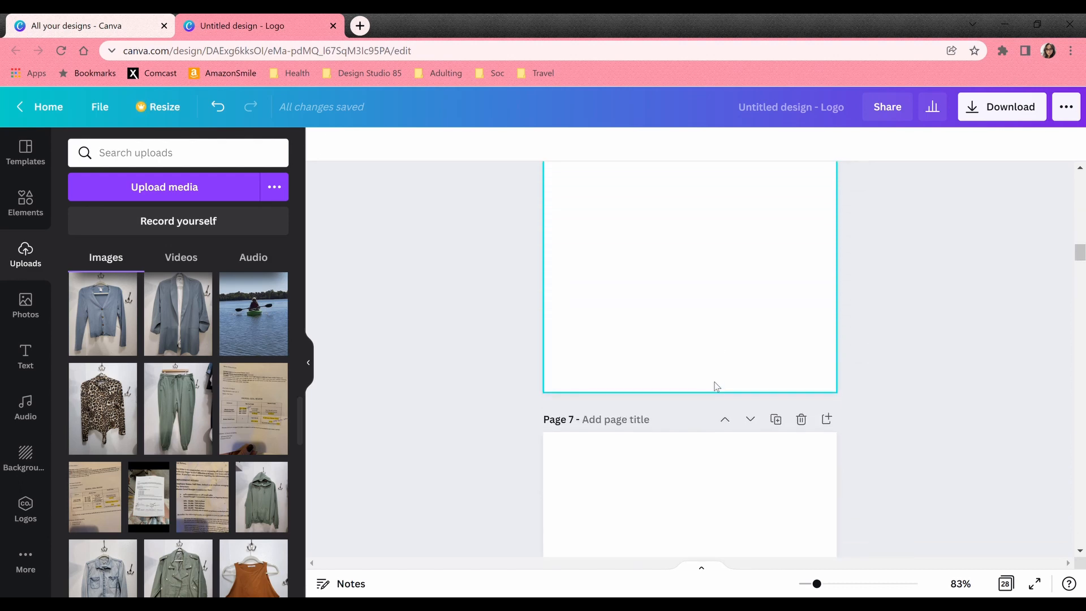
scroll(down, 3)
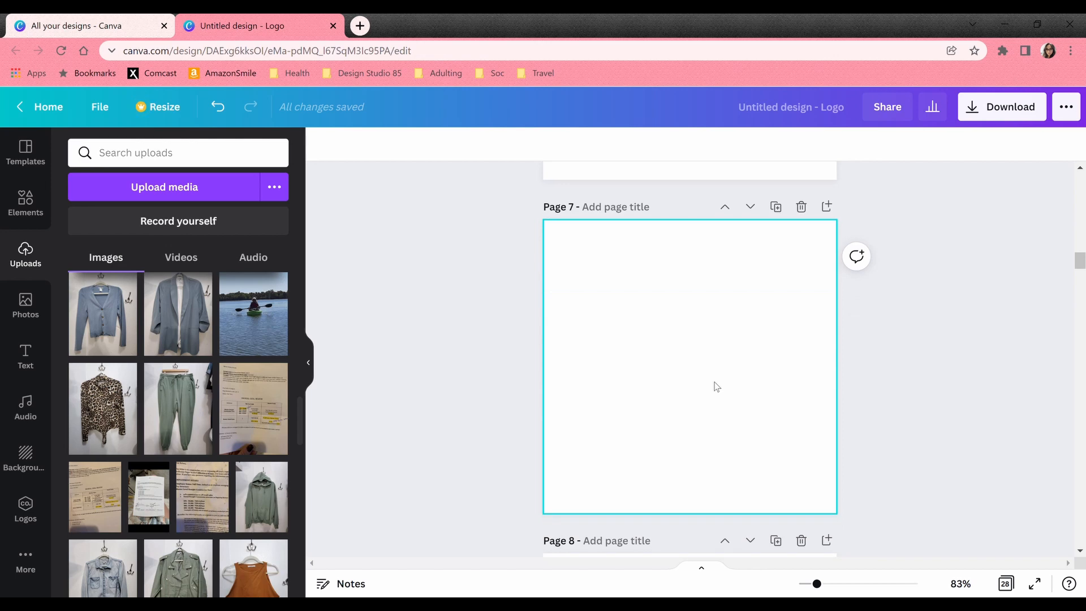
scroll(up, 3)
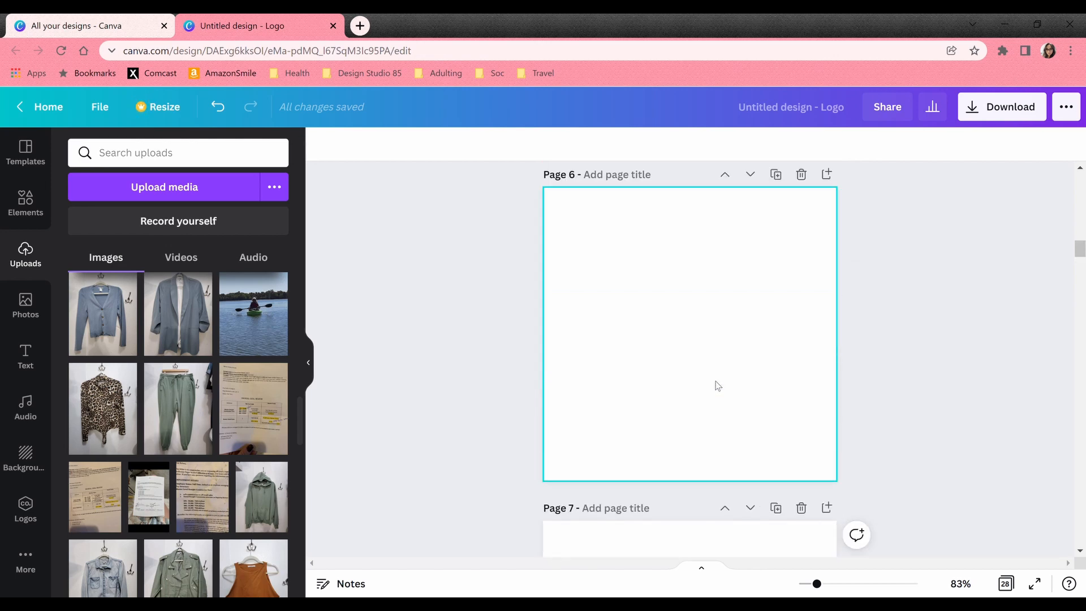
scroll(up, 3)
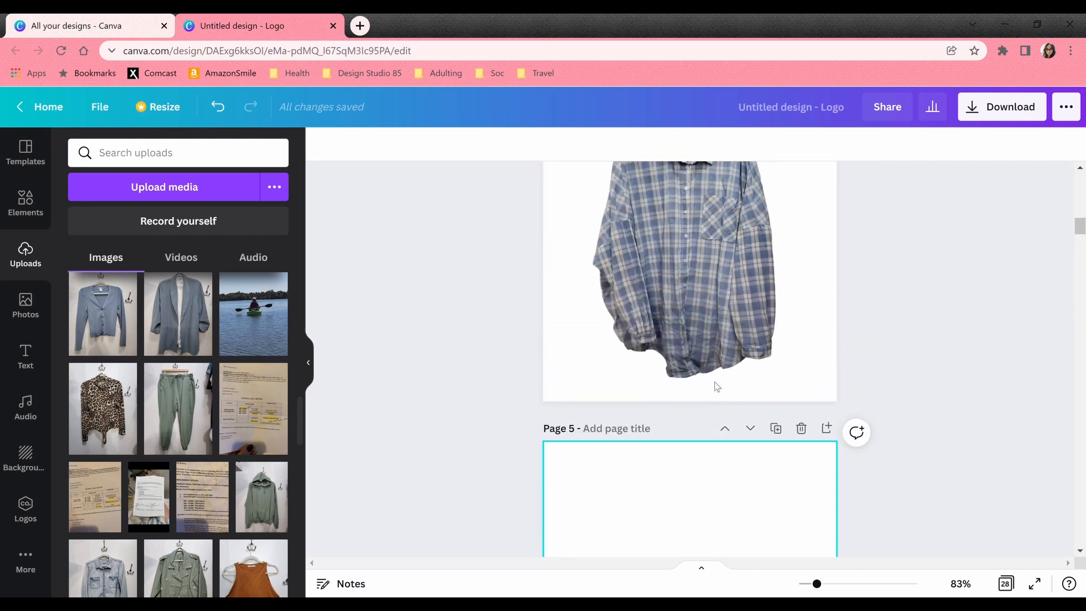
scroll(up, 3)
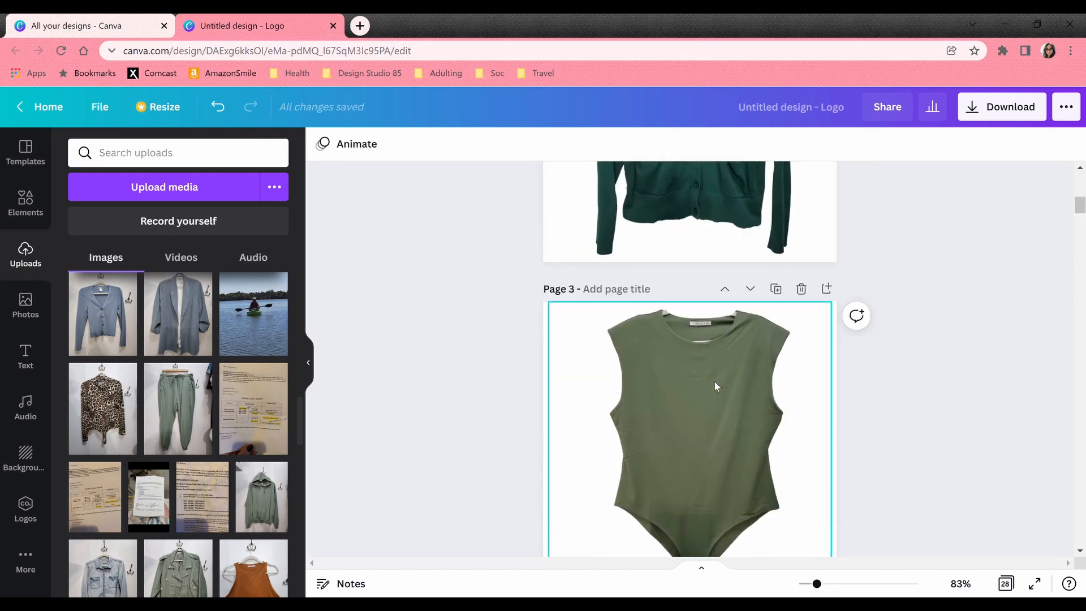
- Select the green jacket on page 2 and bodysuit on page 3, then scroll to blank page 5
click(689, 212)
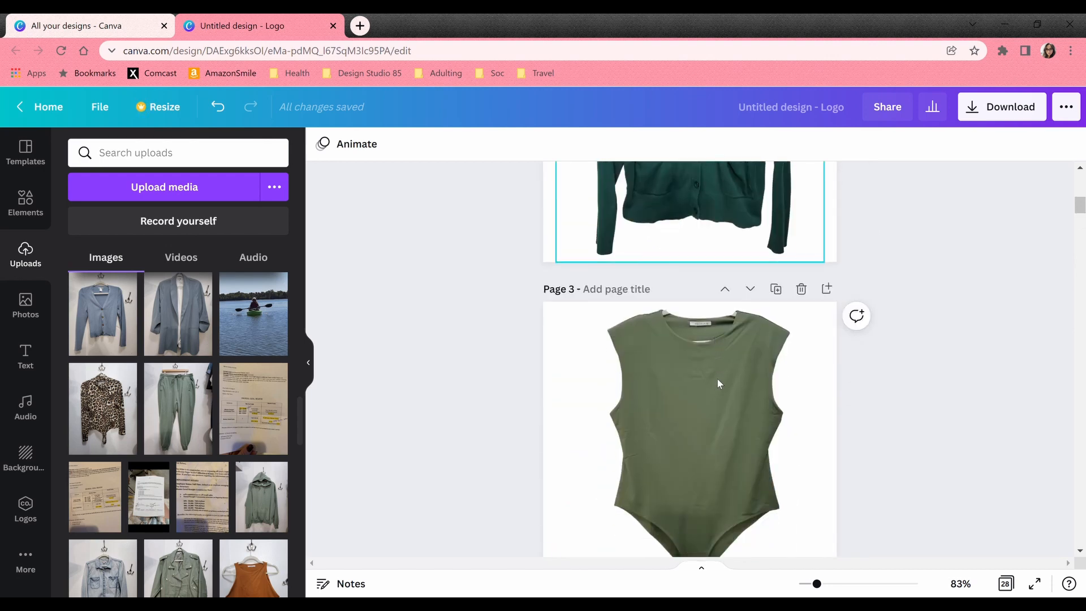
scroll(down, 3)
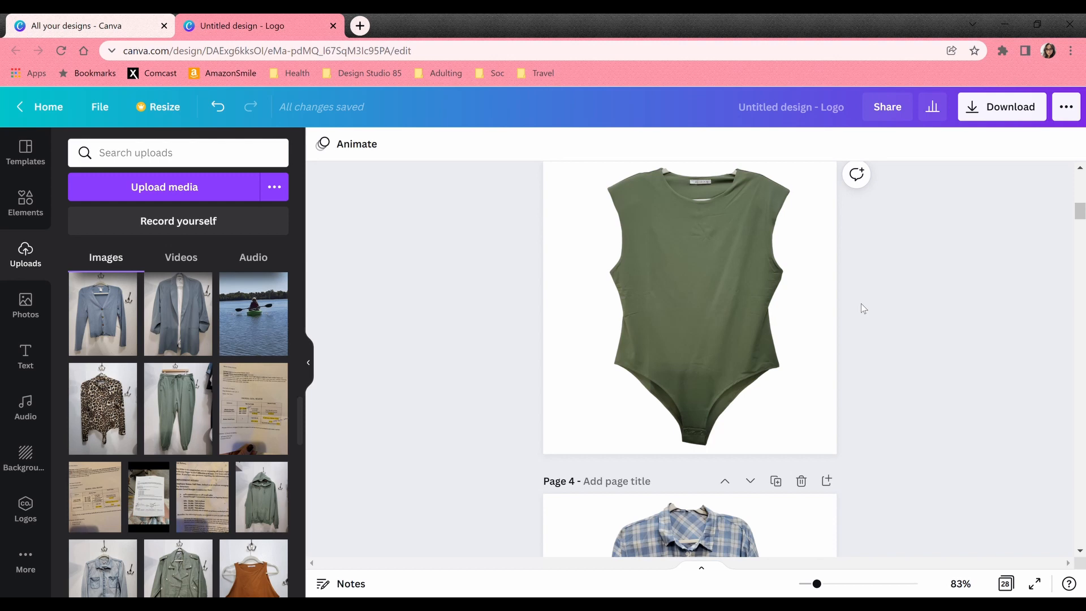
click(767, 360)
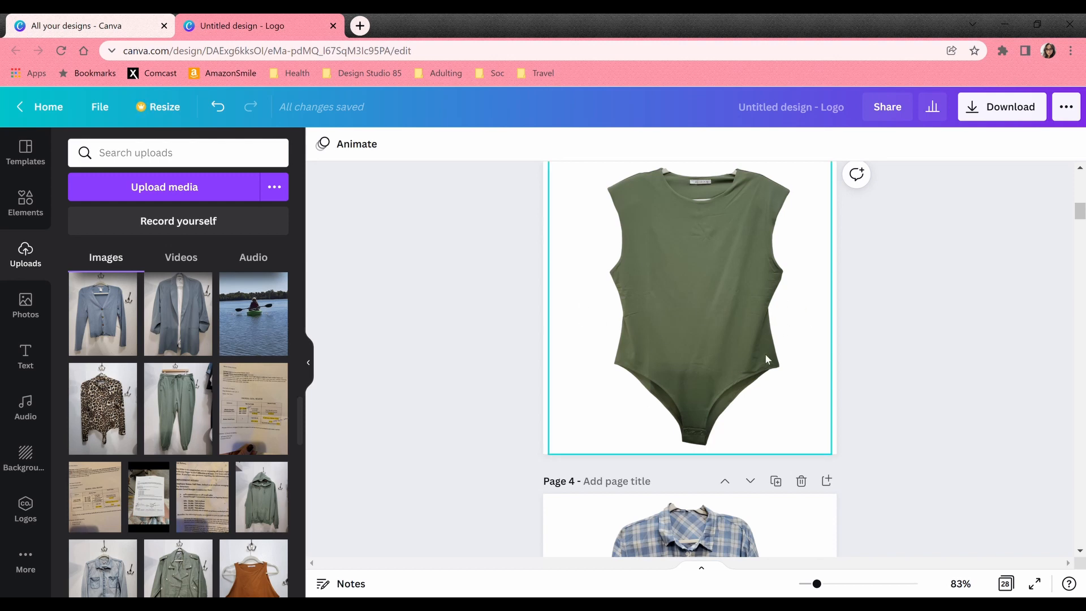
scroll(down, 3)
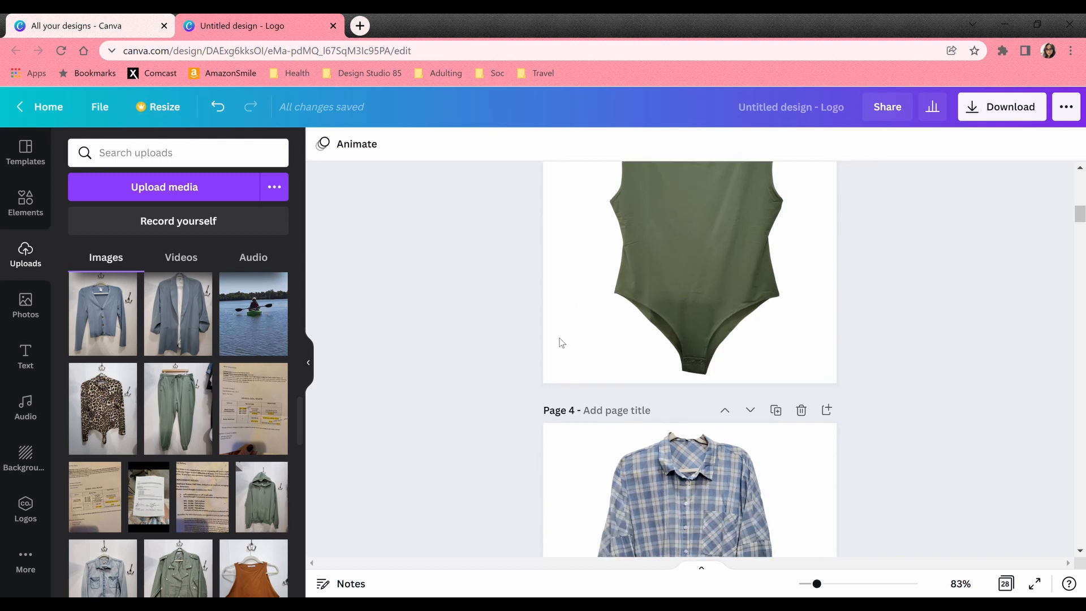
scroll(down, 3)
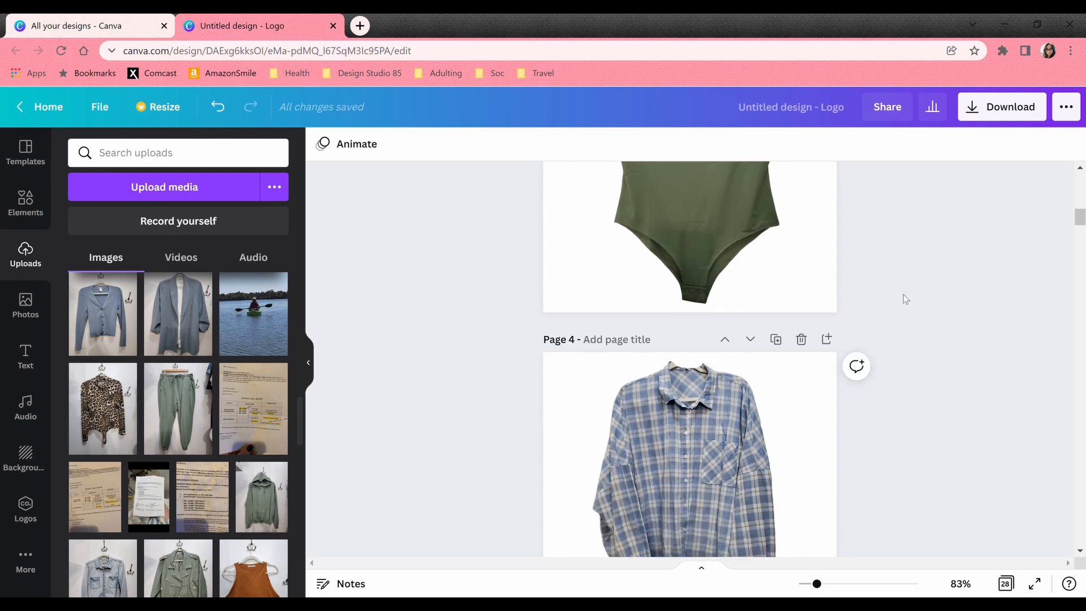
mouse_move(946, 351)
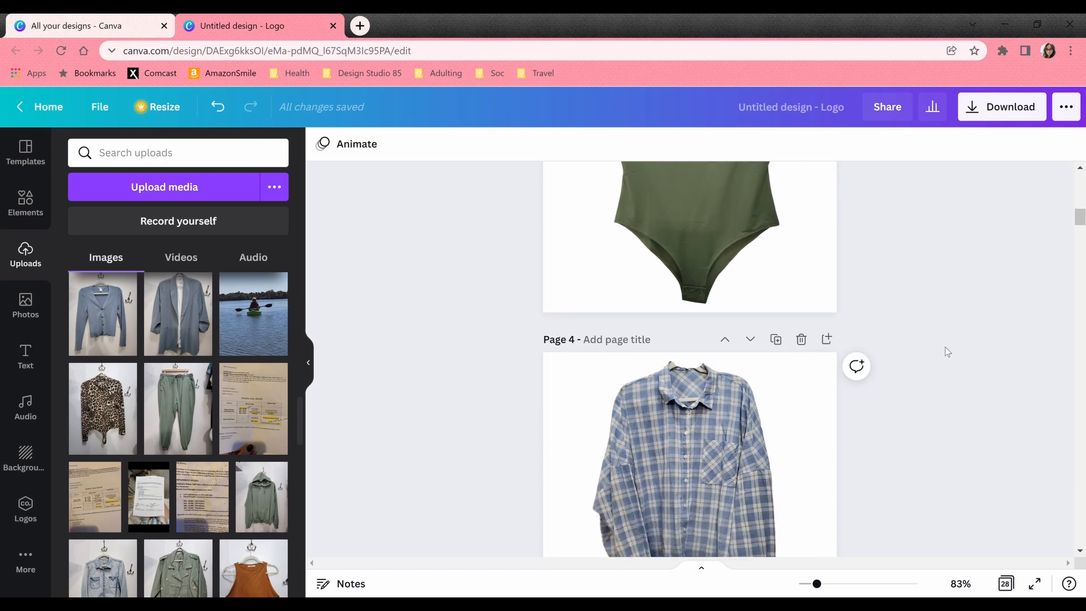
scroll(down, 3)
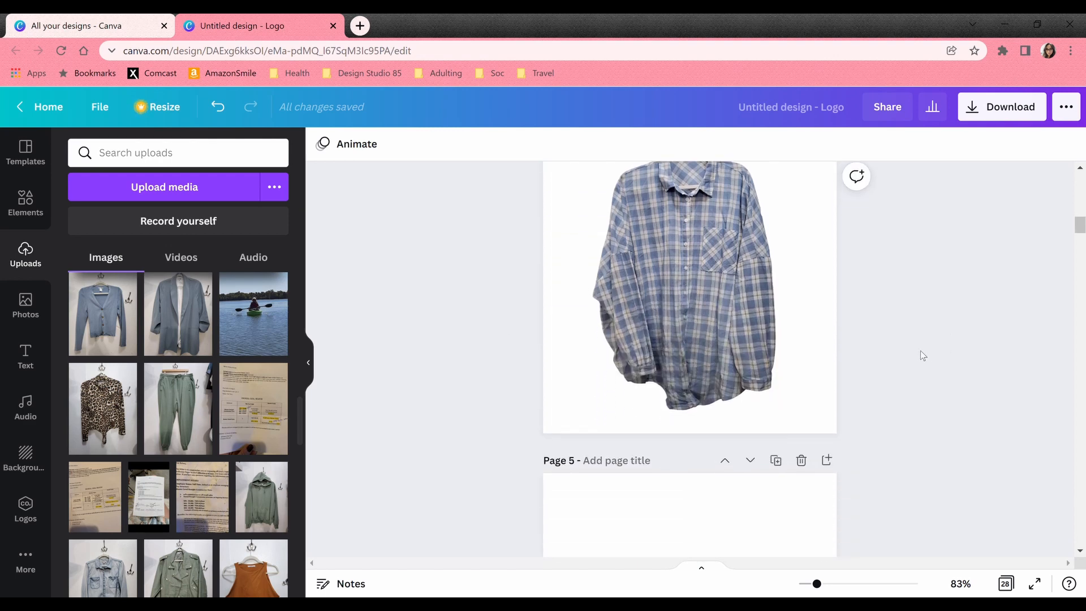
scroll(down, 3)
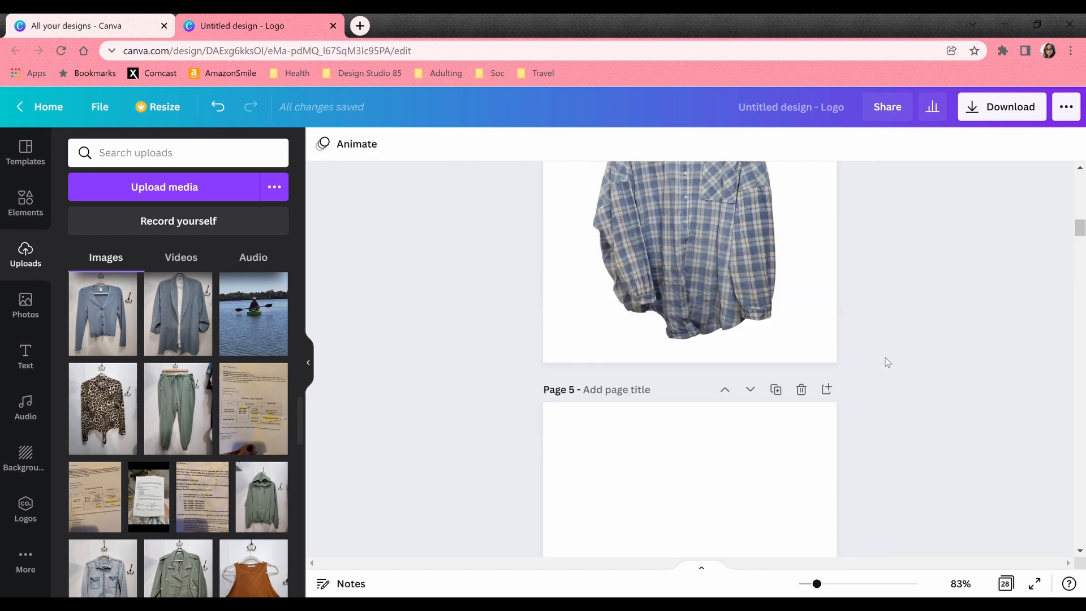
- Place the blue cardigan photo on page 5 and bring up its image editing effects
scroll(down, 3)
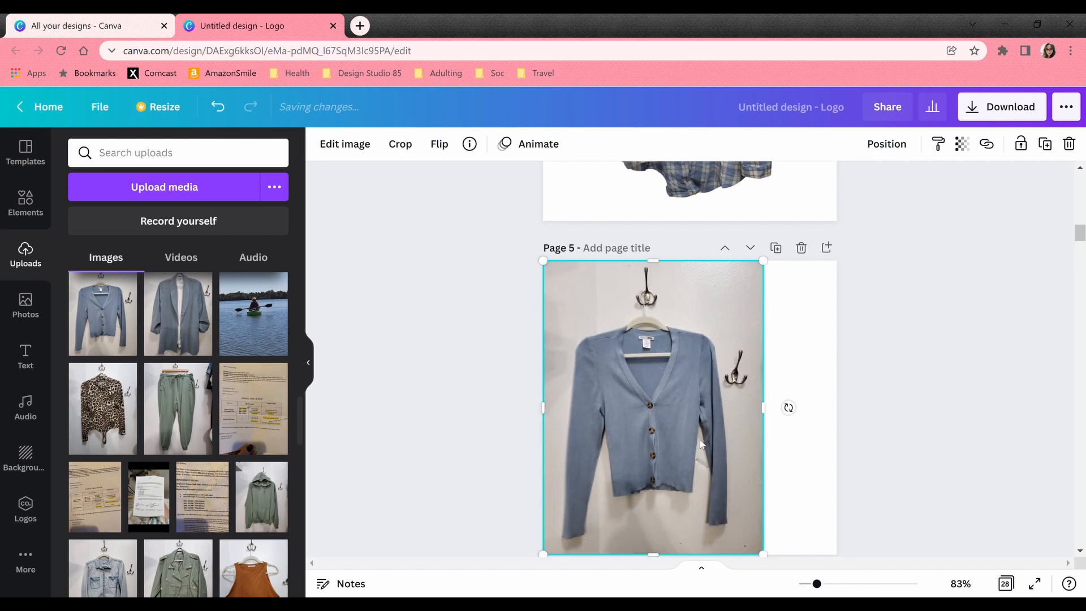
mouse_move(683, 420)
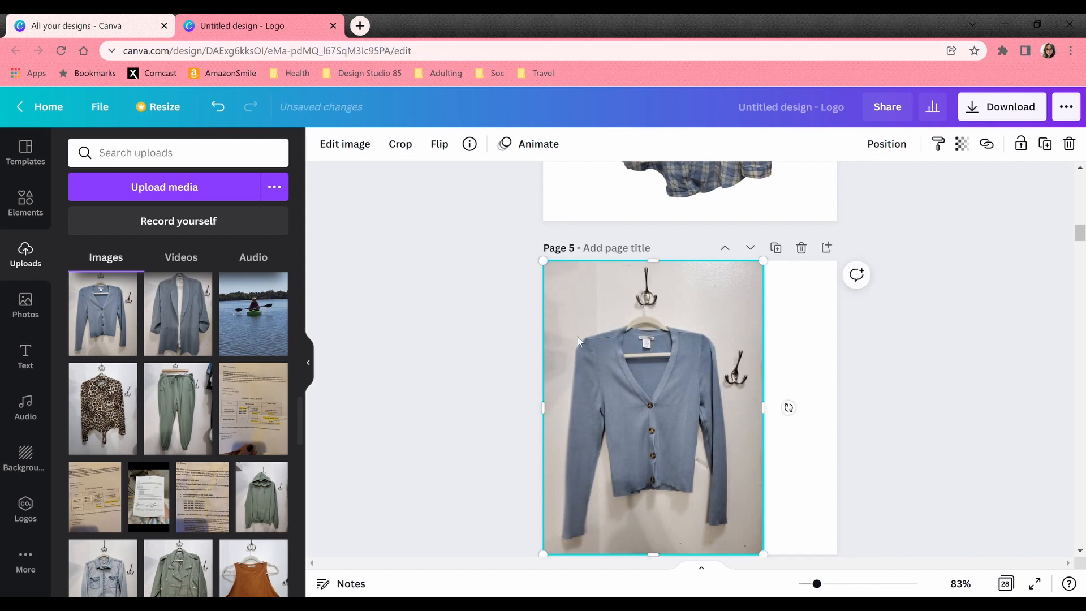
click(344, 143)
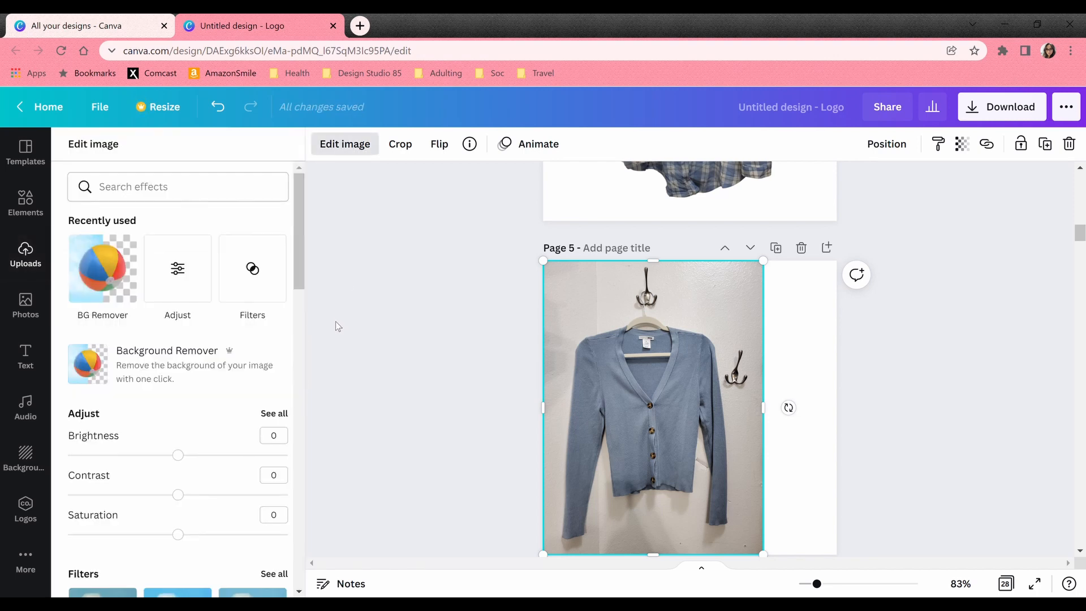
mouse_move(344, 143)
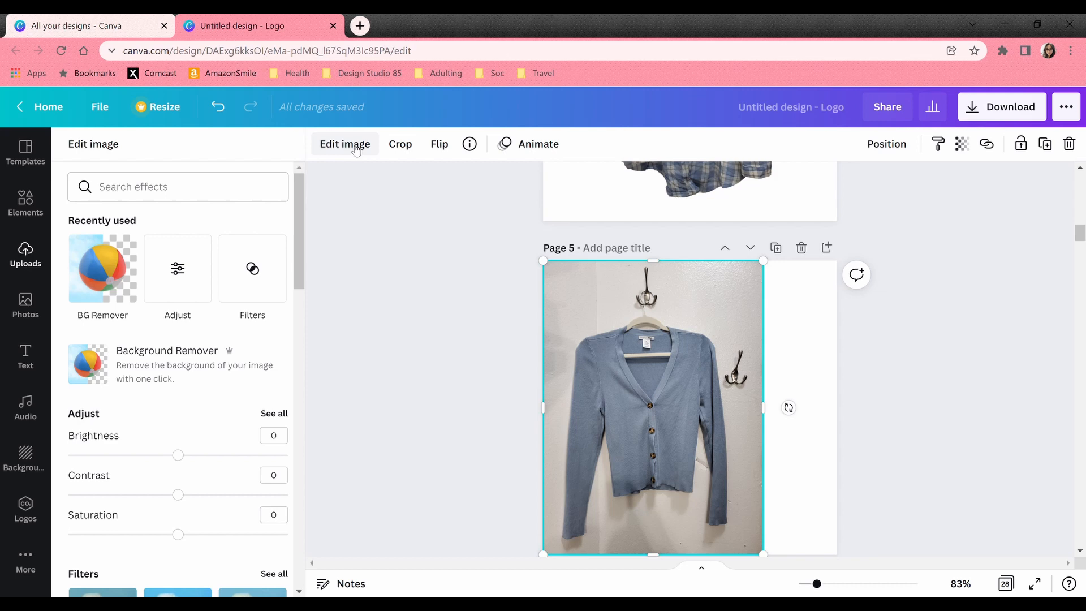
mouse_move(167, 364)
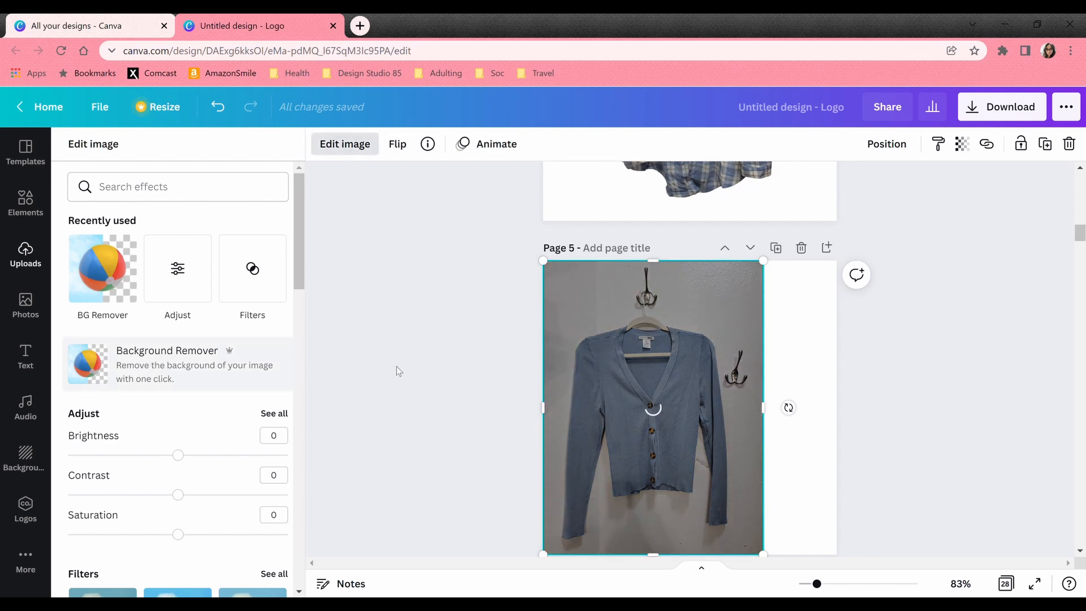
- Run Background Remover on the cardigan photo and pick the Erase brush
click(102, 268)
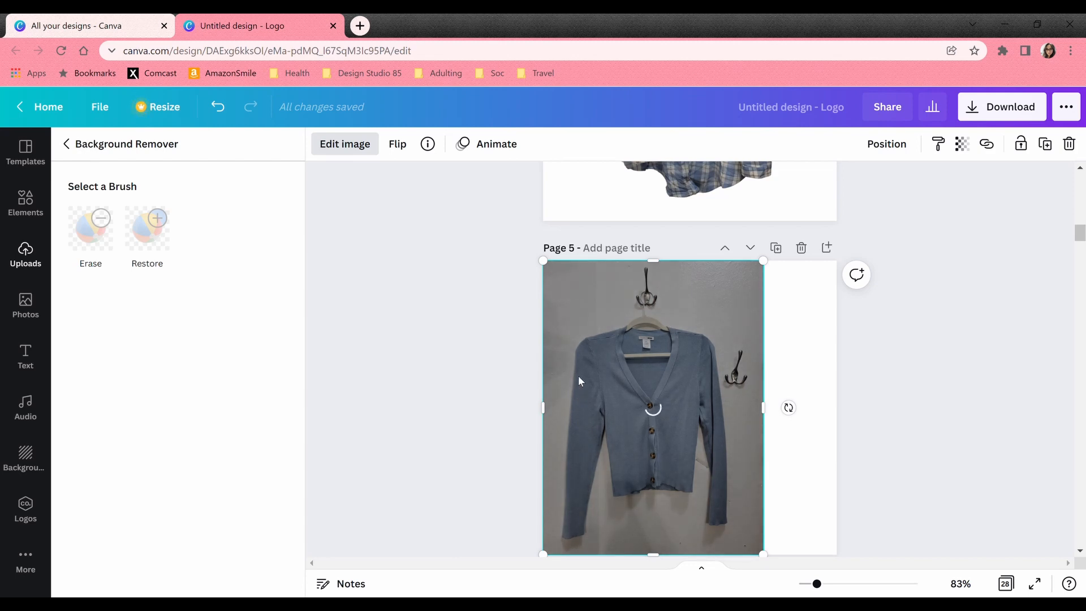
mouse_move(636, 354)
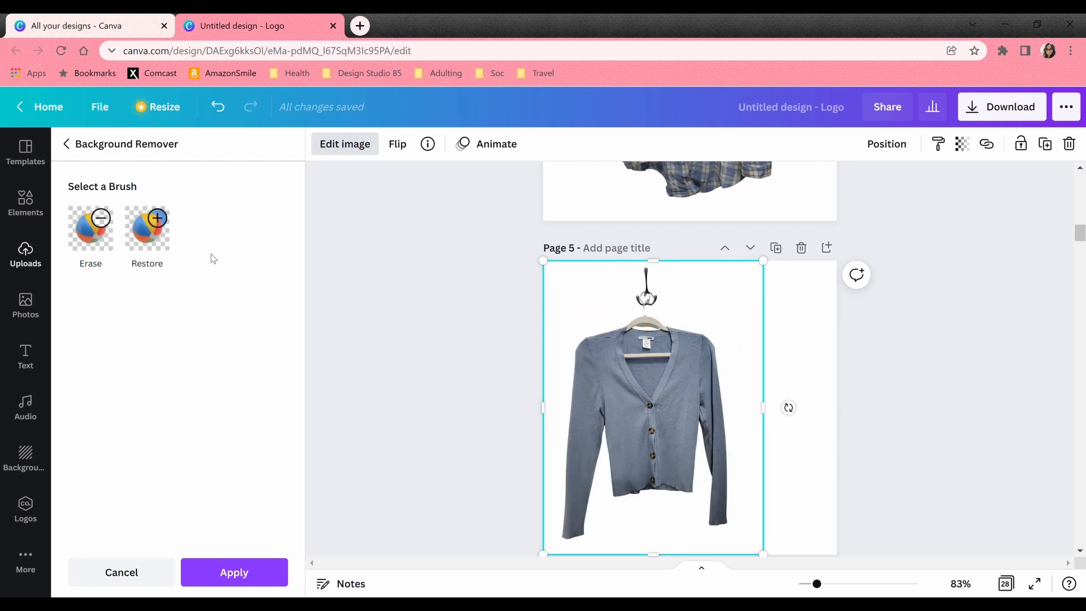
click(91, 229)
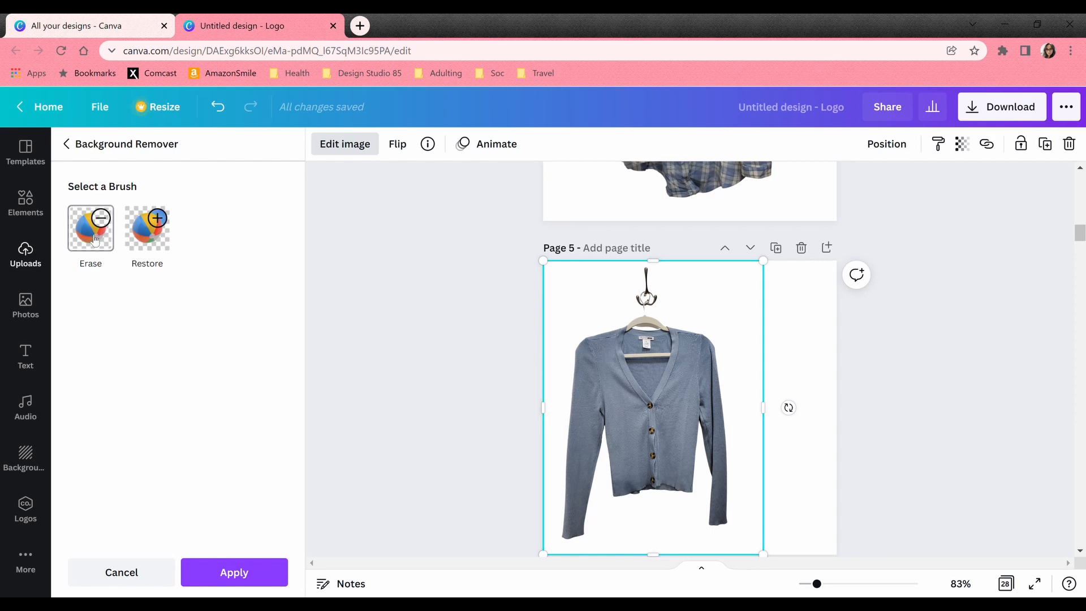
- Erase leftover background around the cardigan cut-out, toggling restore, and confirm the removal
click(90, 228)
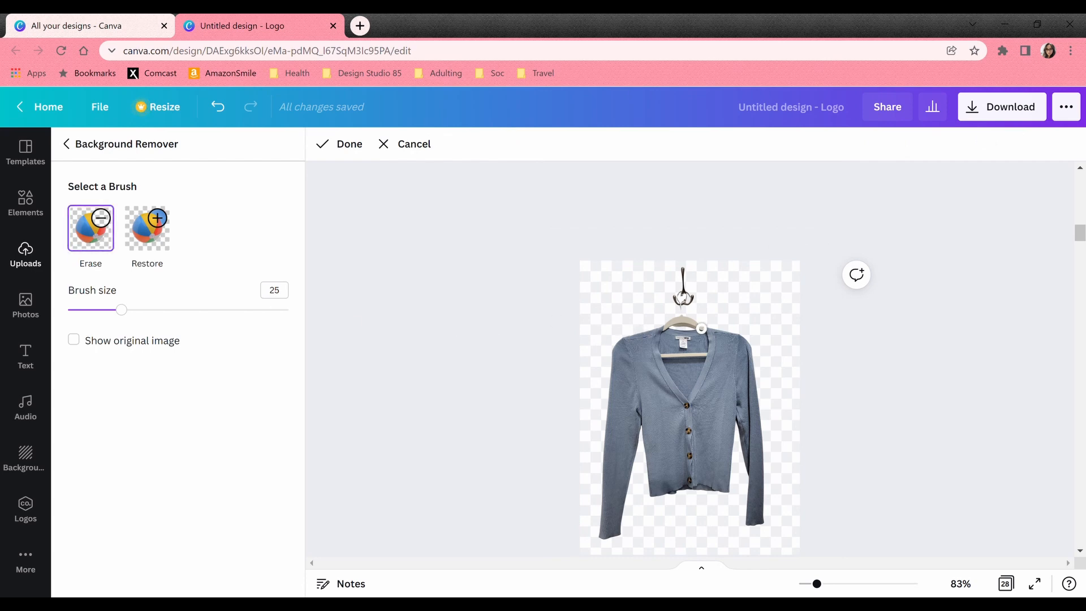
mouse_move(668, 325)
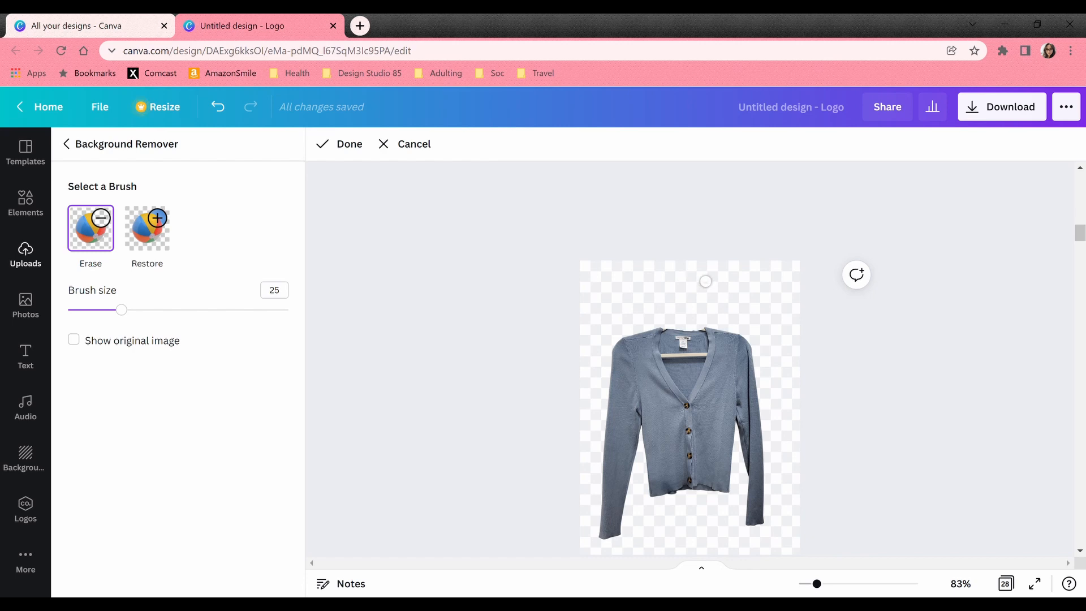
mouse_move(776, 442)
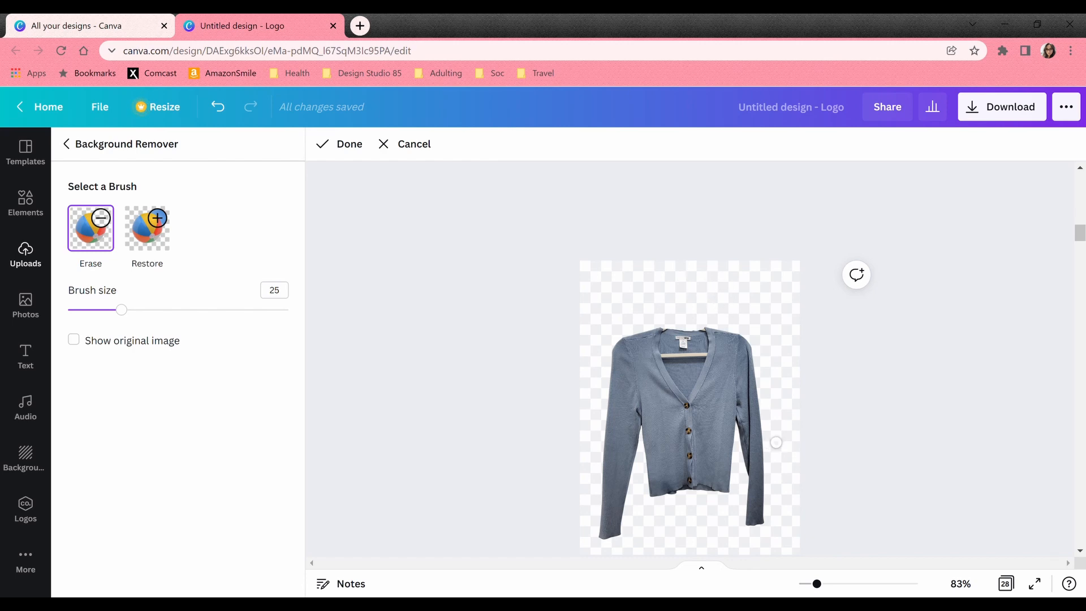
mouse_move(770, 355)
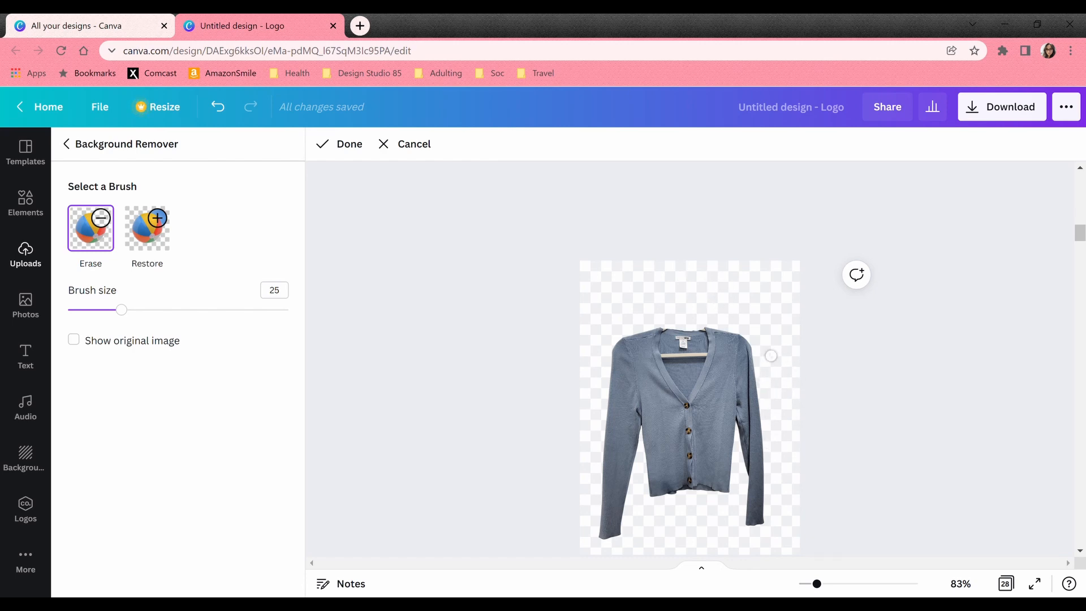
mouse_move(783, 402)
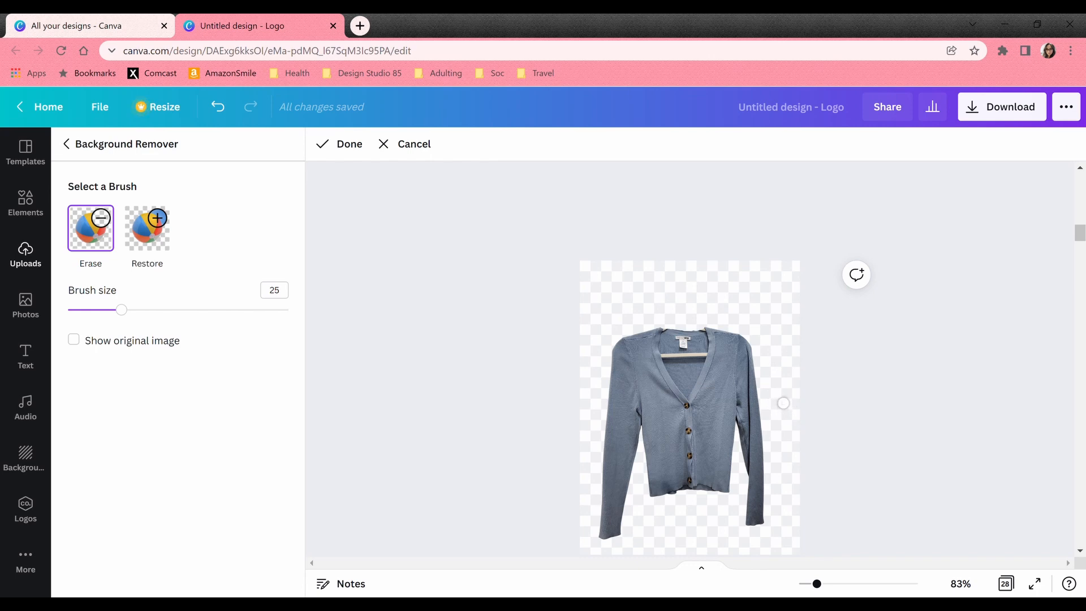
mouse_move(503, 346)
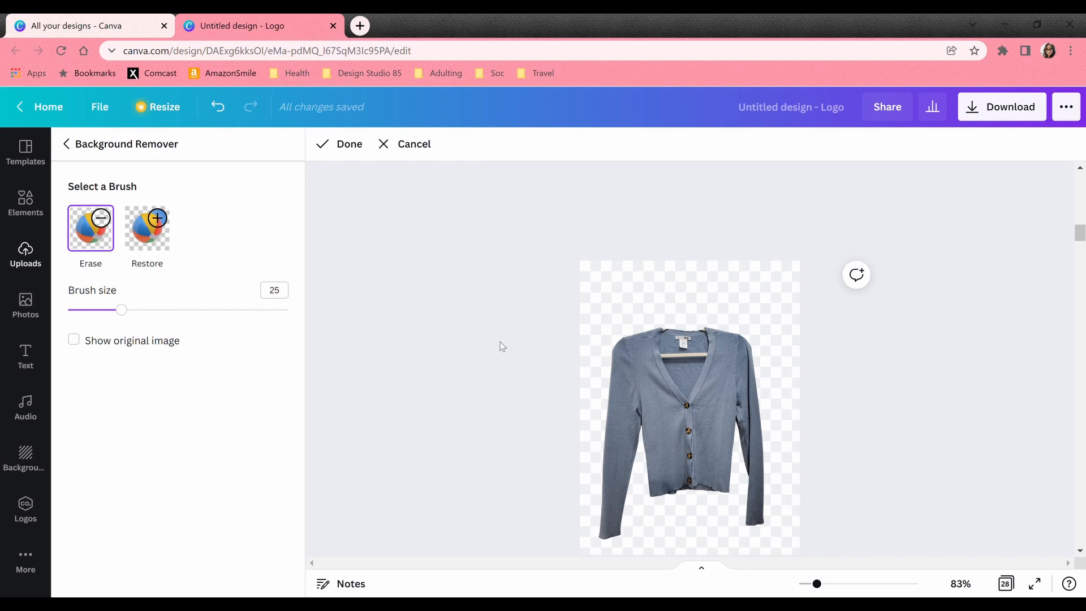
click(147, 229)
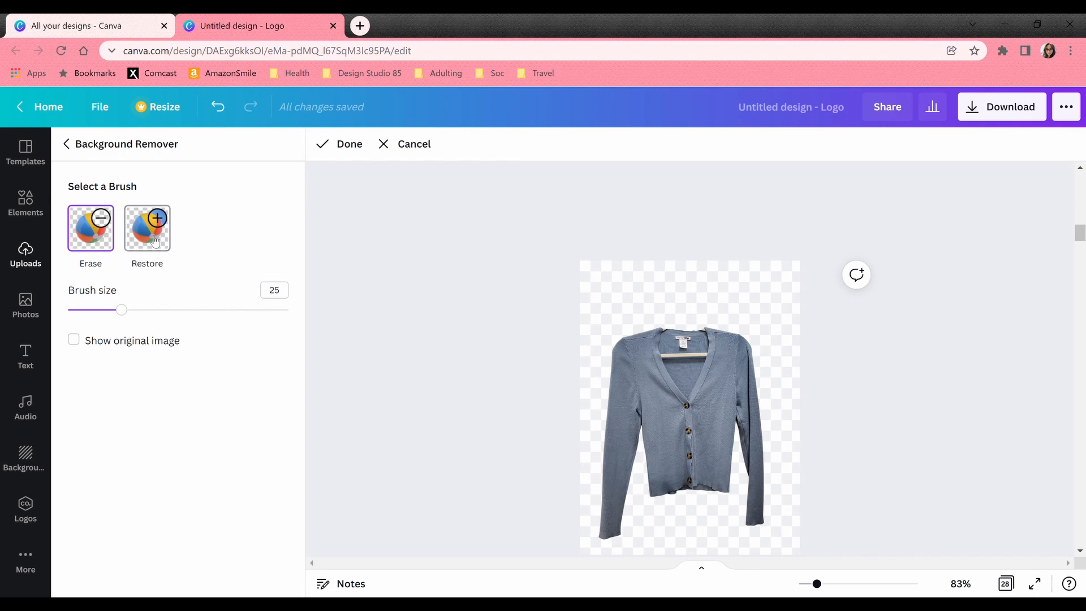
click(91, 227)
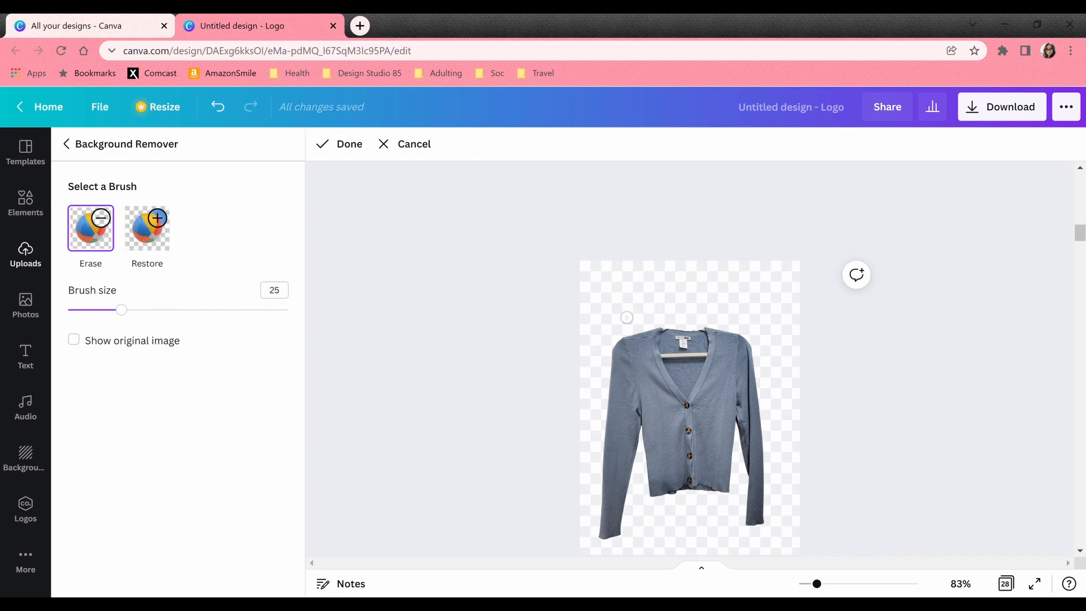
mouse_move(717, 516)
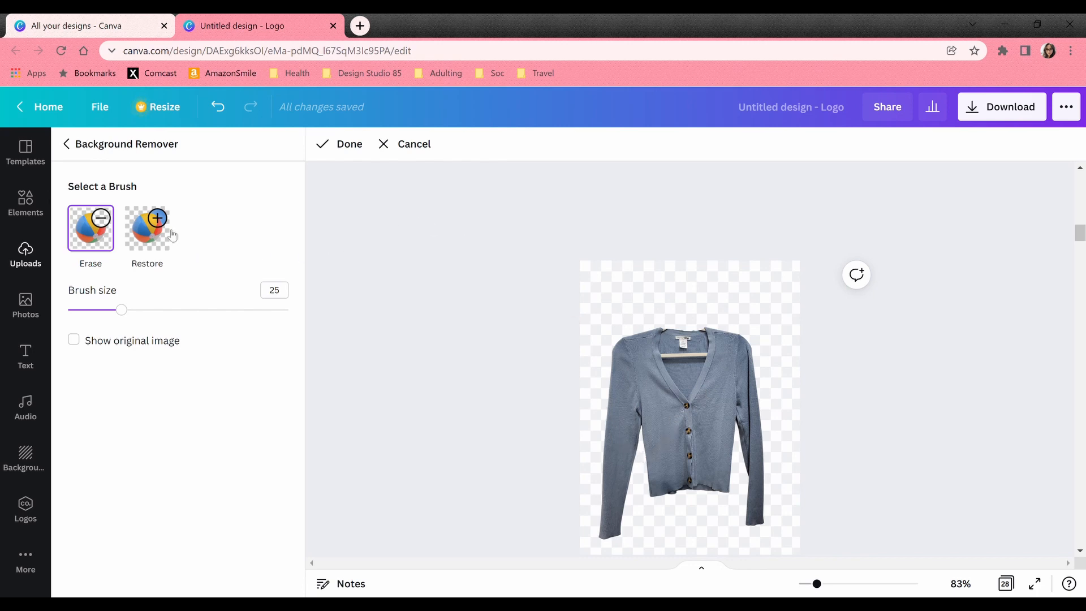
mouse_move(630, 316)
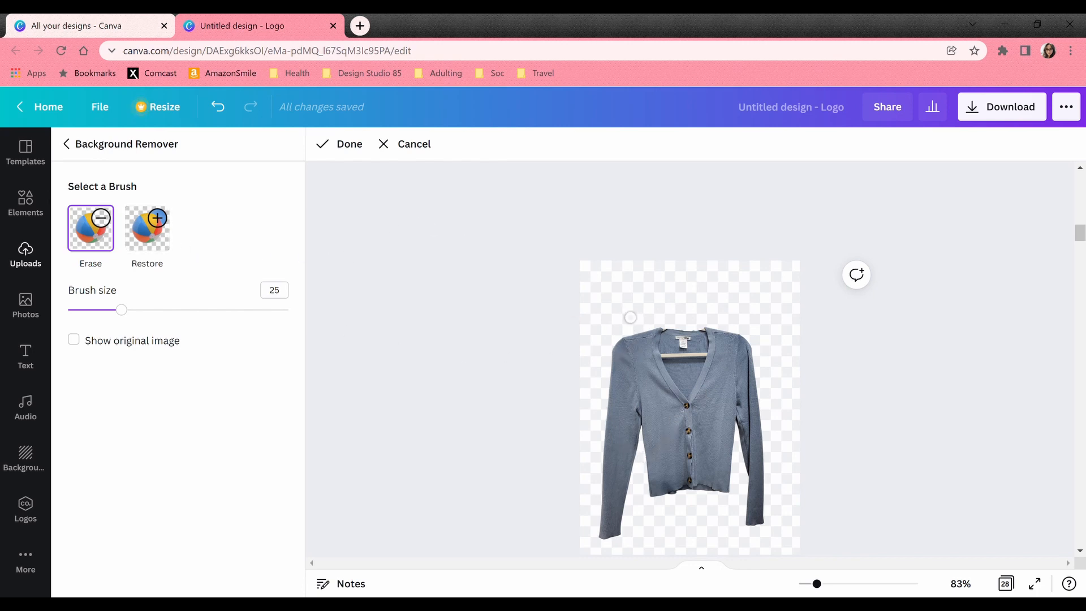
mouse_move(607, 329)
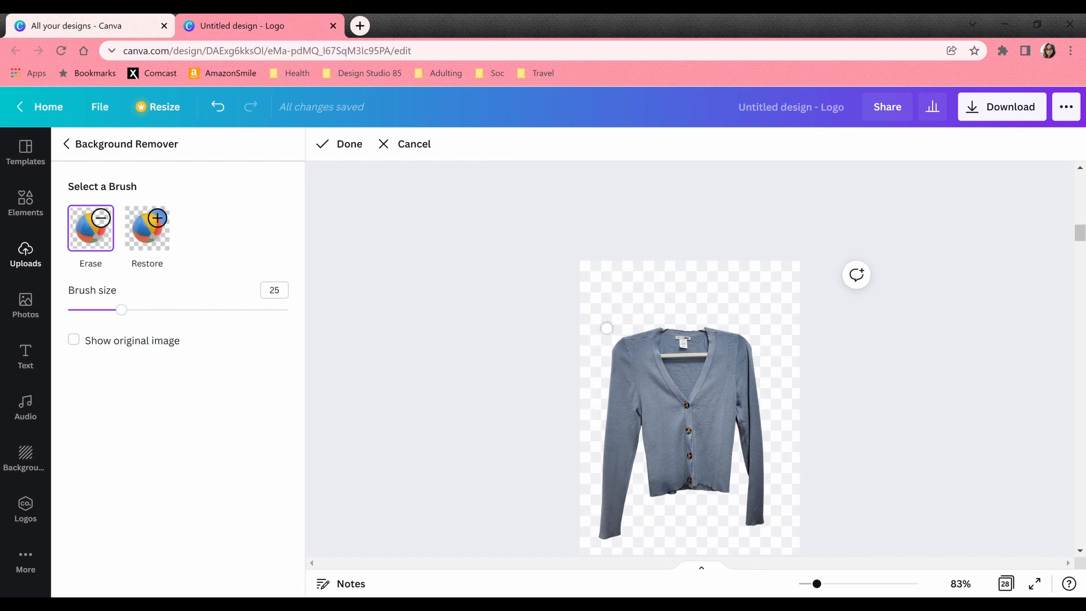
mouse_move(666, 319)
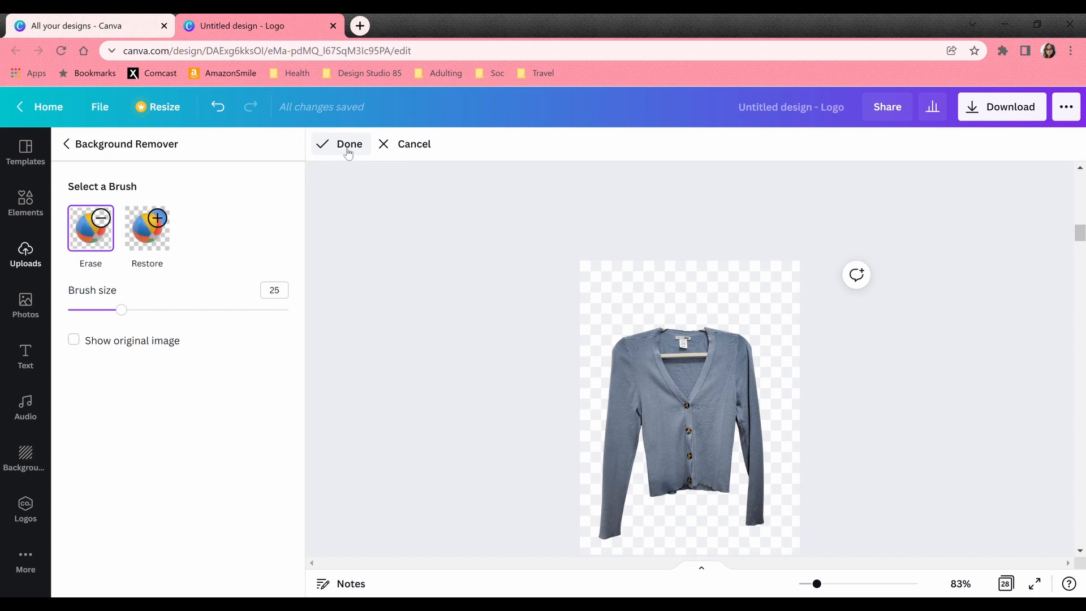
click(350, 143)
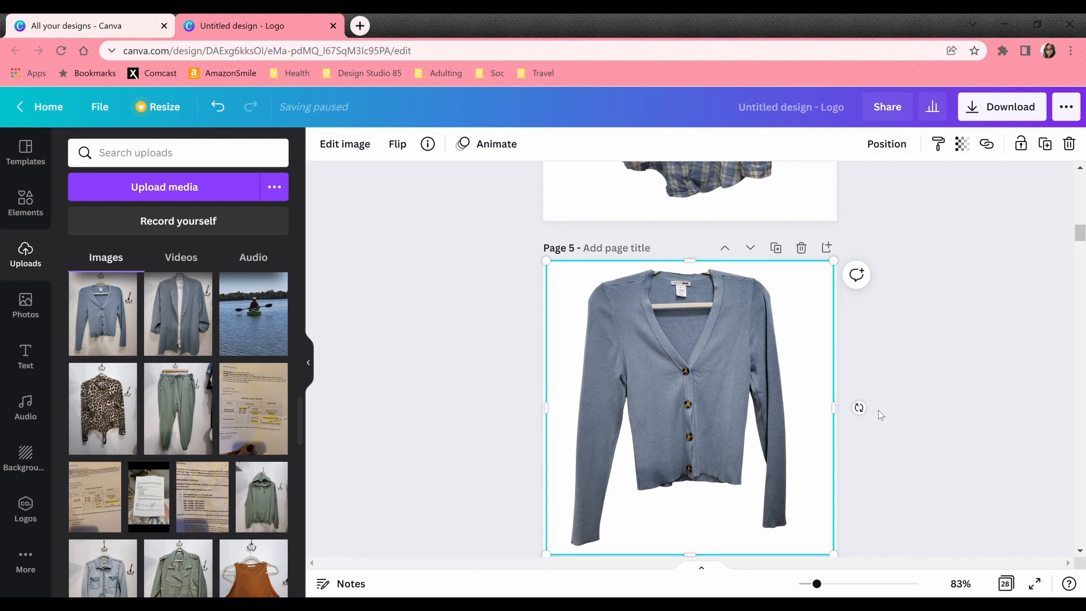
- Add the blue blazer photo to page 6, remove its background and keep the result
scroll(down, 3)
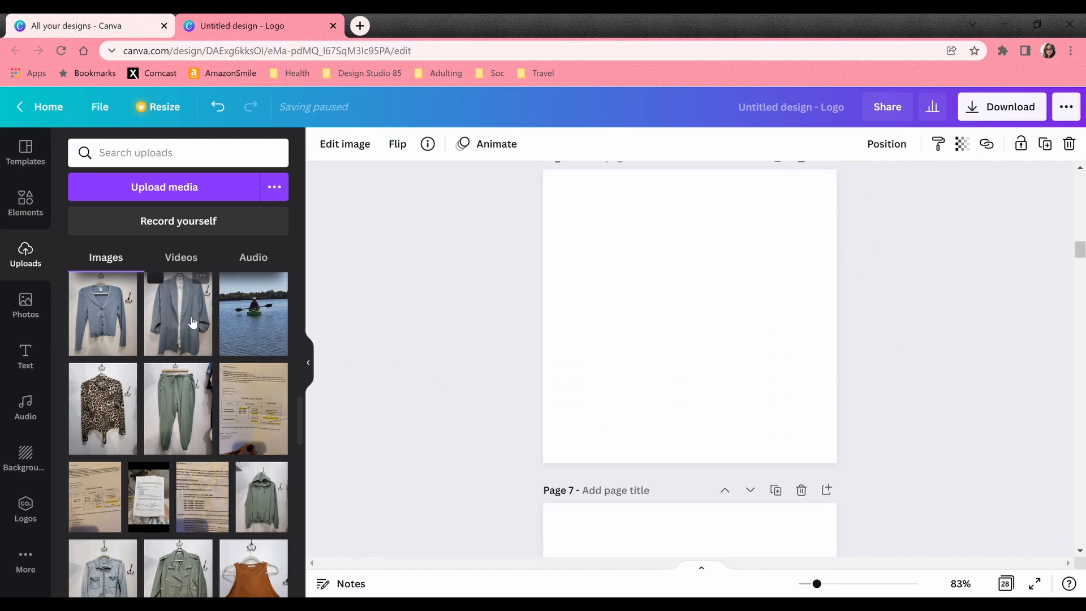
click(731, 351)
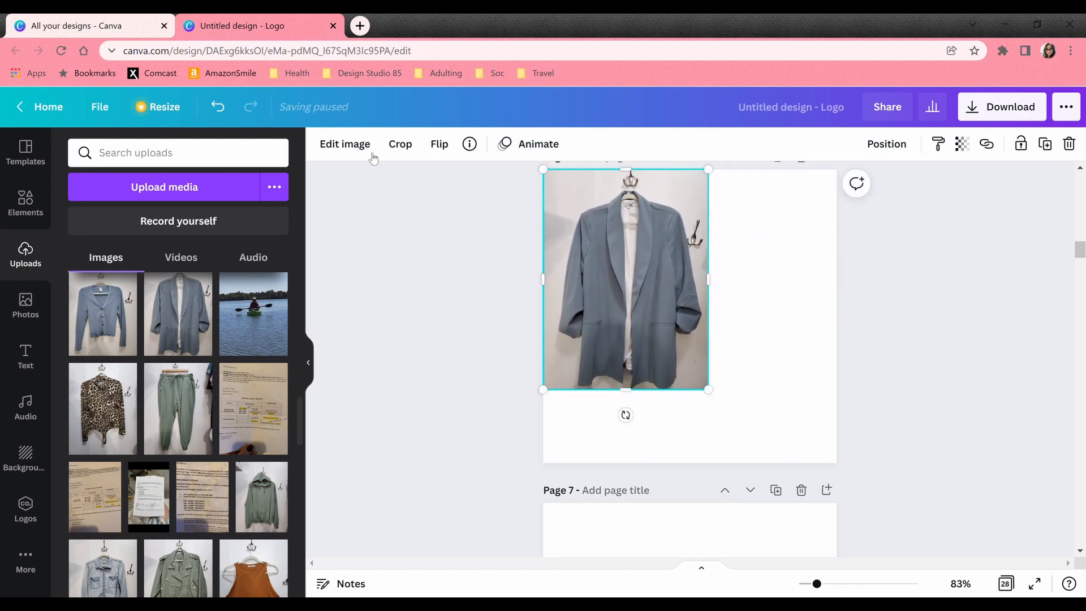
click(344, 144)
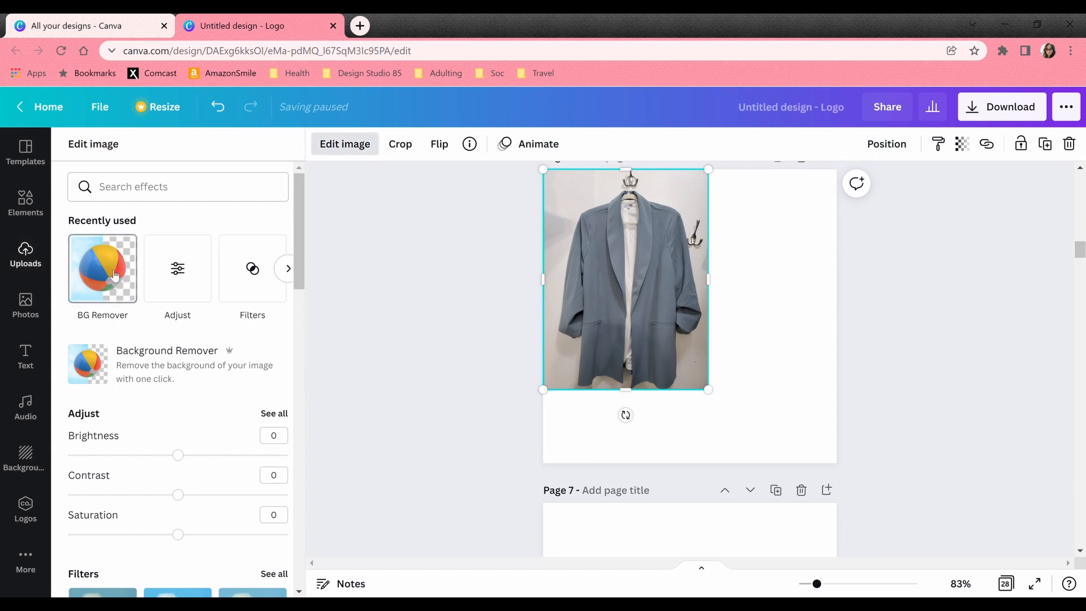
click(101, 269)
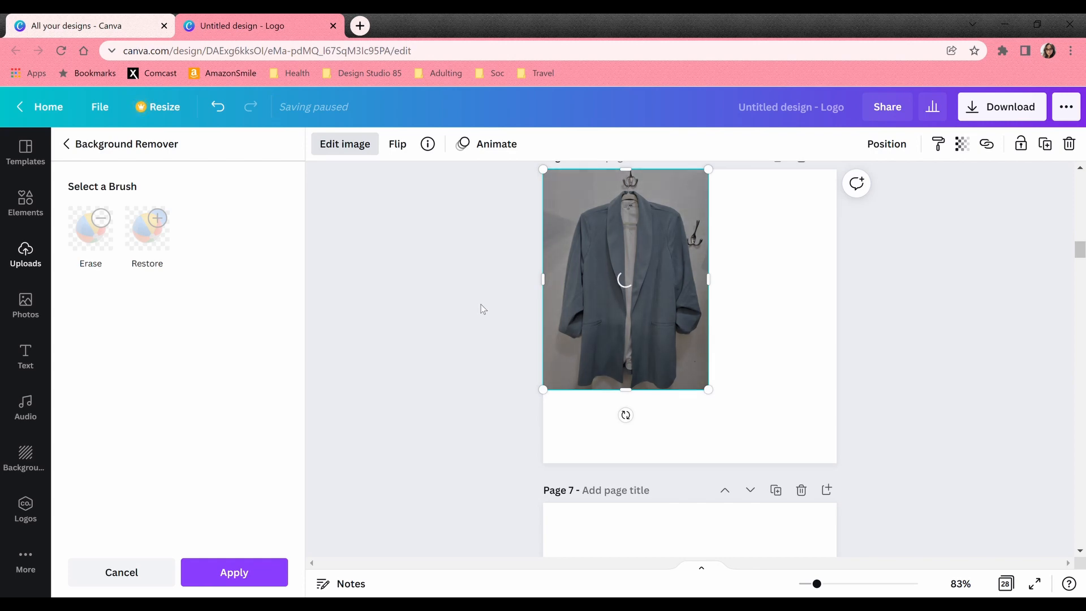
mouse_move(772, 301)
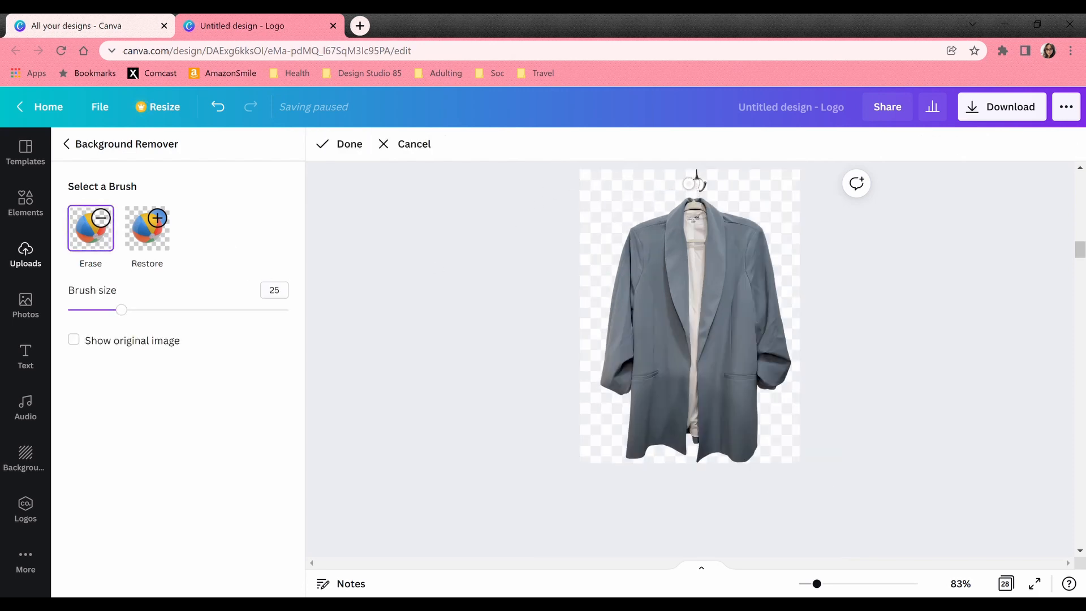
click(340, 144)
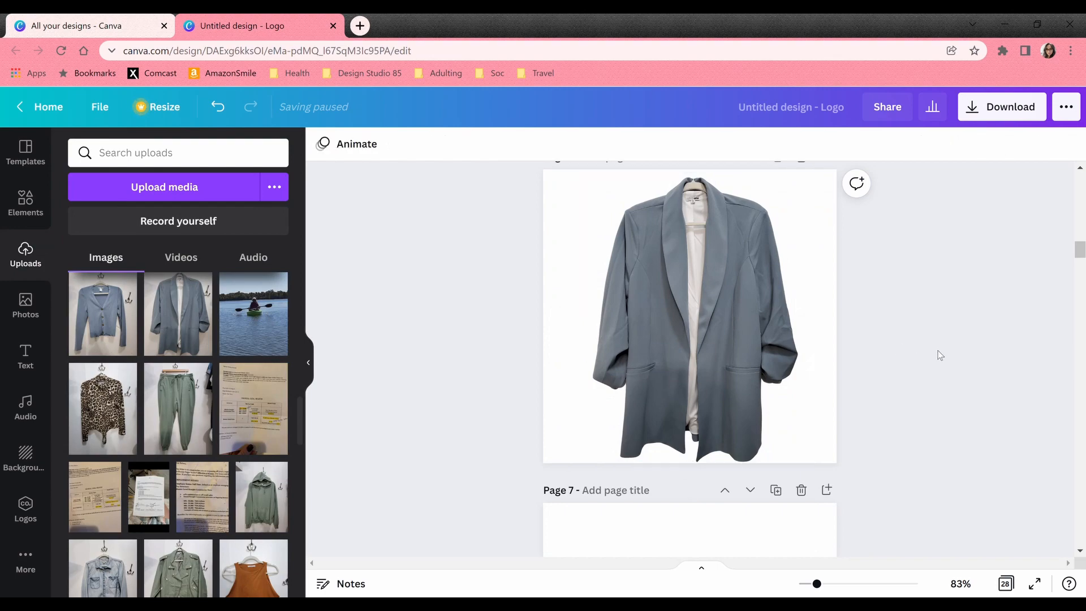
- Scroll through the pages back to the blazer on page 6
scroll(up, 3)
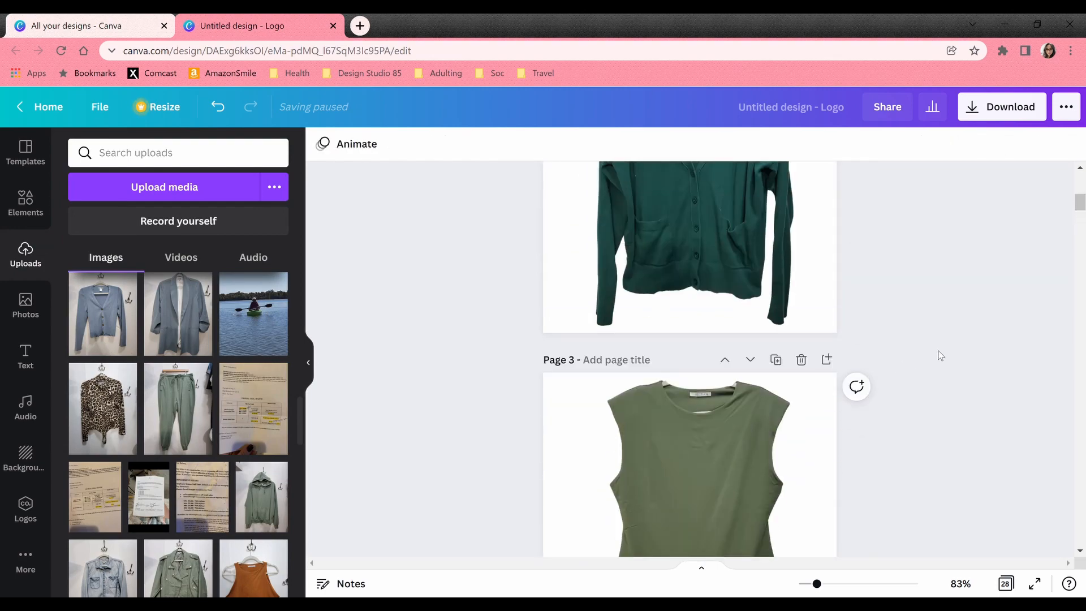
scroll(down, 3)
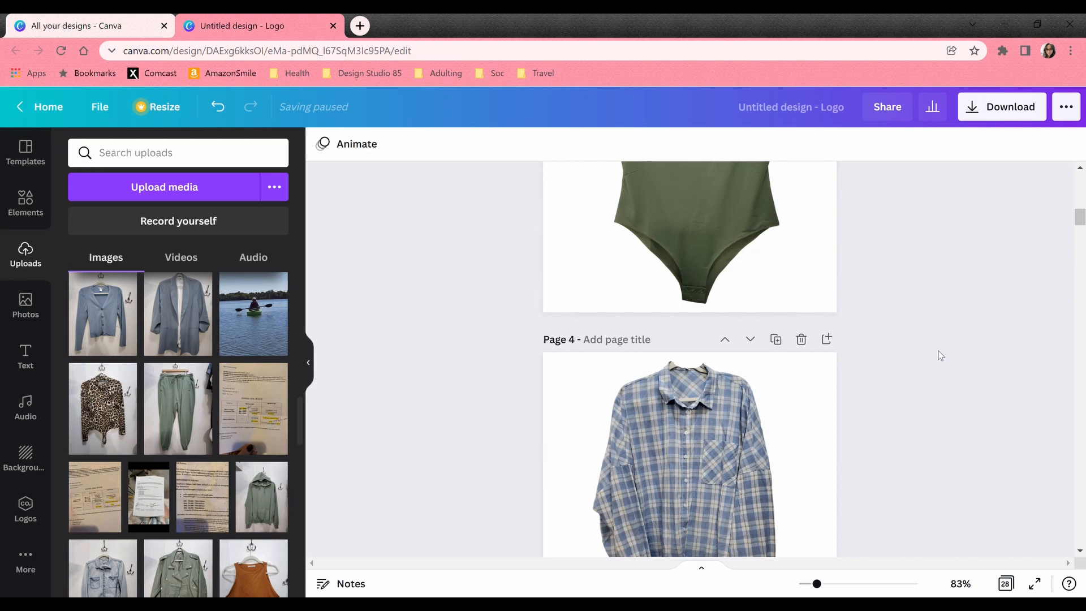
scroll(down, 3)
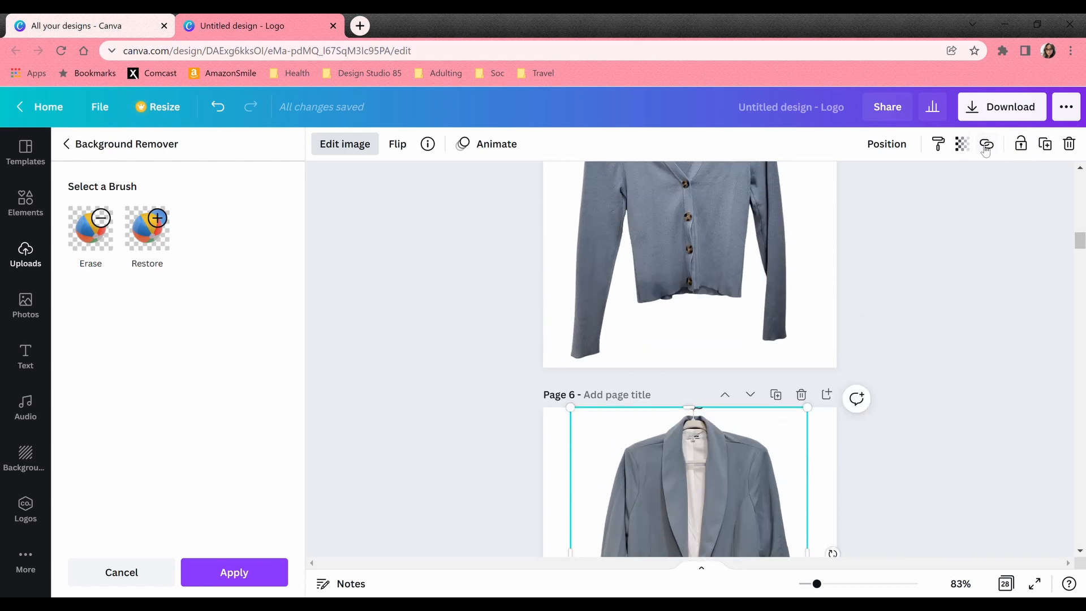
- Check the Download options, close them and scroll the other design's gray backdrop pages
click(1001, 107)
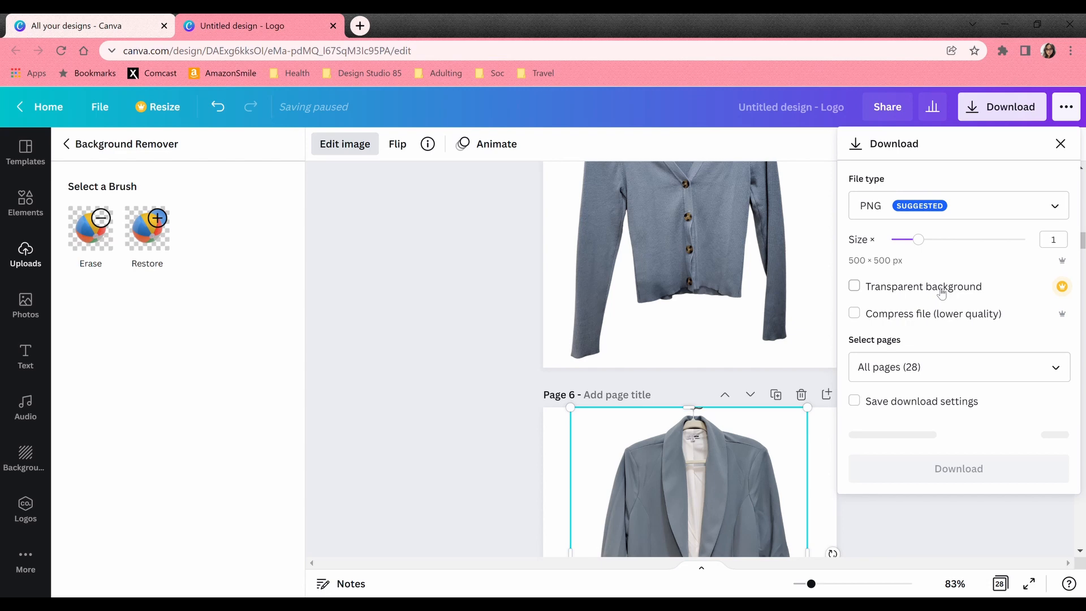
mouse_move(1062, 294)
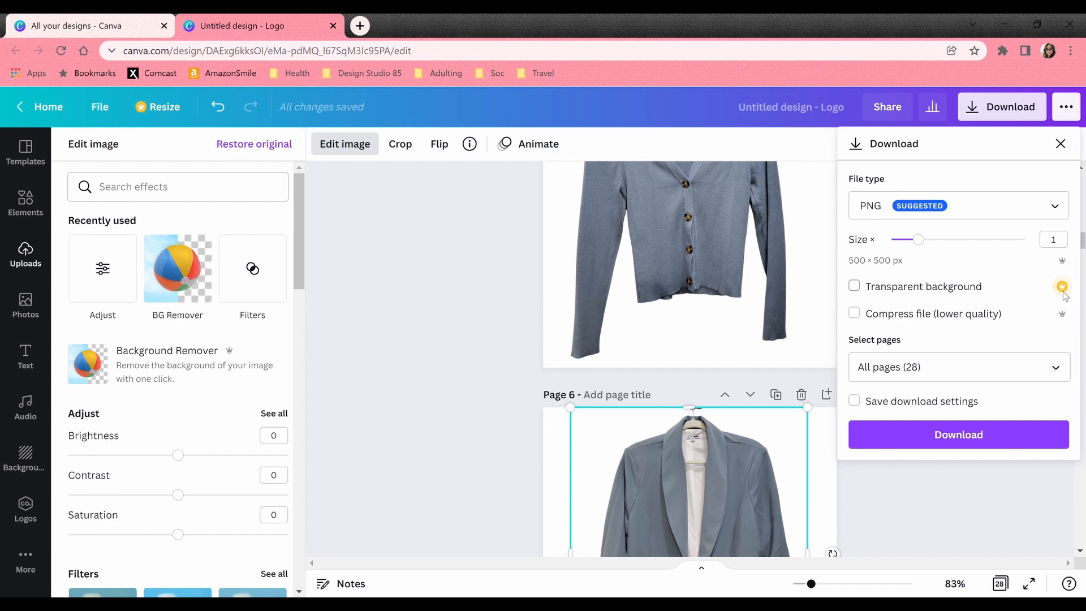
mouse_move(1050, 293)
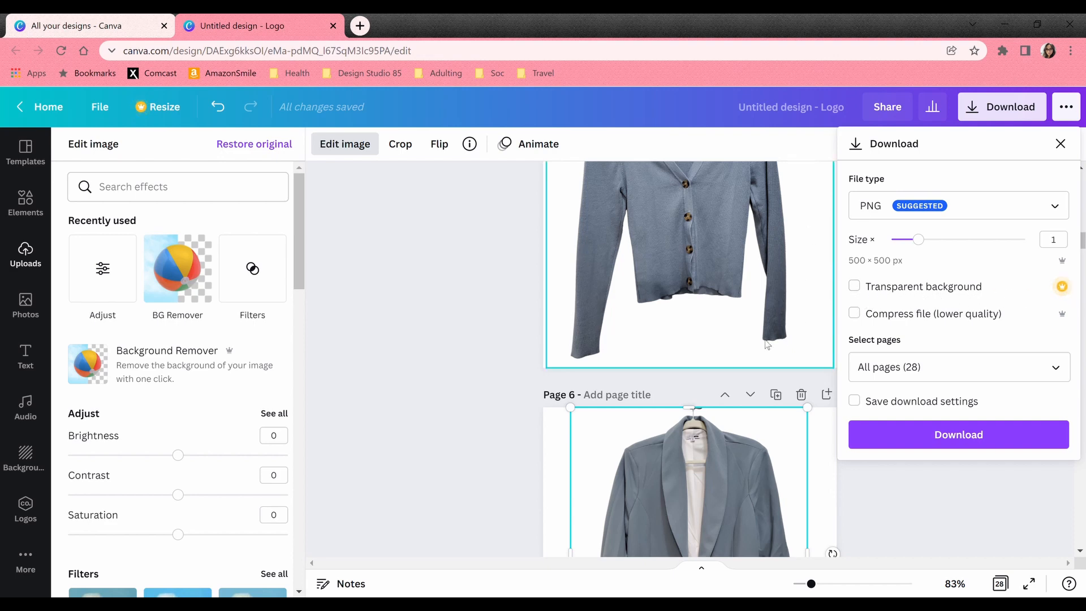
mouse_move(701, 328)
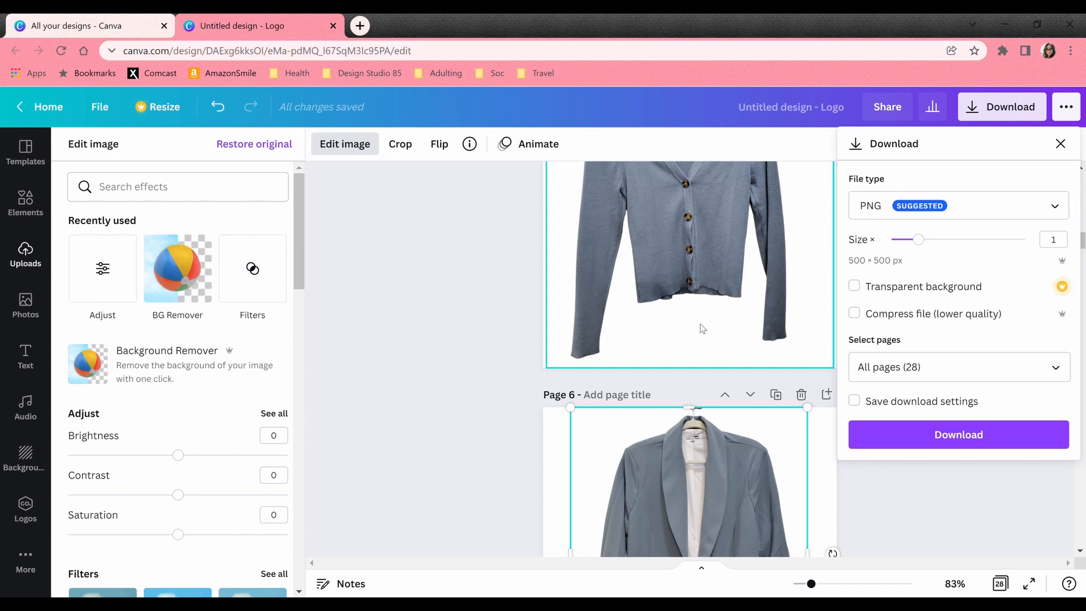
mouse_move(640, 325)
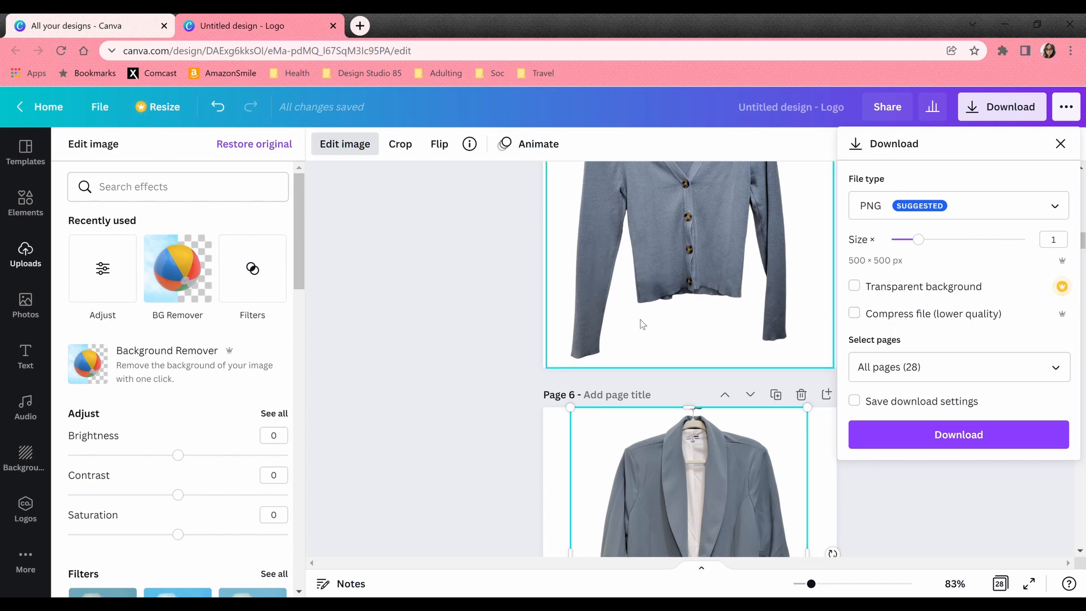
mouse_move(767, 294)
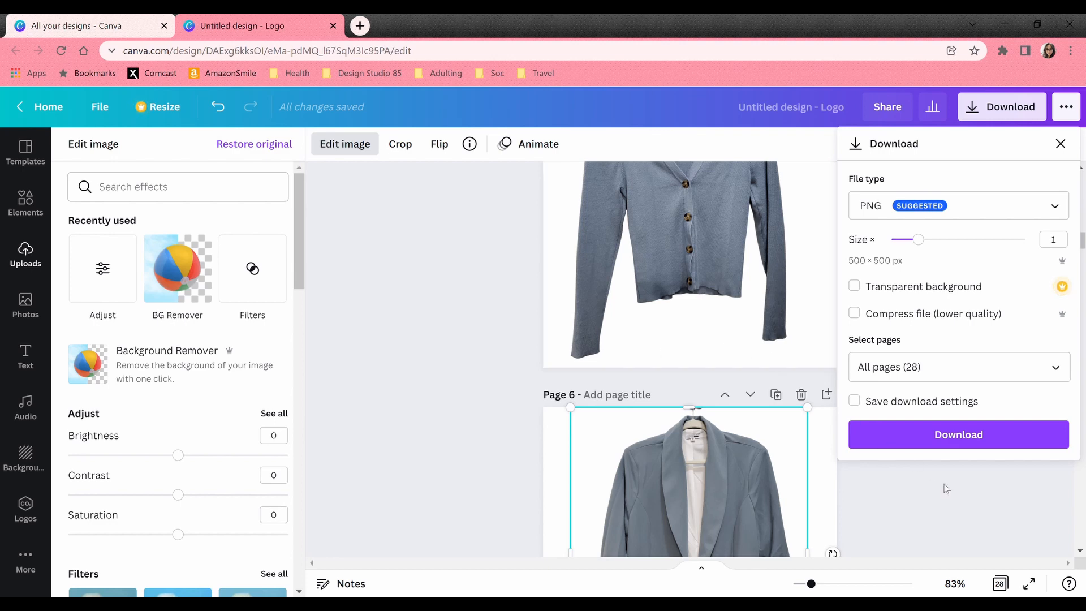
click(25, 256)
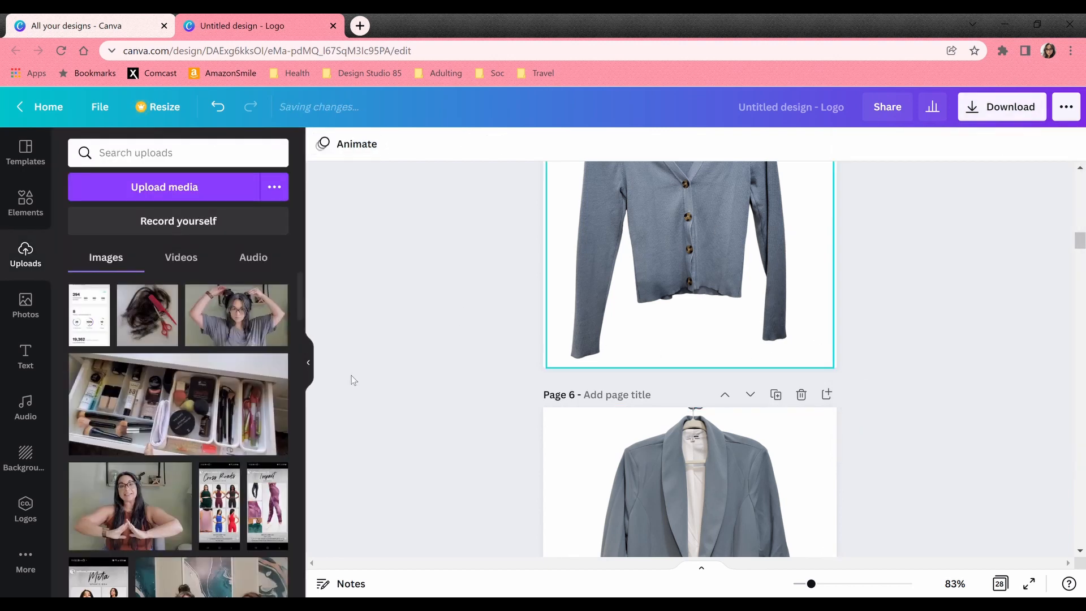
scroll(down, 3)
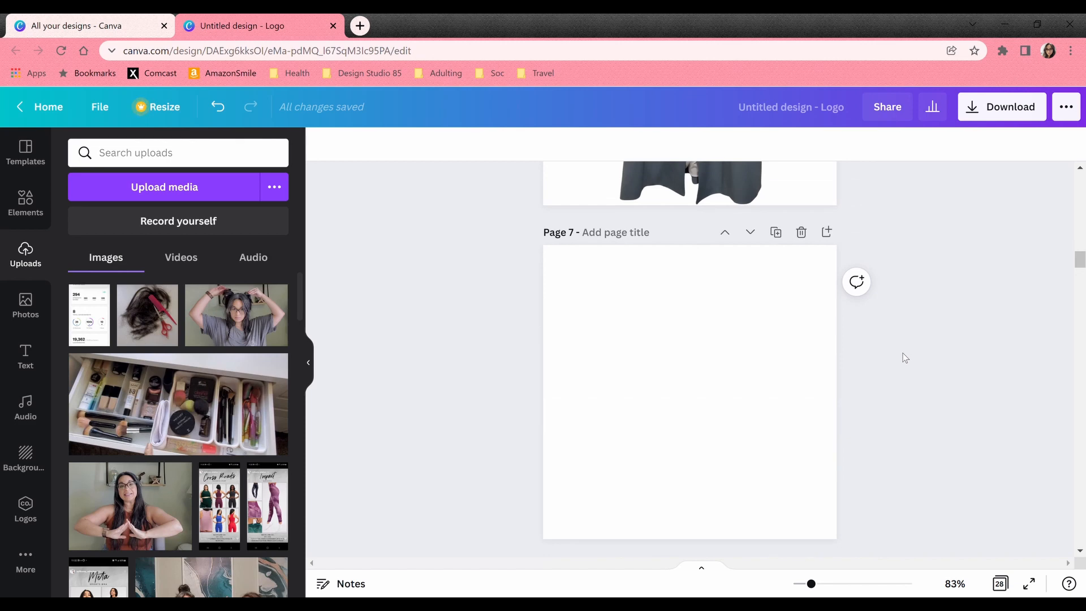
scroll(down, 3)
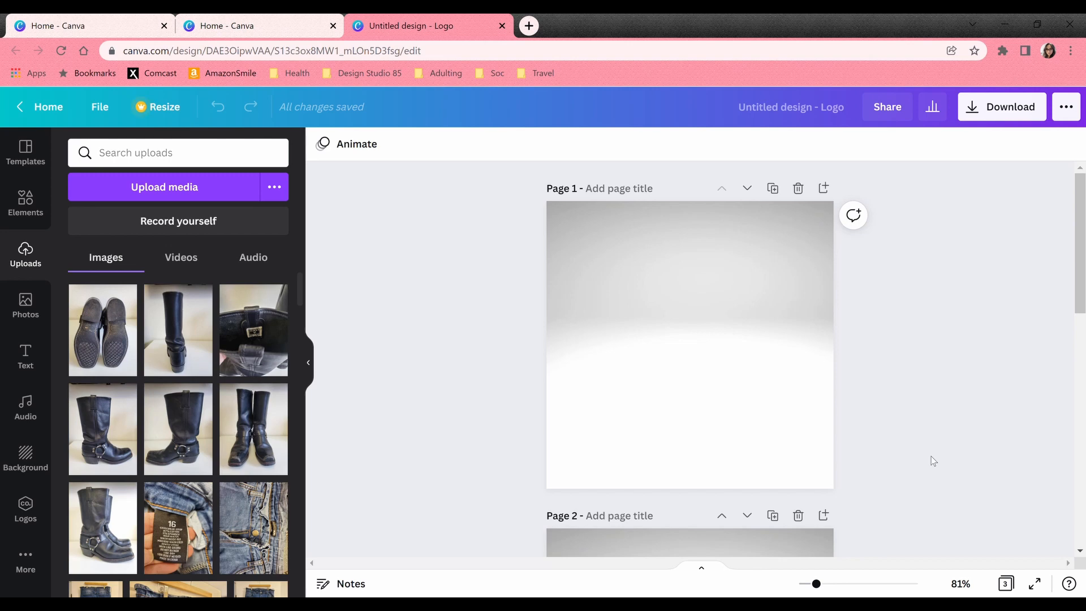
mouse_move(907, 458)
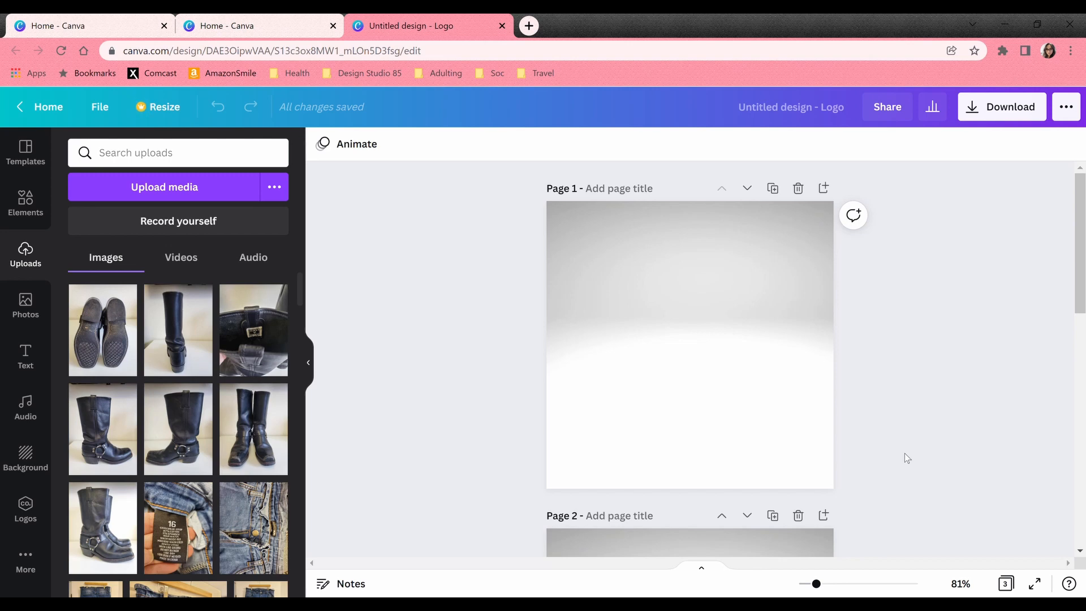
click(595, 469)
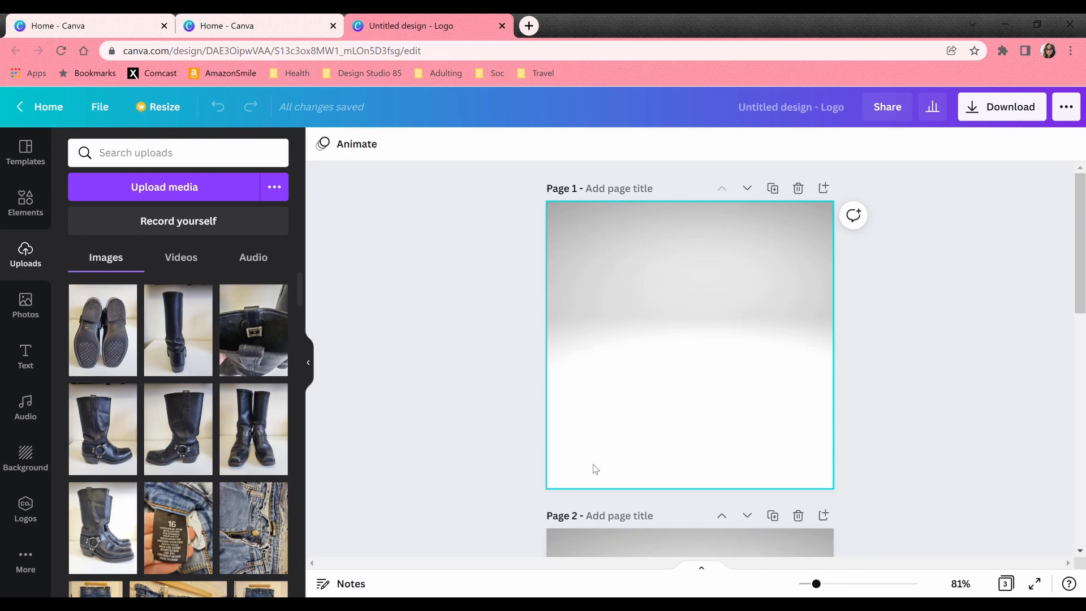
mouse_move(657, 285)
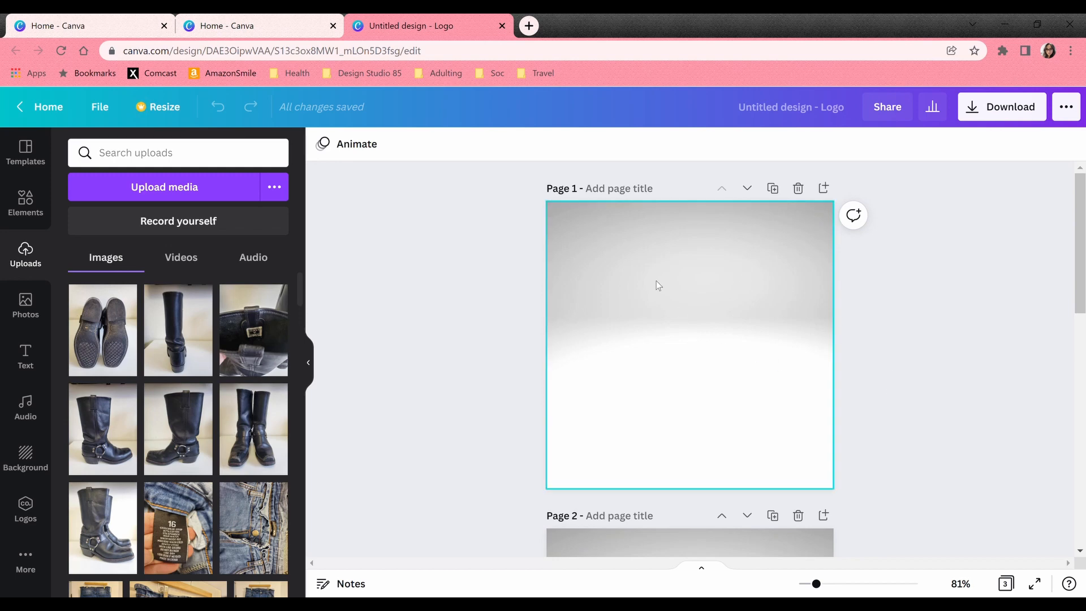
mouse_move(820, 392)
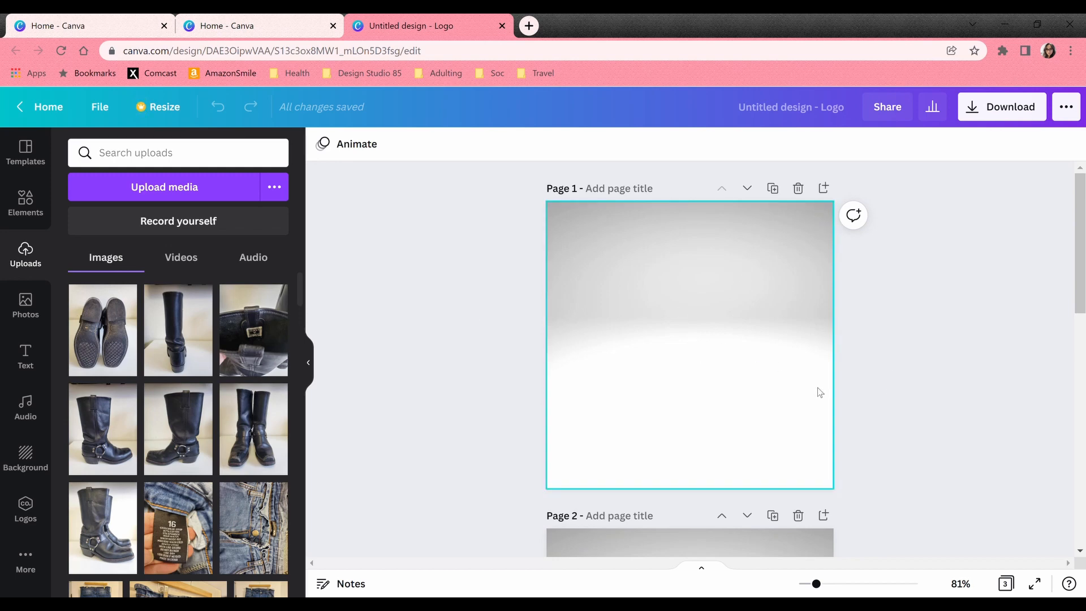
click(388, 362)
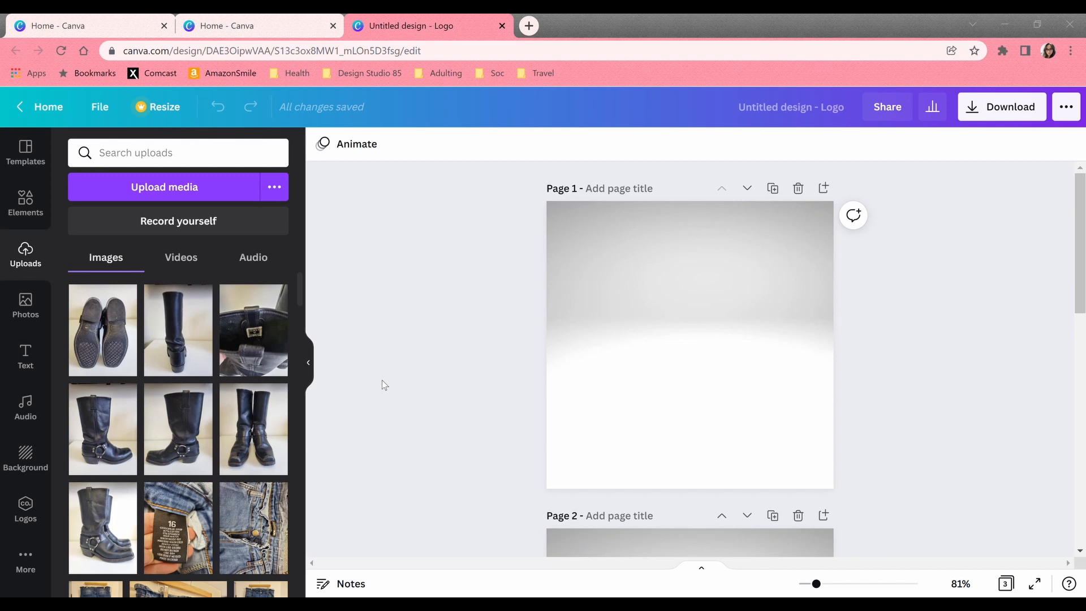
mouse_move(32, 360)
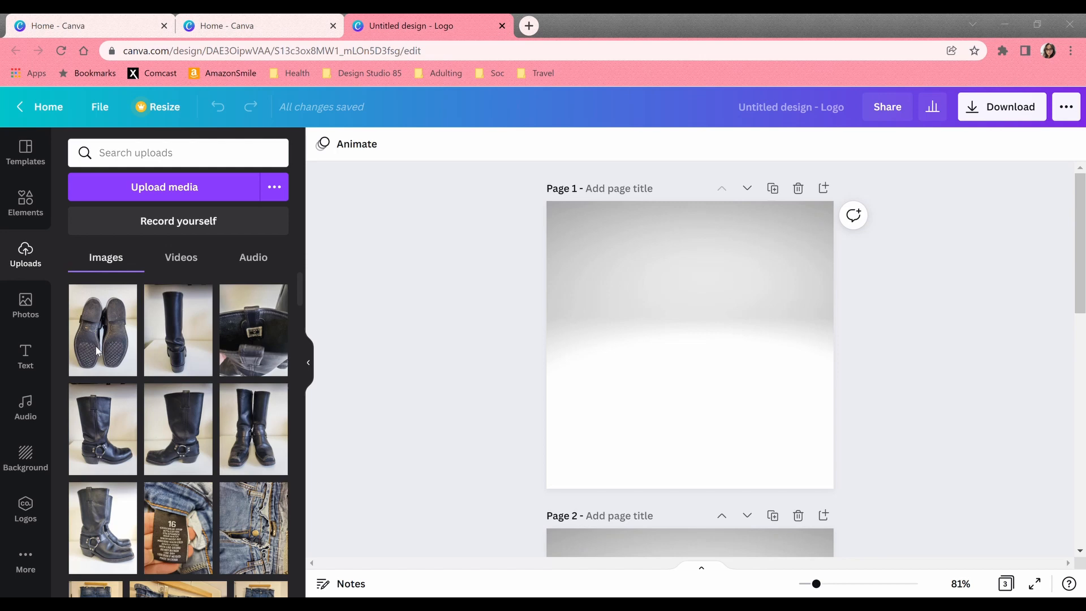
mouse_move(806, 371)
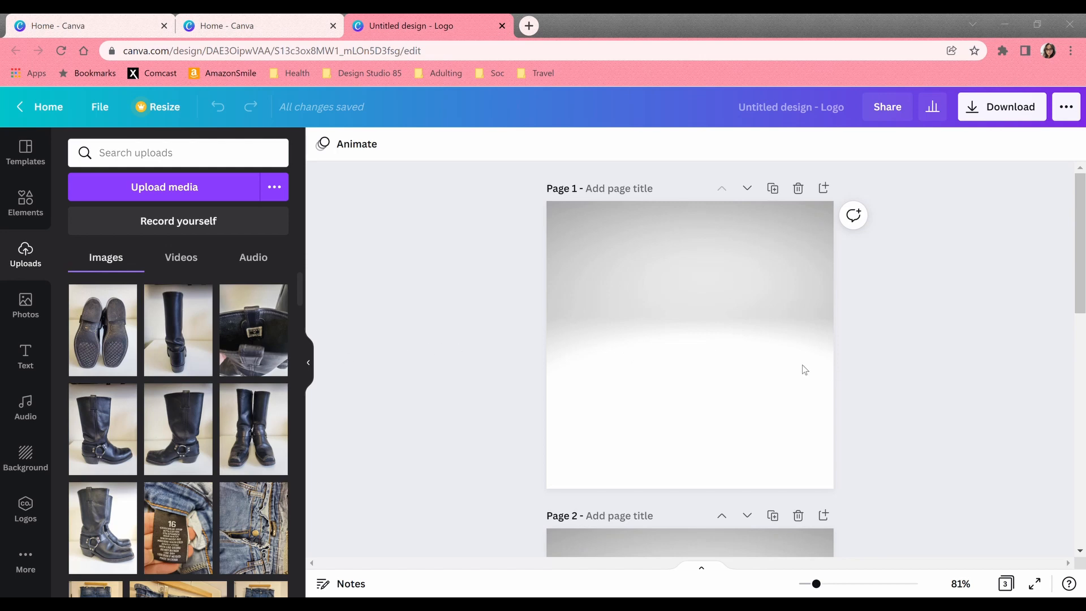
mouse_move(55, 471)
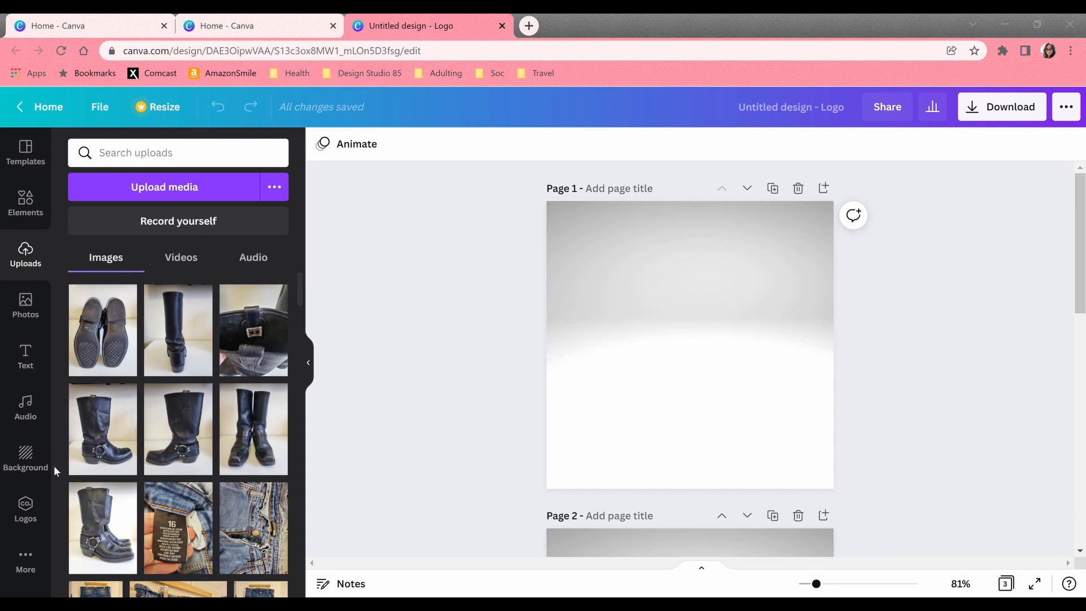
mouse_move(565, 380)
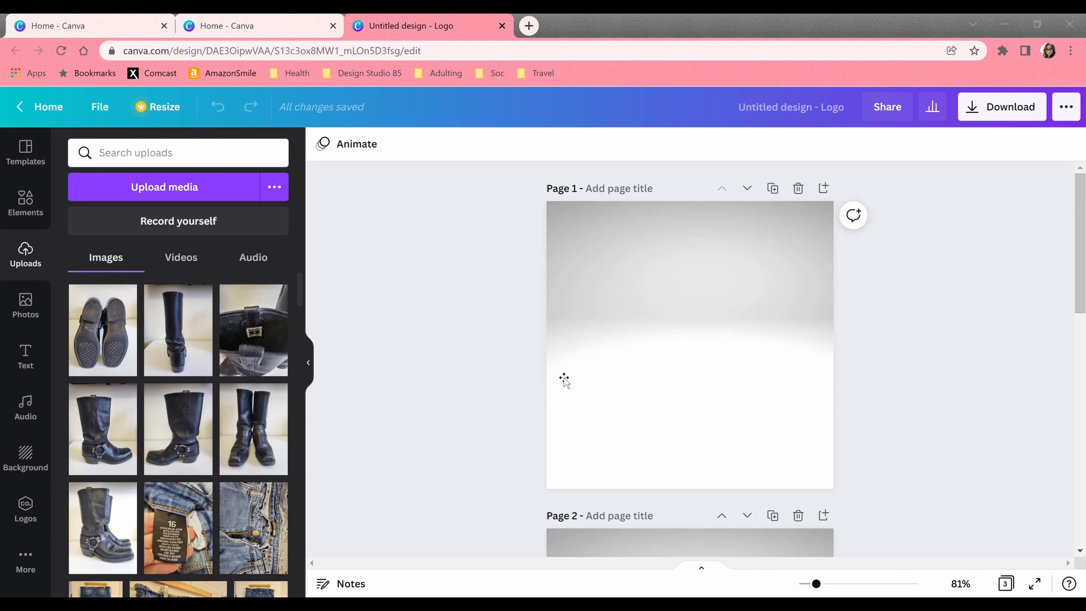
mouse_move(526, 563)
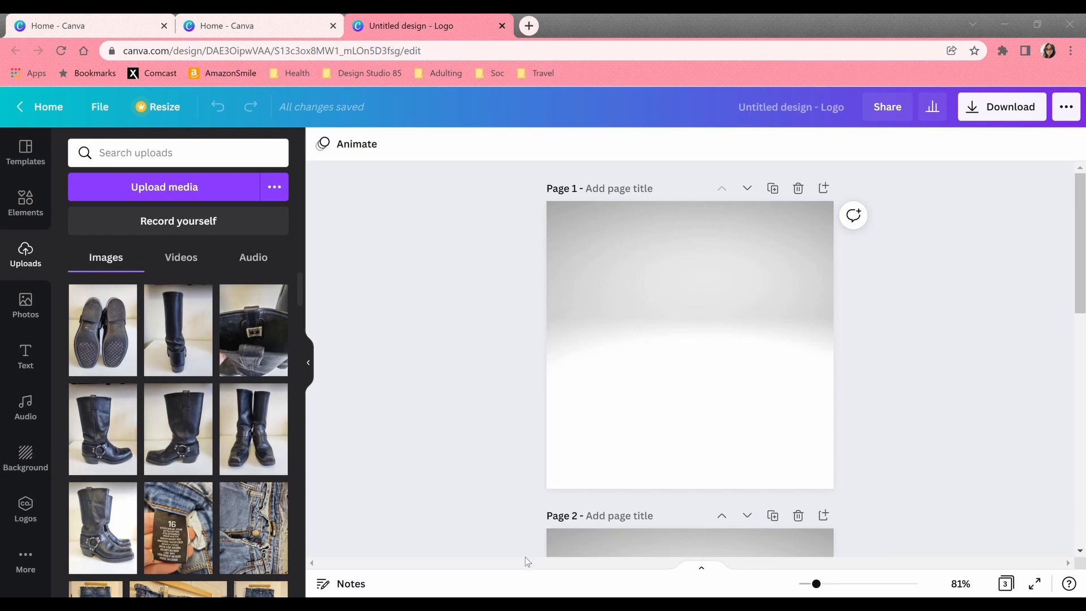
mouse_move(533, 293)
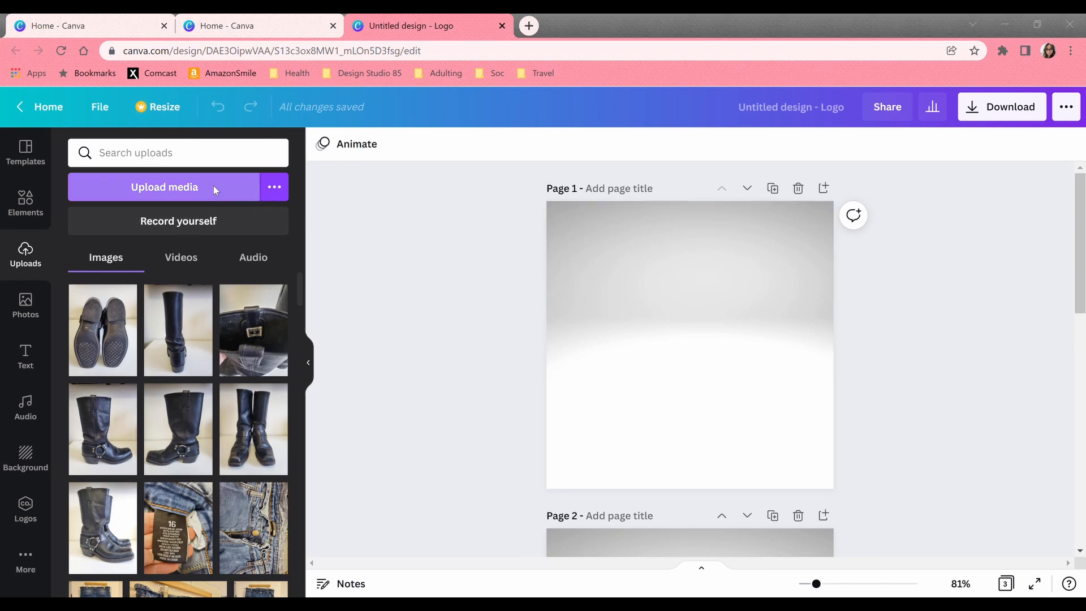
mouse_move(341, 208)
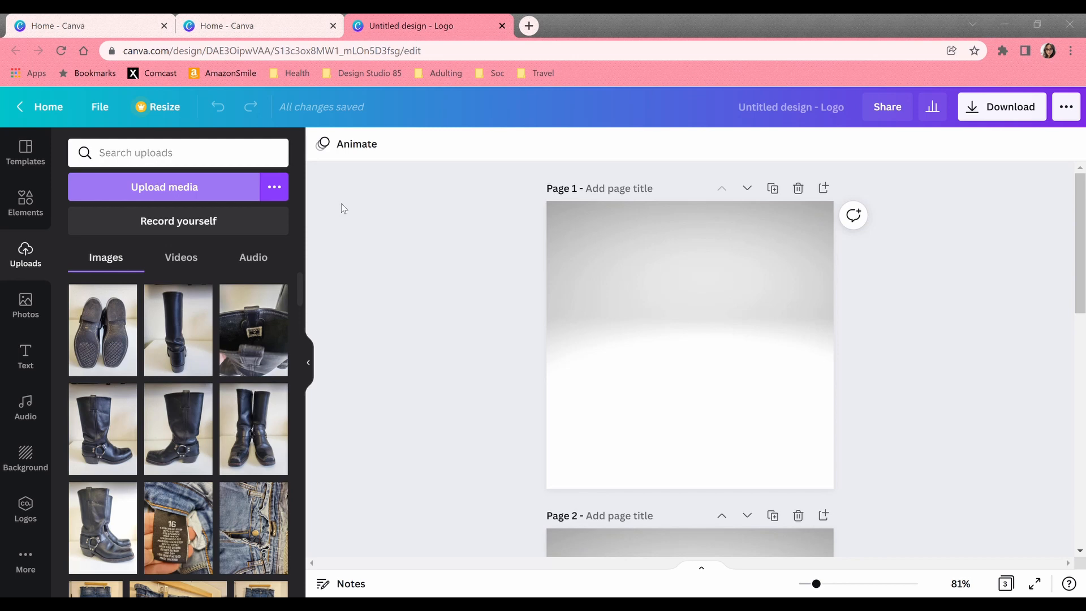
mouse_move(507, 367)
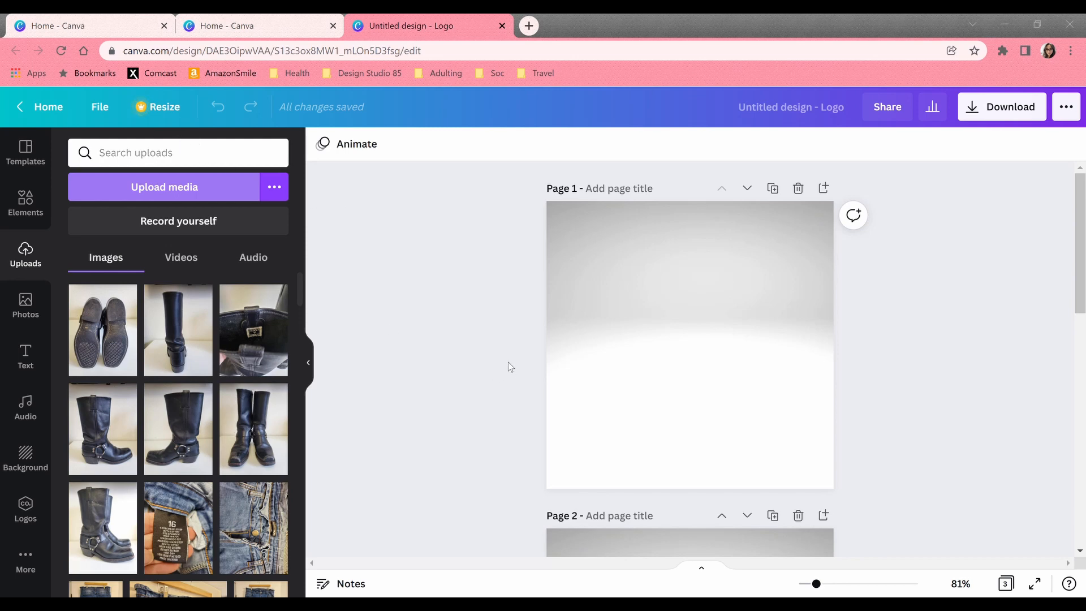
mouse_move(195, 151)
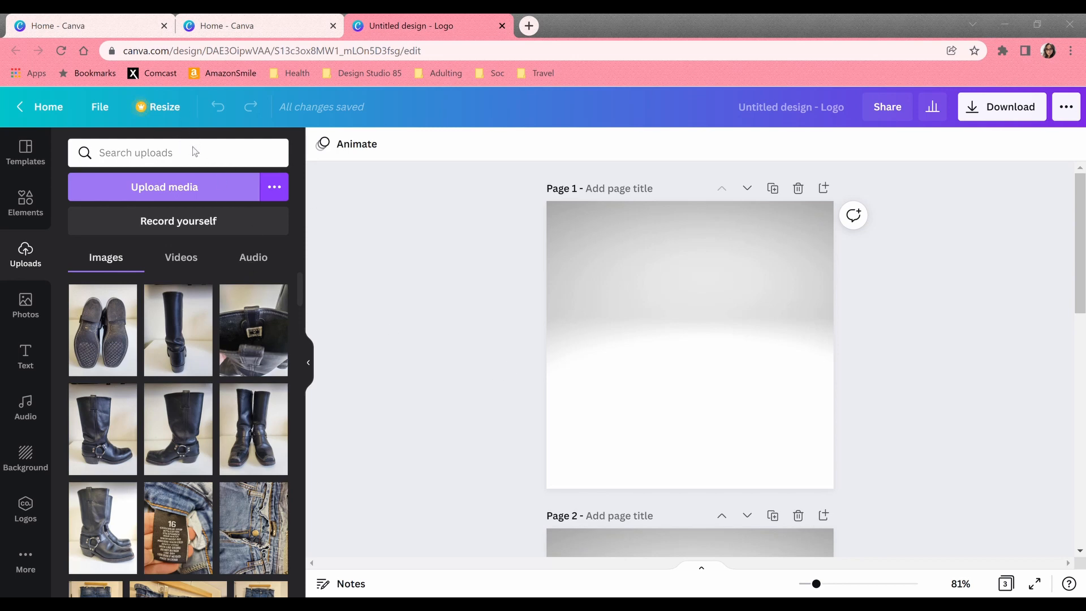
mouse_move(214, 232)
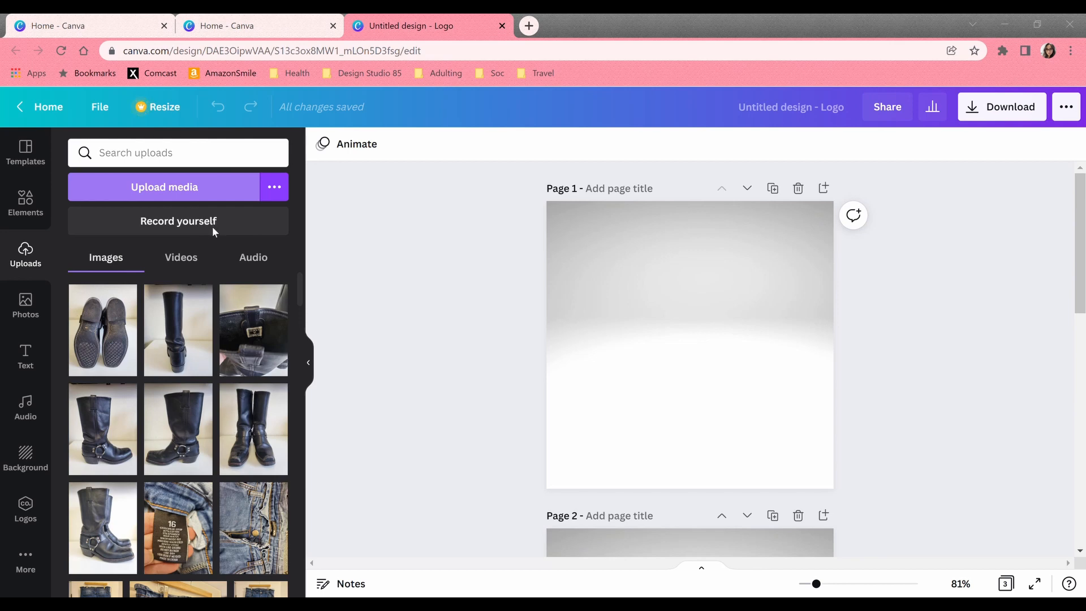
mouse_move(206, 131)
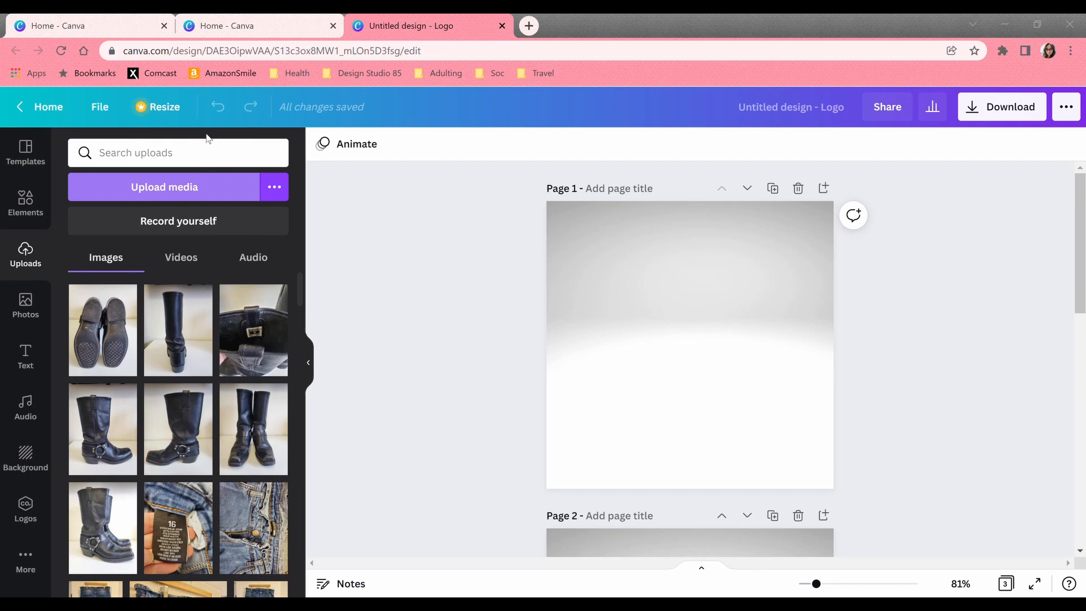
mouse_move(349, 333)
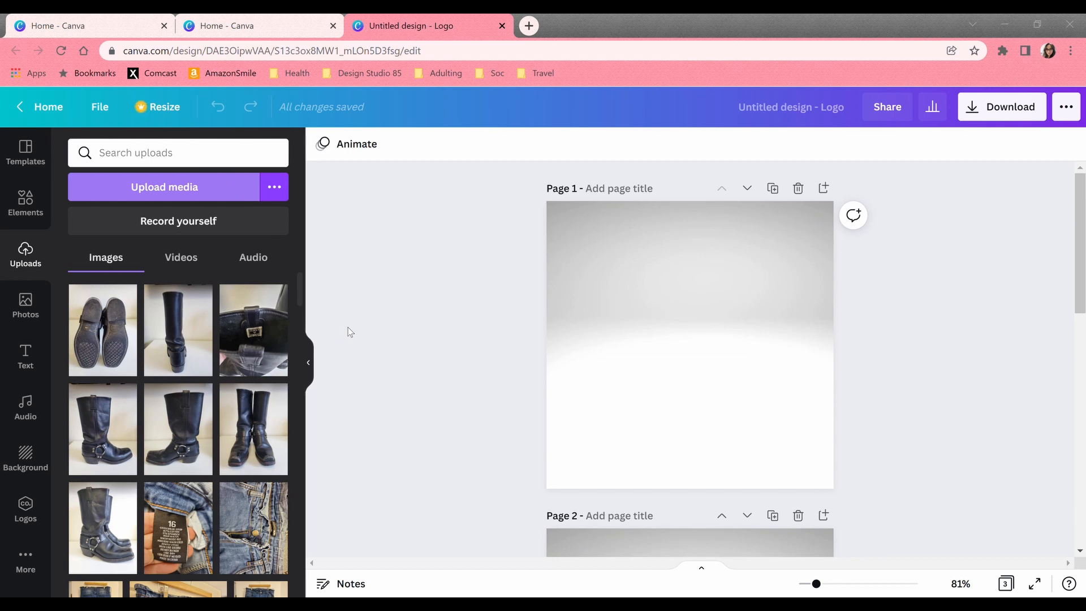
mouse_move(554, 134)
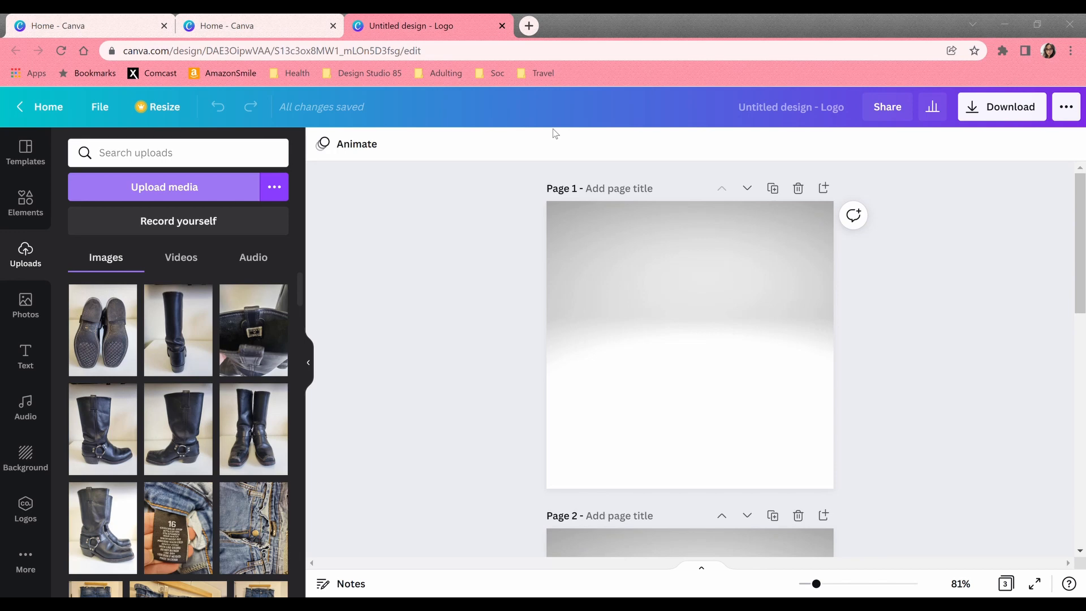
mouse_move(482, 123)
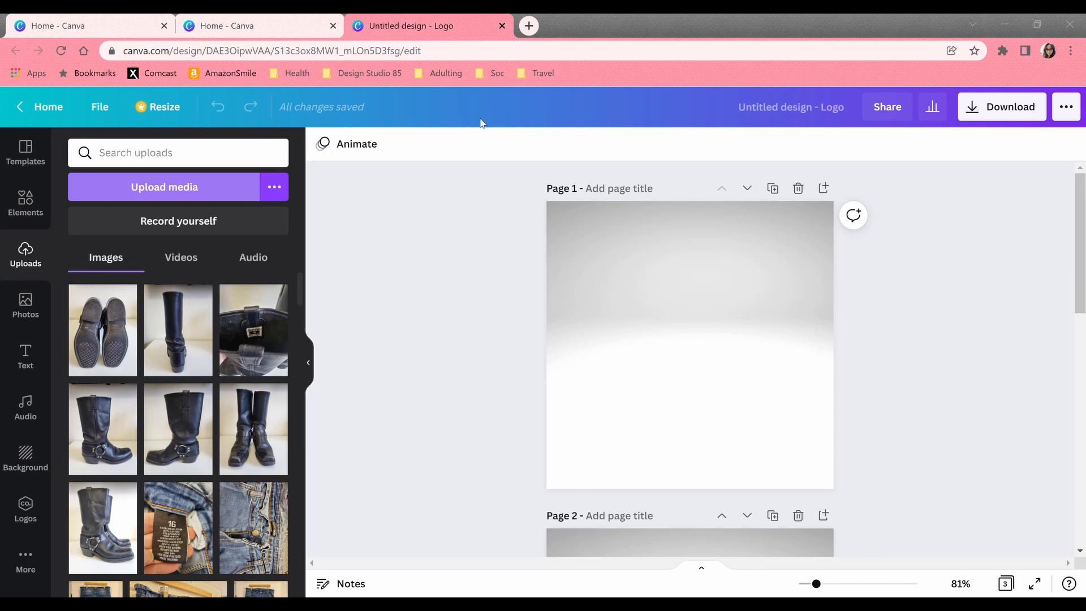
mouse_move(897, 544)
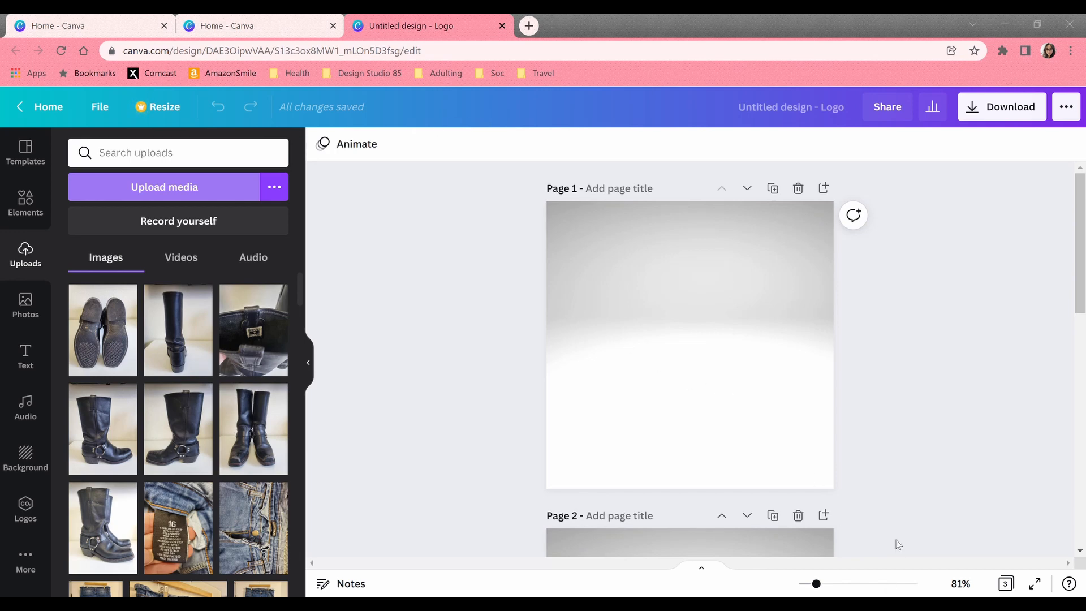
click(637, 317)
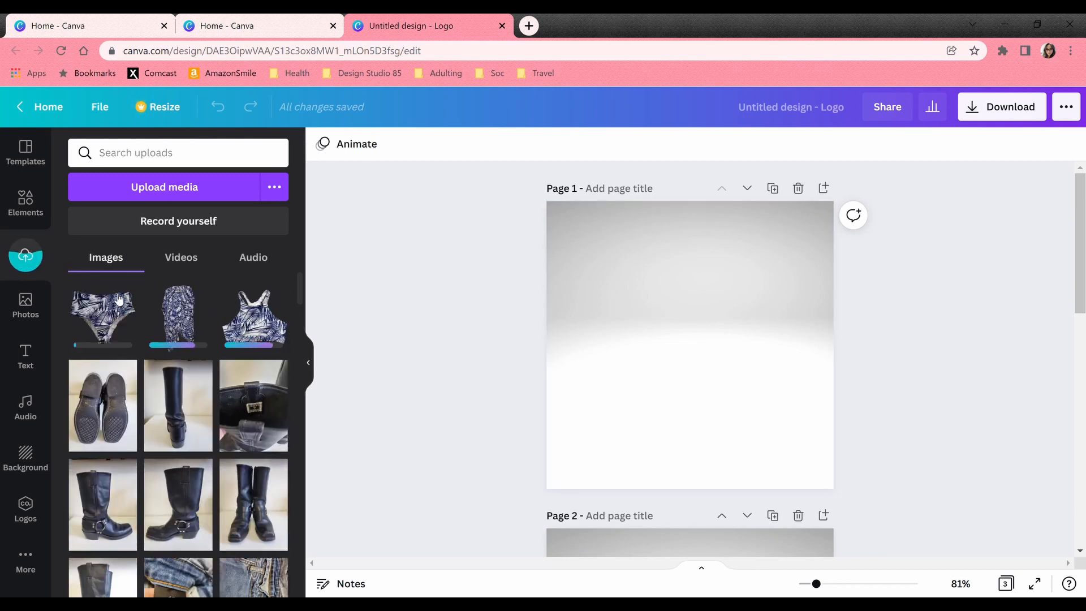
mouse_move(218, 323)
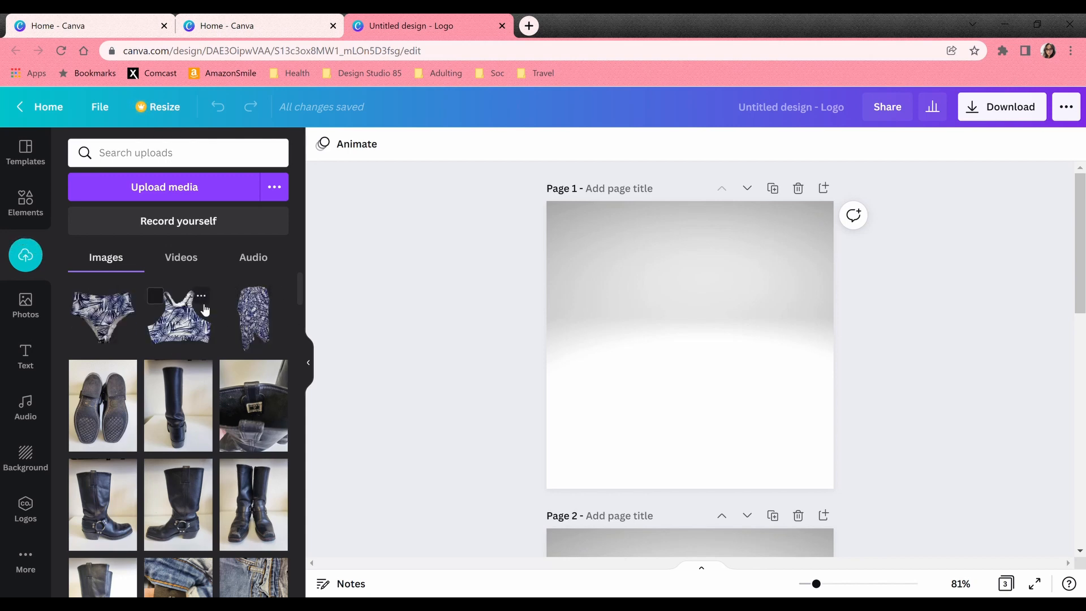
- Add the swimsuit bottom and top photos to the gray page and enlarge the cover-up
click(103, 317)
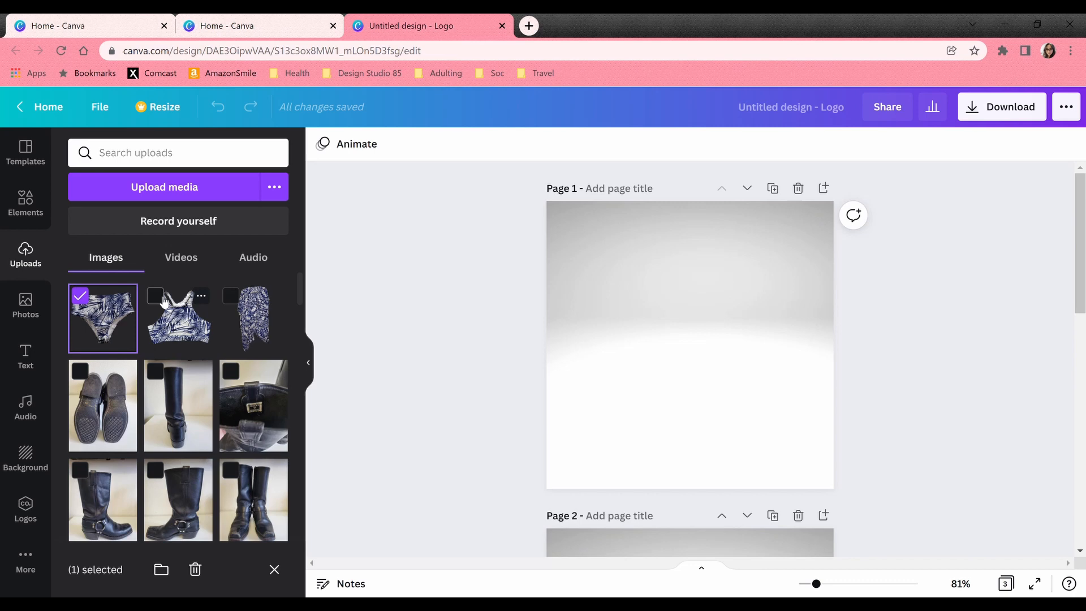
click(178, 318)
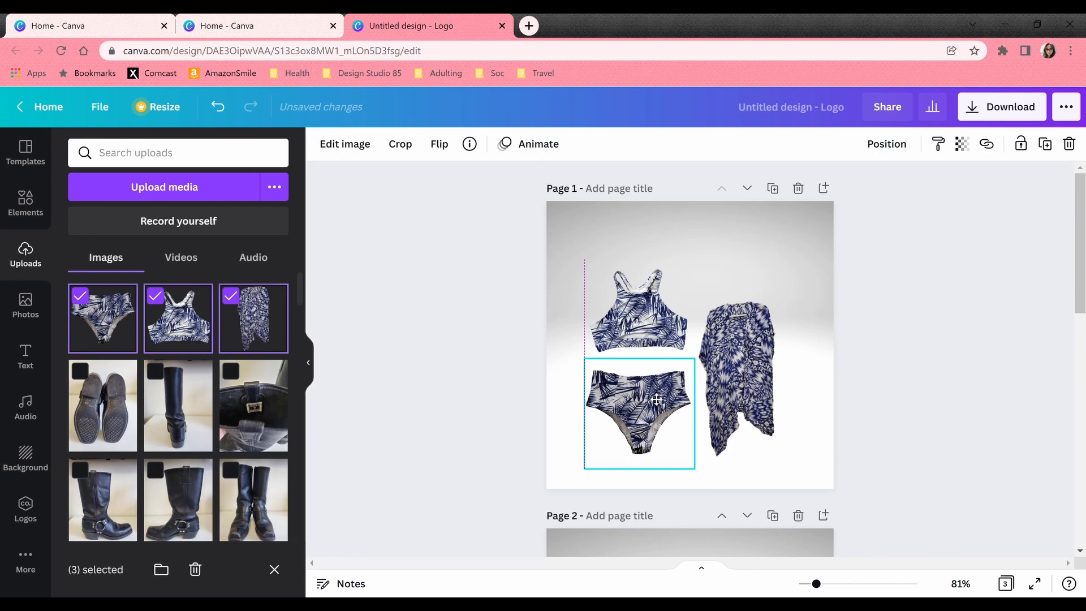
click(636, 414)
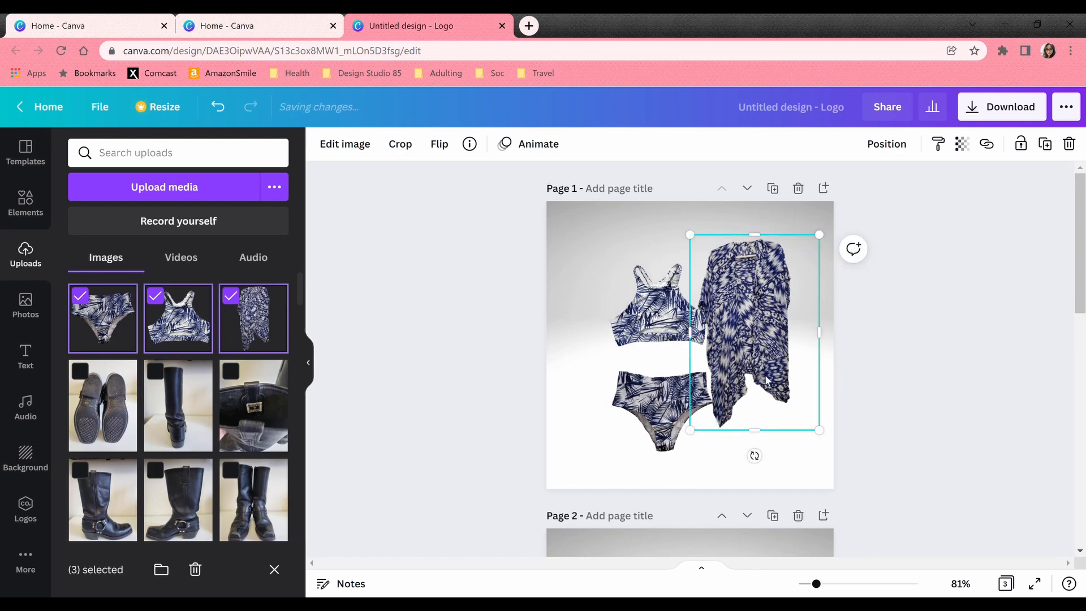
- Add a script heading and colour it dark navy from the swimsuit's photo colours
click(25, 356)
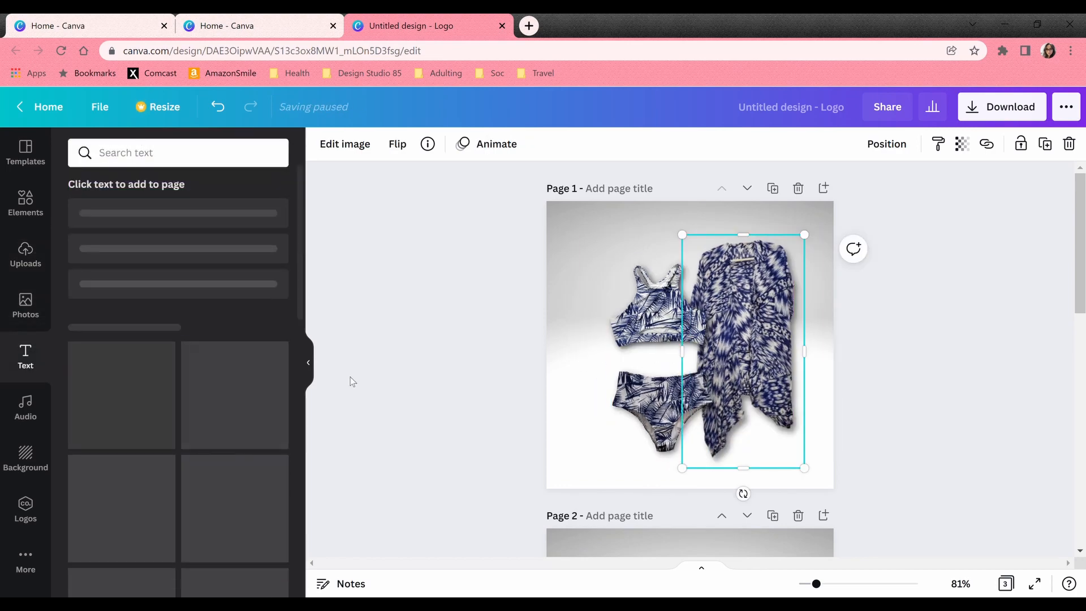
click(25, 357)
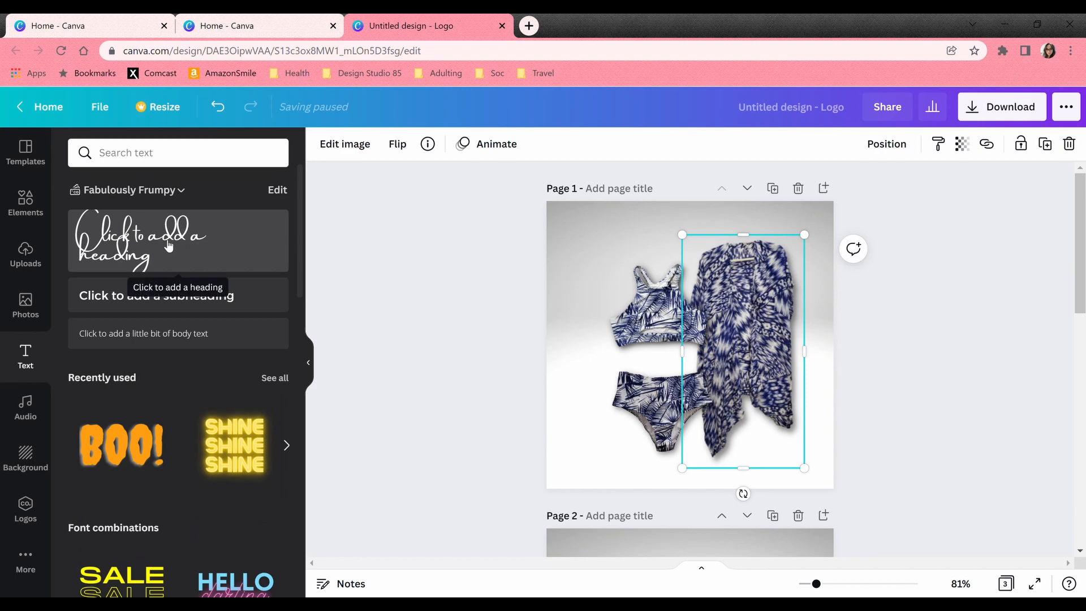
click(177, 240)
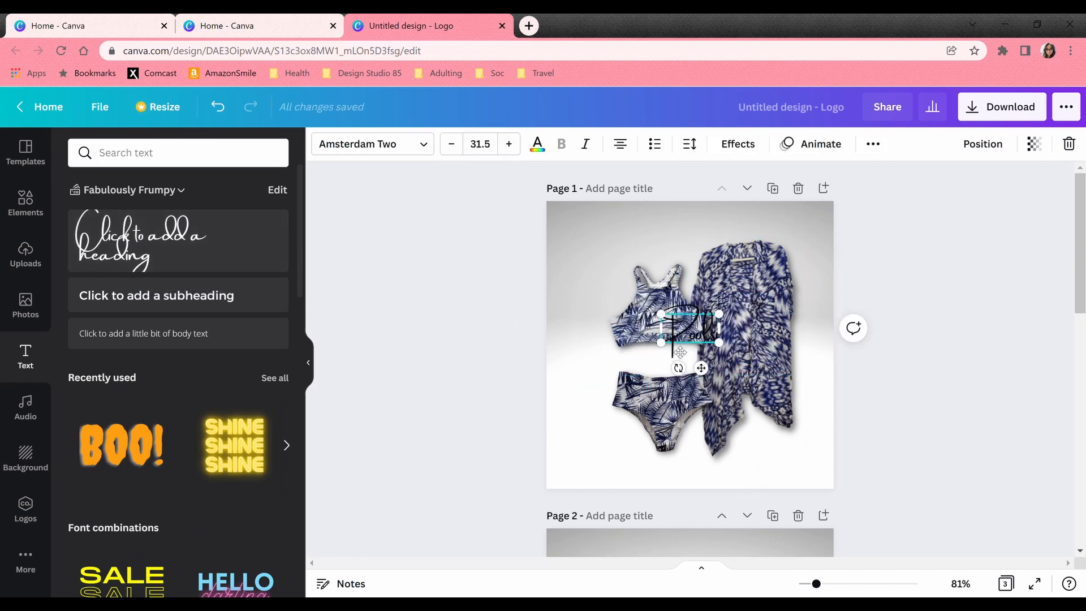
click(536, 144)
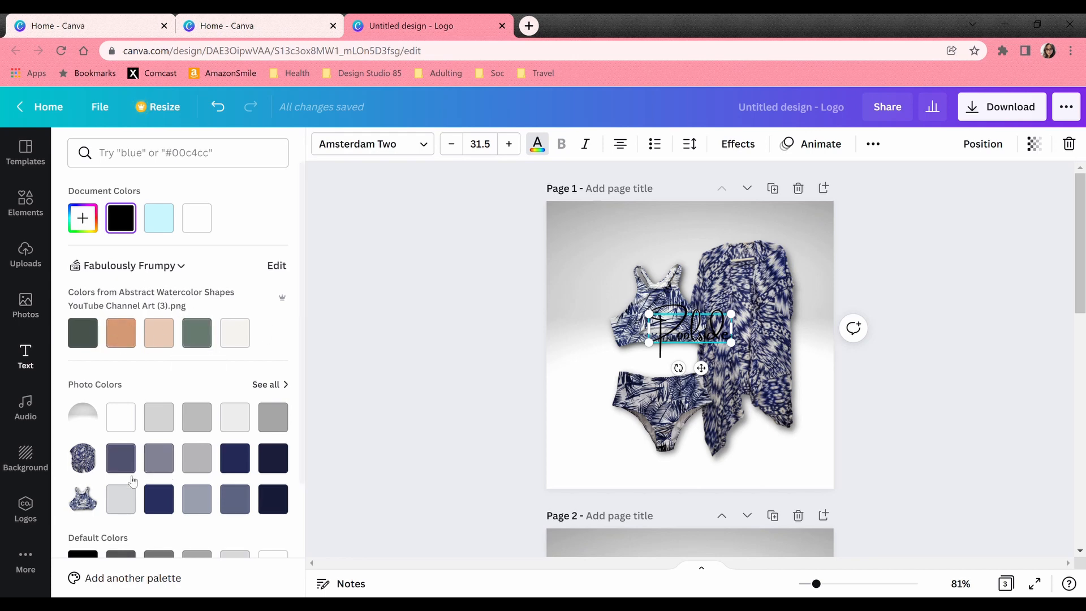
scroll(down, 3)
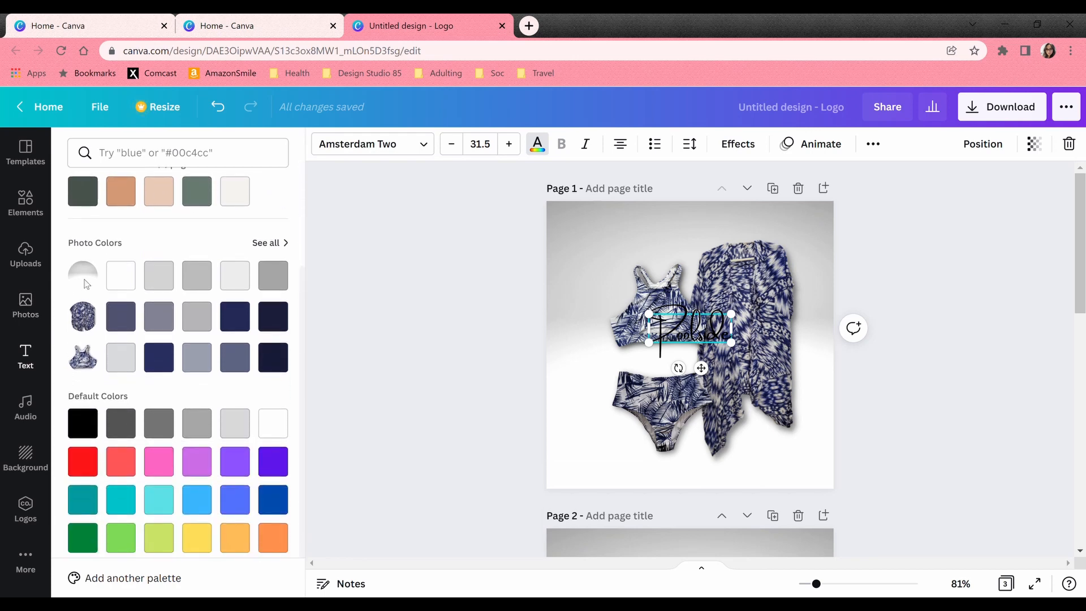
click(119, 317)
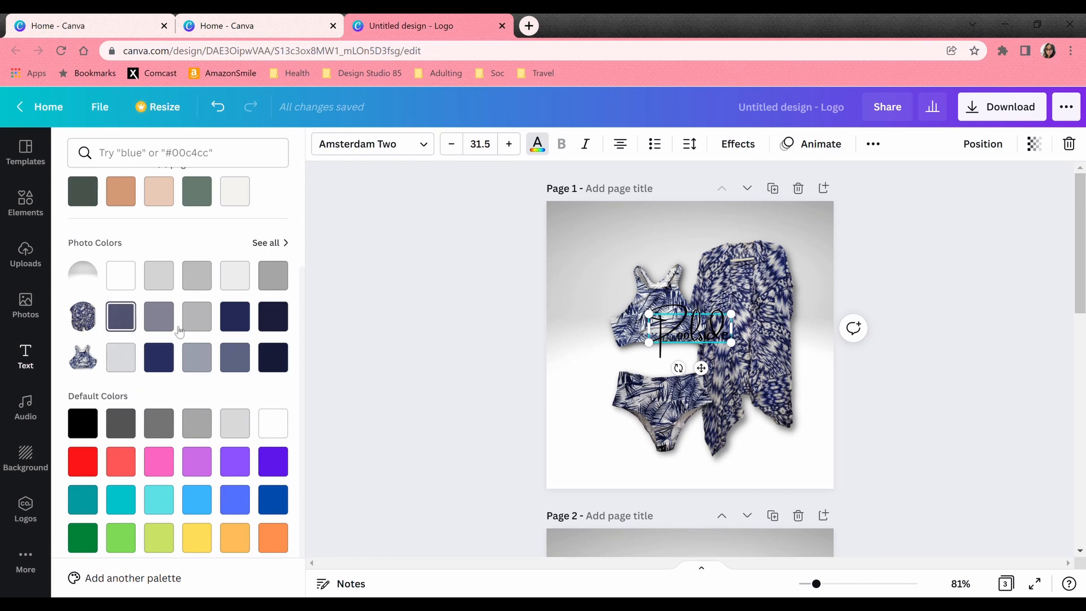
click(234, 316)
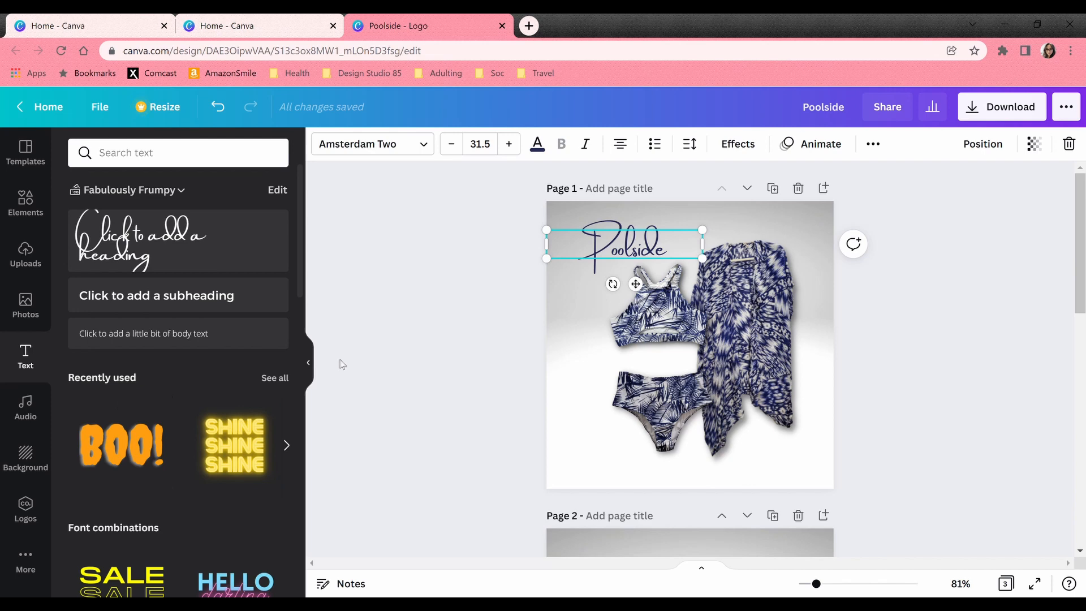
- Give 'Poolside' a Curve effect (39), tilt it about -28° and place it top-left
click(737, 144)
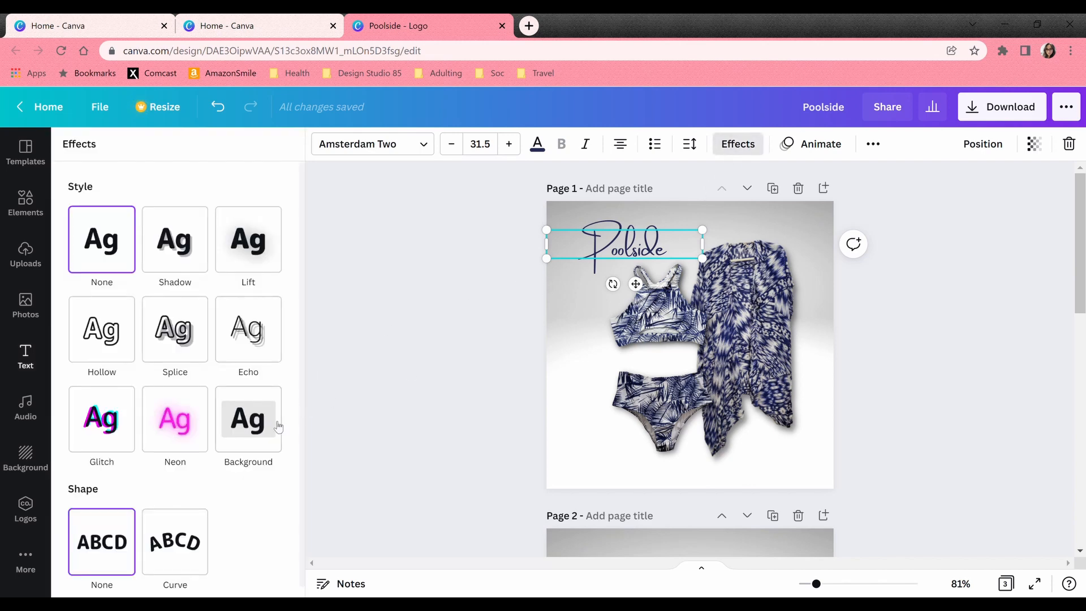
click(174, 542)
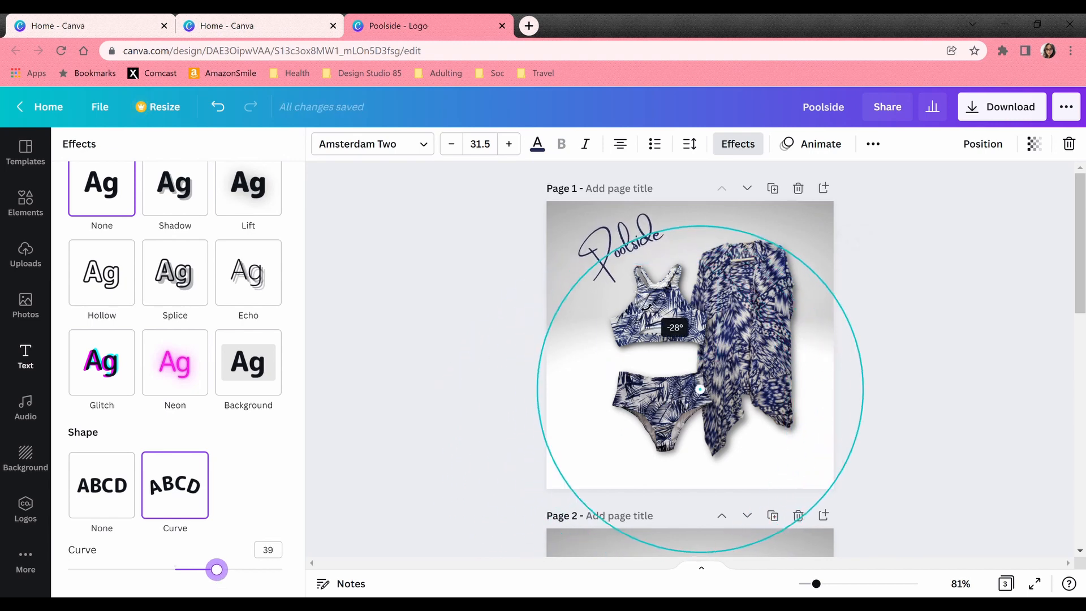
click(623, 242)
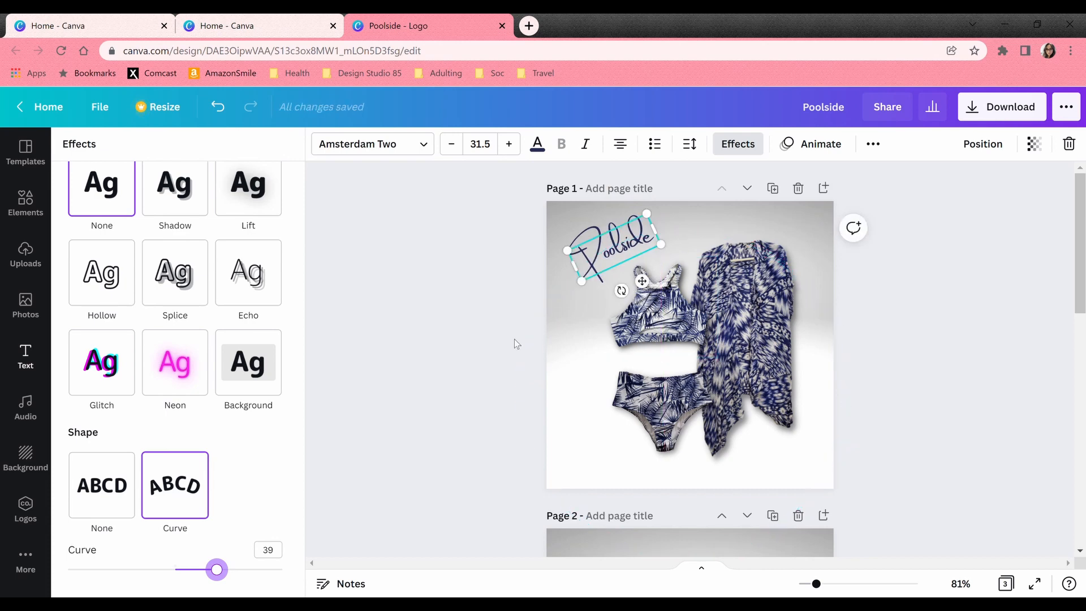
click(25, 356)
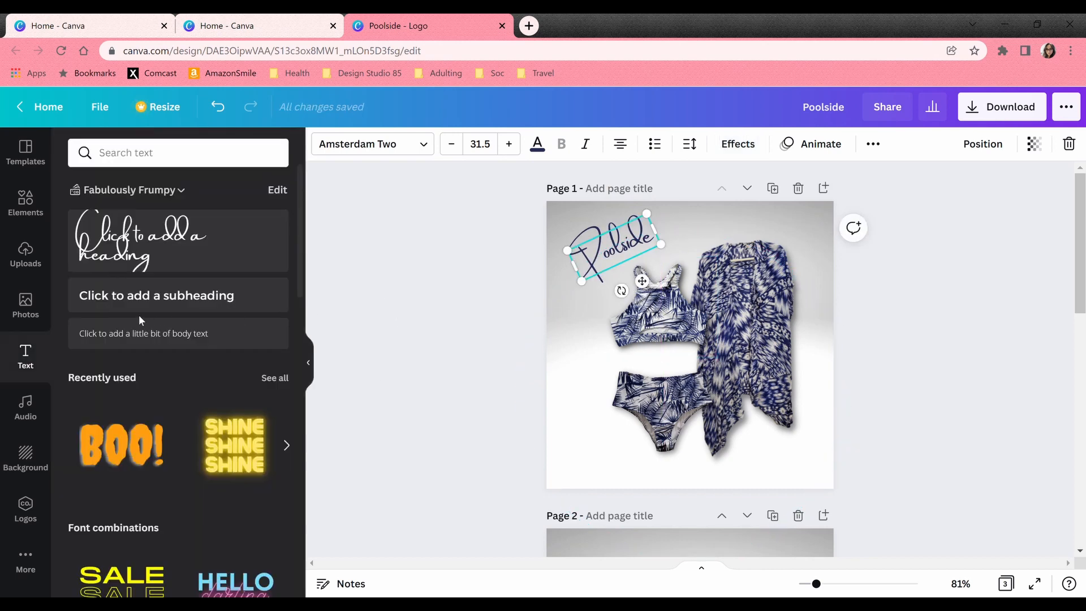
- Browse Uploads for the straw hat and rose-tinted sunglasses to place around the swimsuit
click(25, 256)
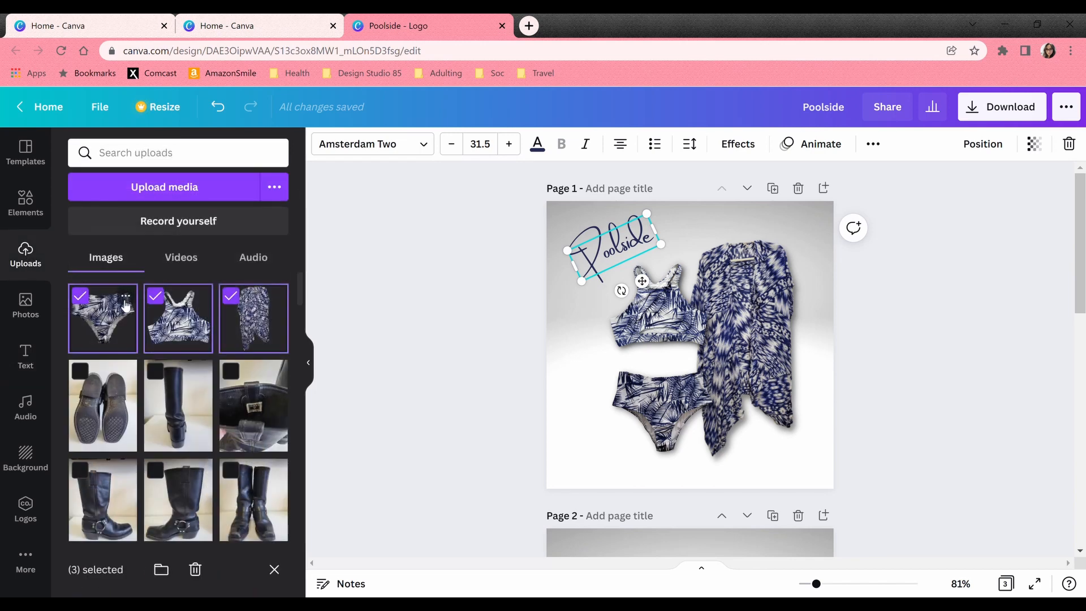
mouse_move(164, 187)
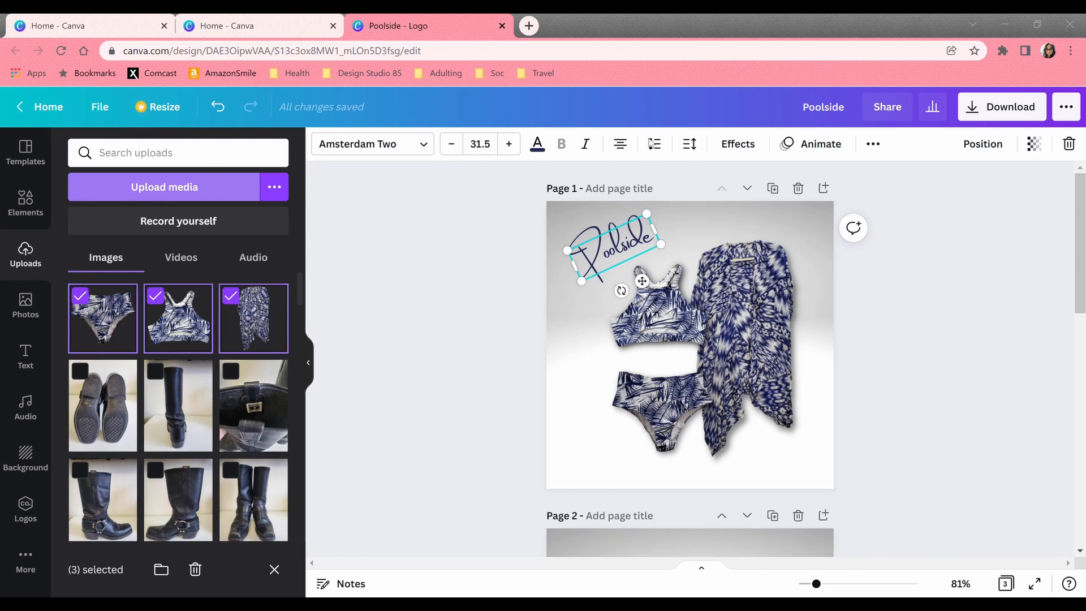
scroll(up, 3)
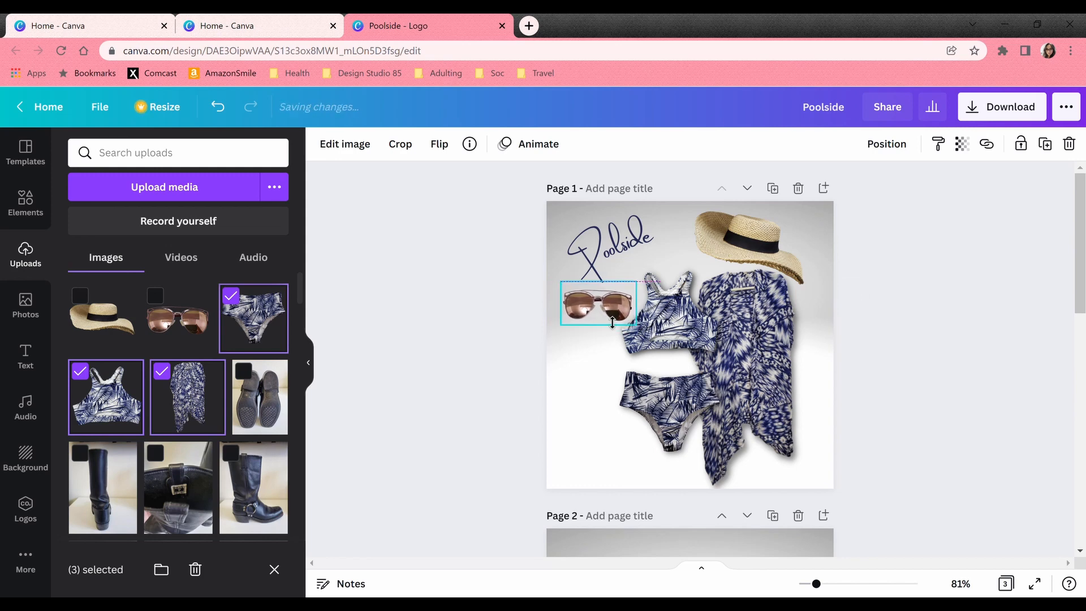
- Search Elements for 'Sparkle', try an animated sparkle on the board, then remove it
click(519, 380)
text(sp)
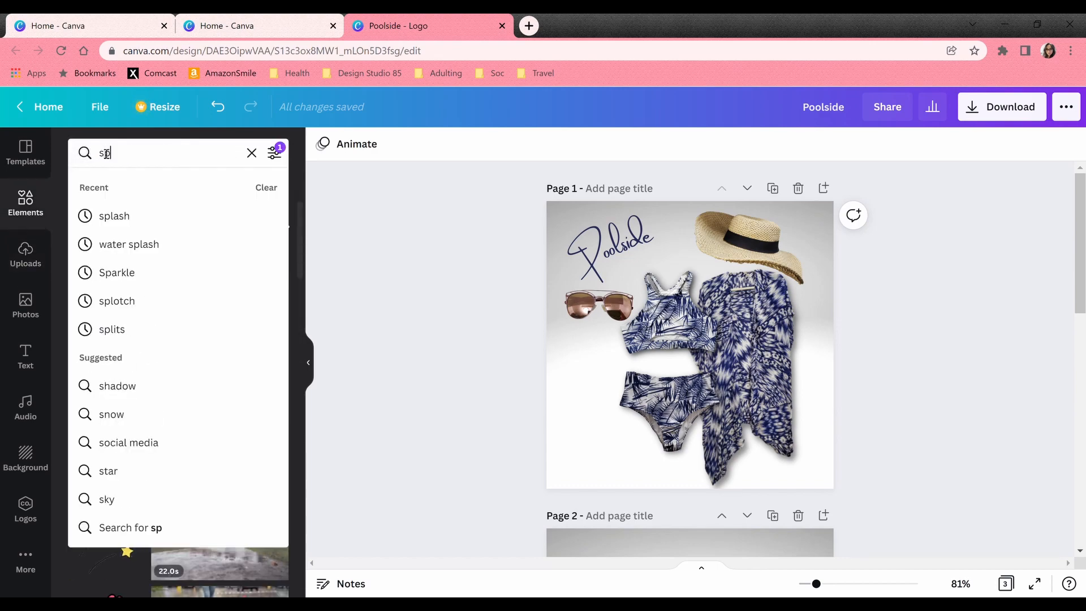
click(117, 272)
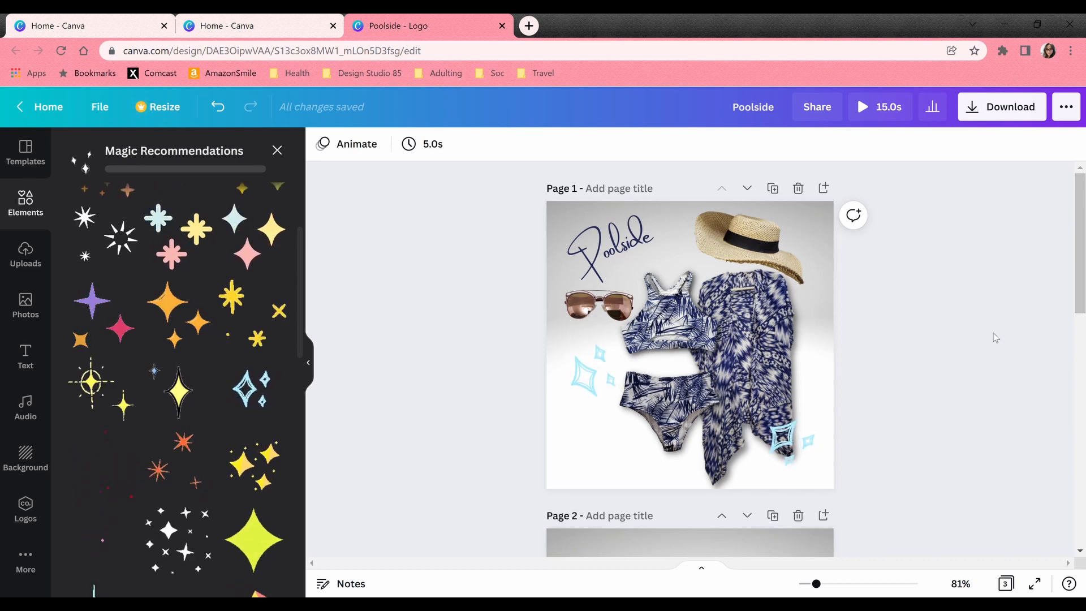
click(591, 371)
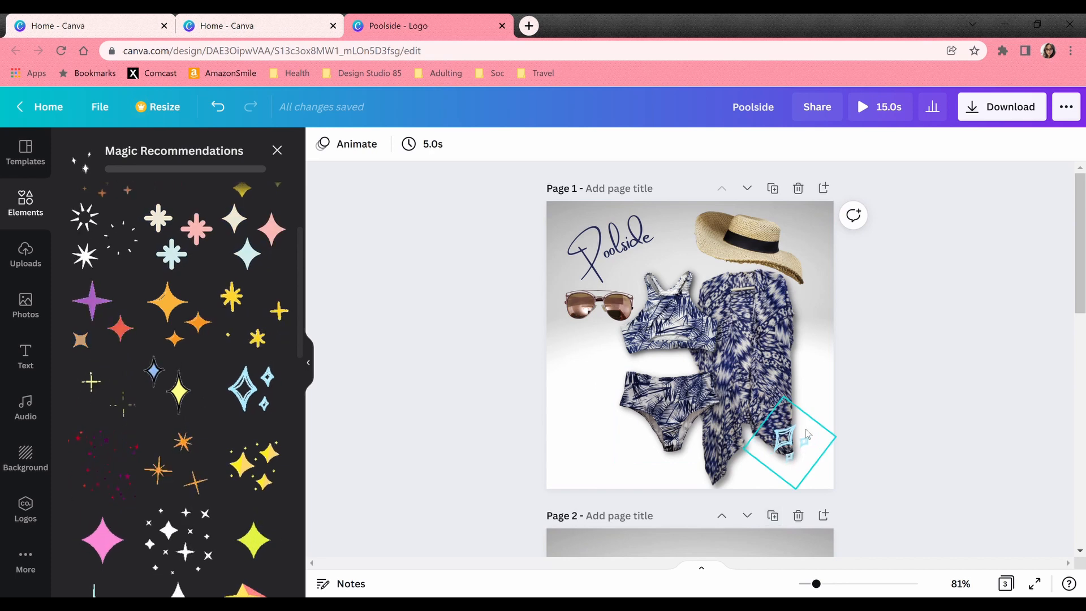
click(939, 405)
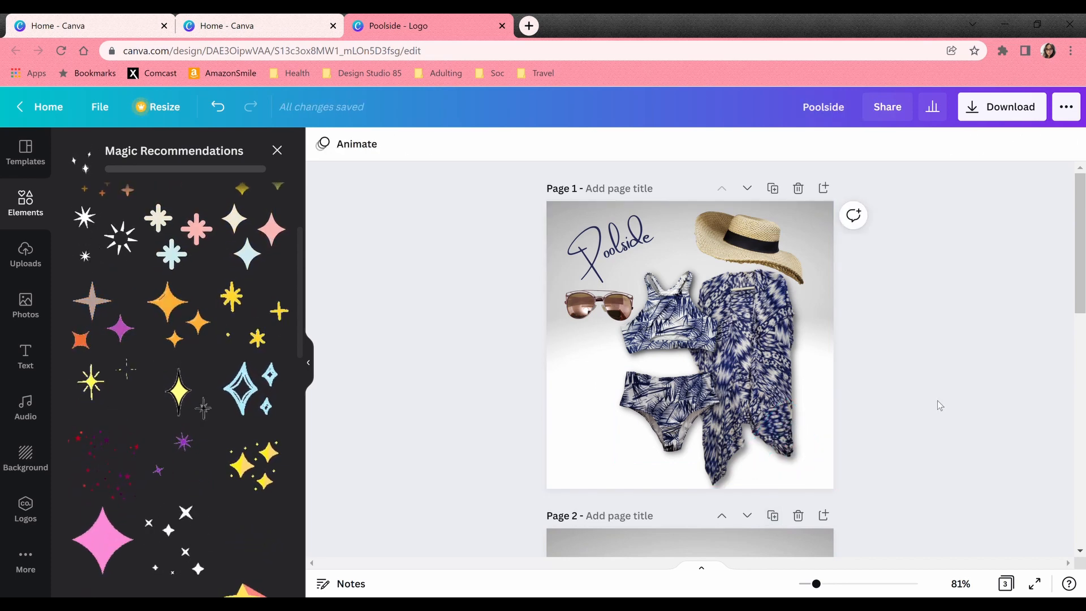
scroll(down, 3)
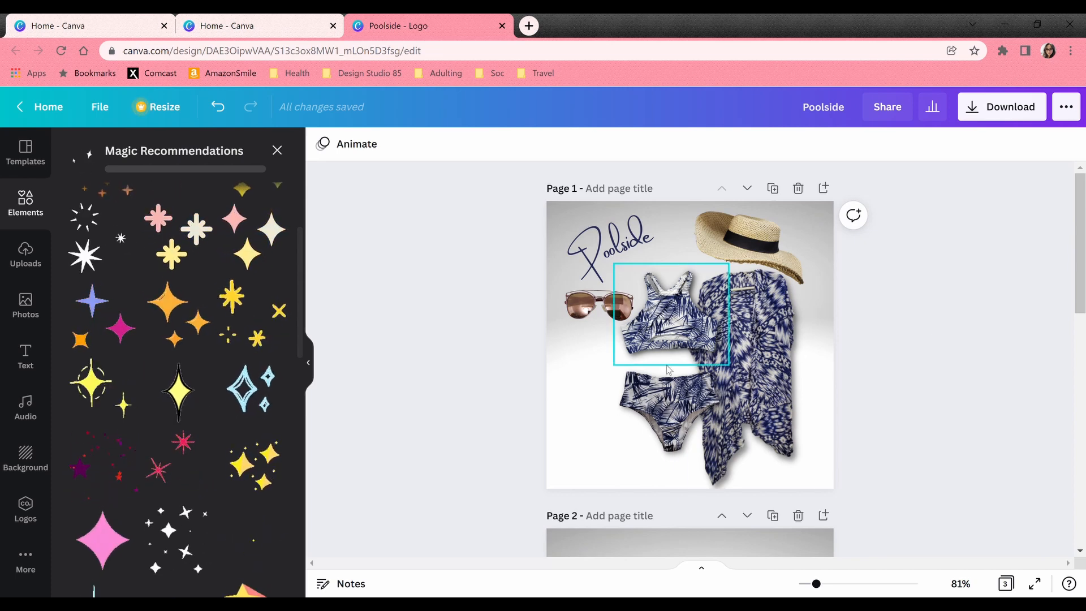
scroll(down, 3)
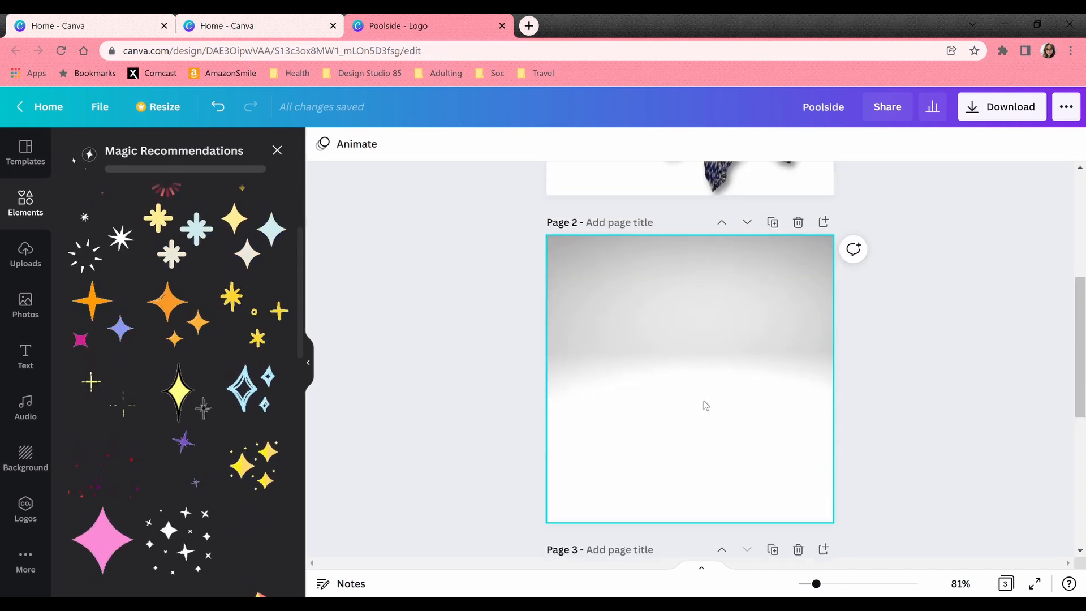
scroll(up, 3)
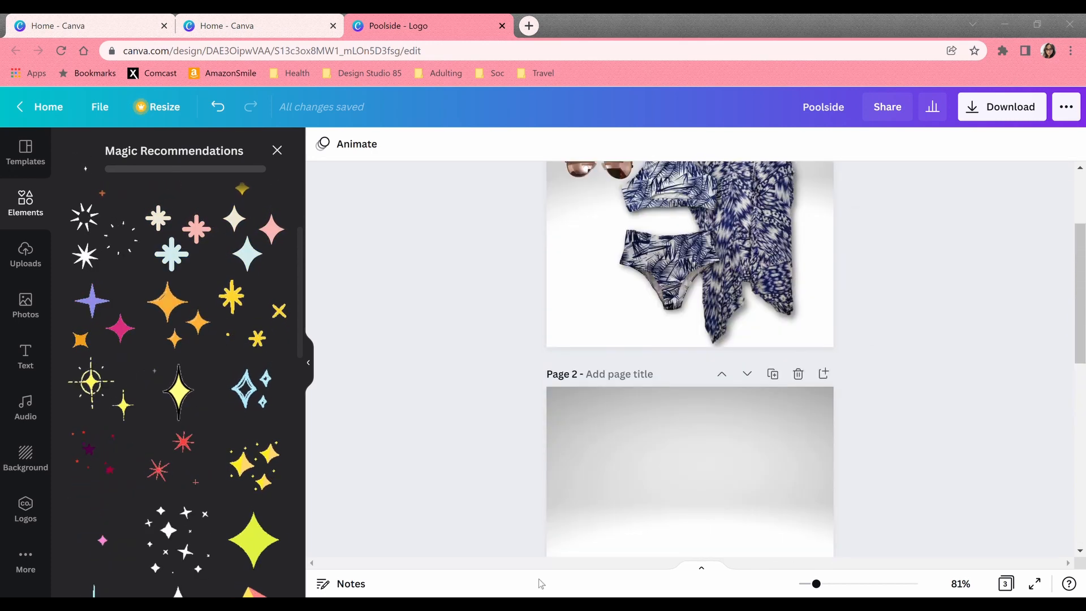
mouse_move(710, 440)
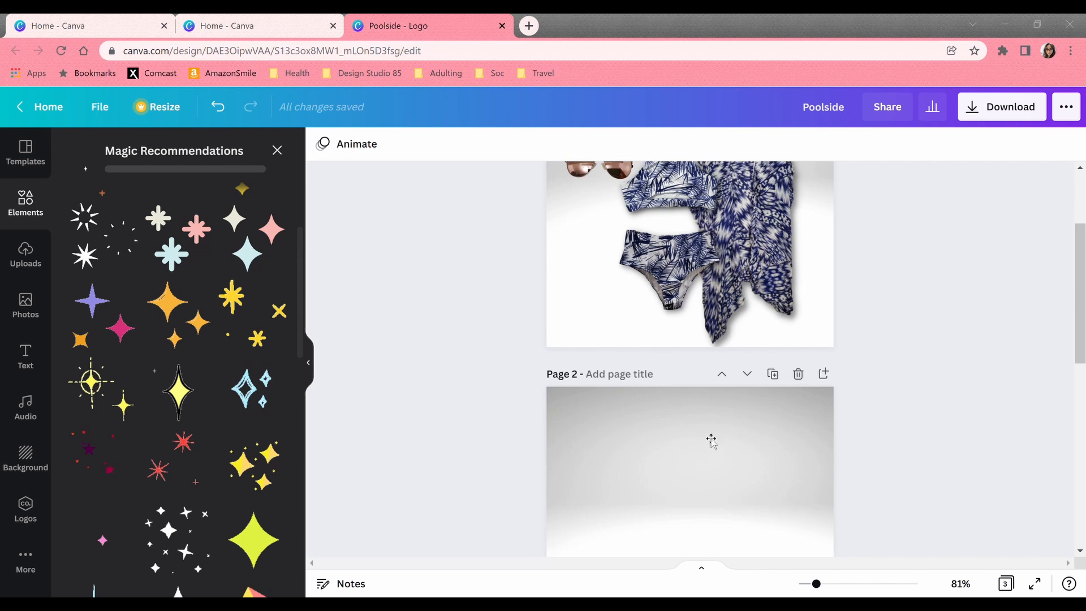
mouse_move(569, 464)
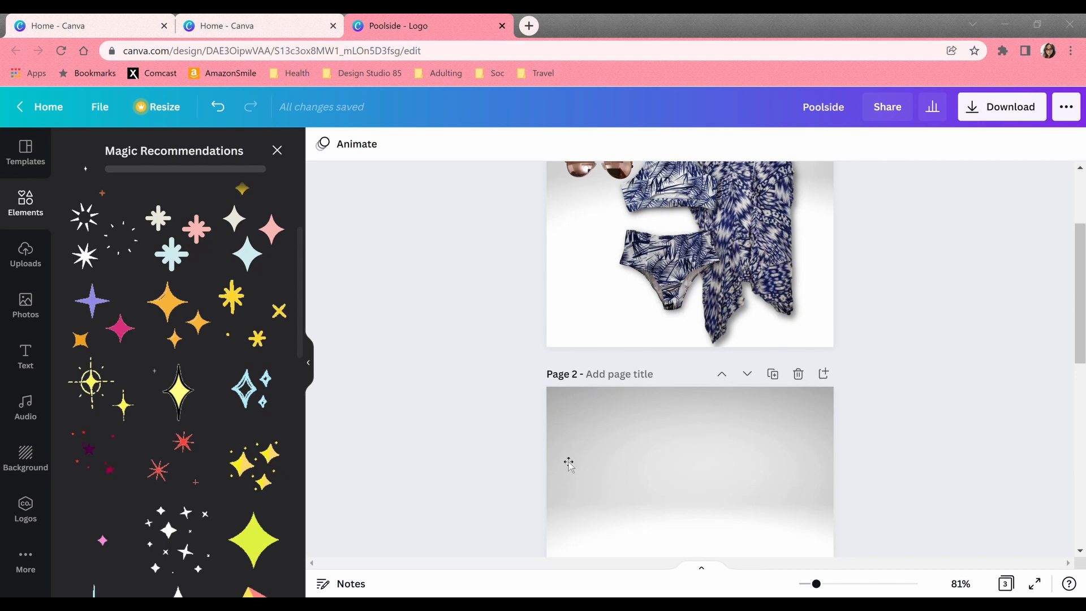
mouse_move(612, 452)
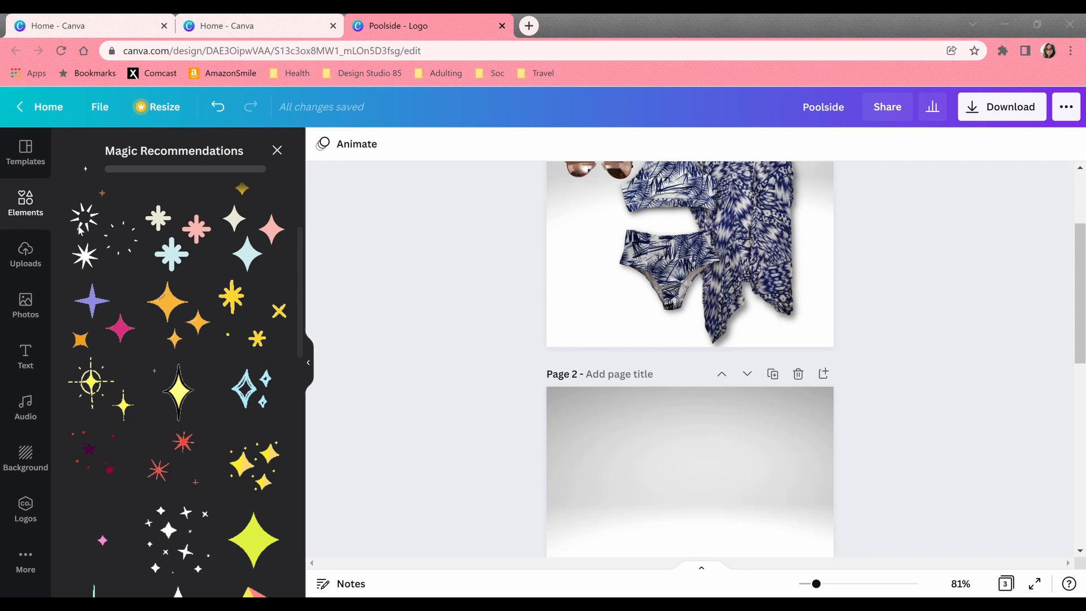
mouse_move(782, 365)
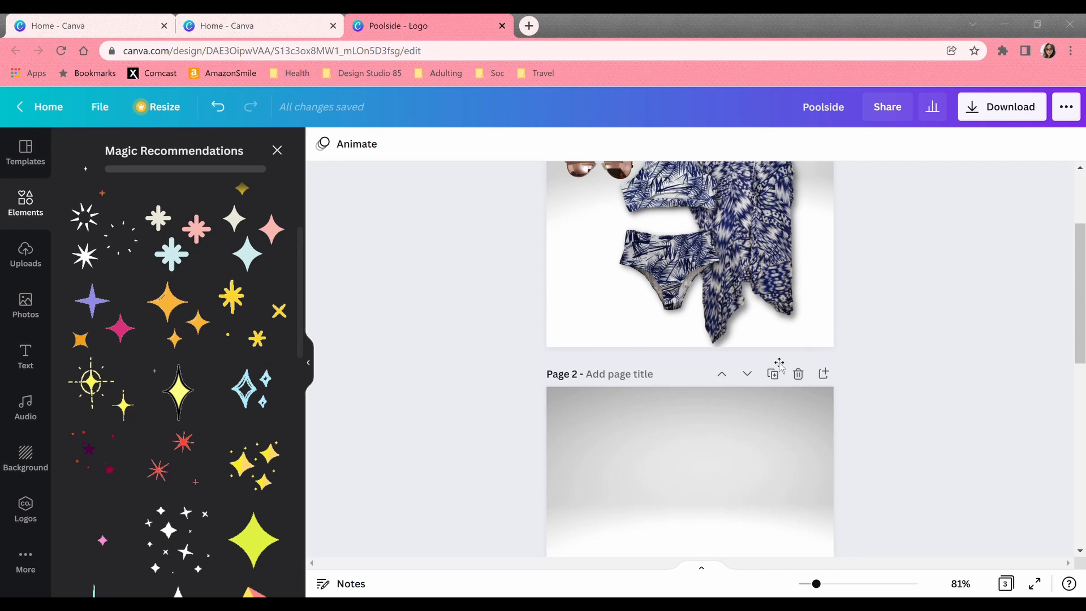
mouse_move(637, 326)
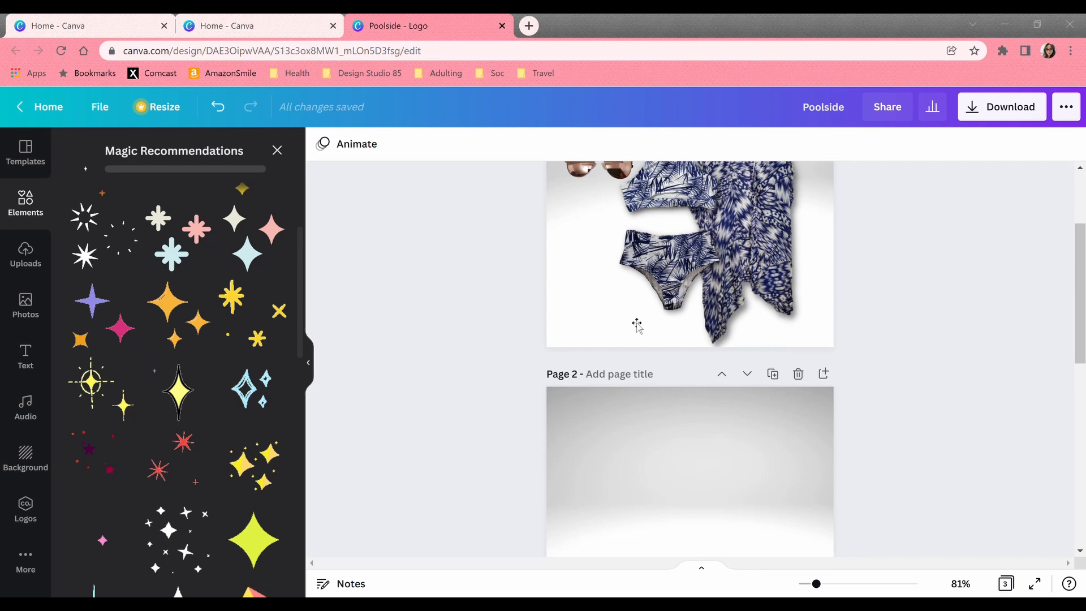
mouse_move(483, 249)
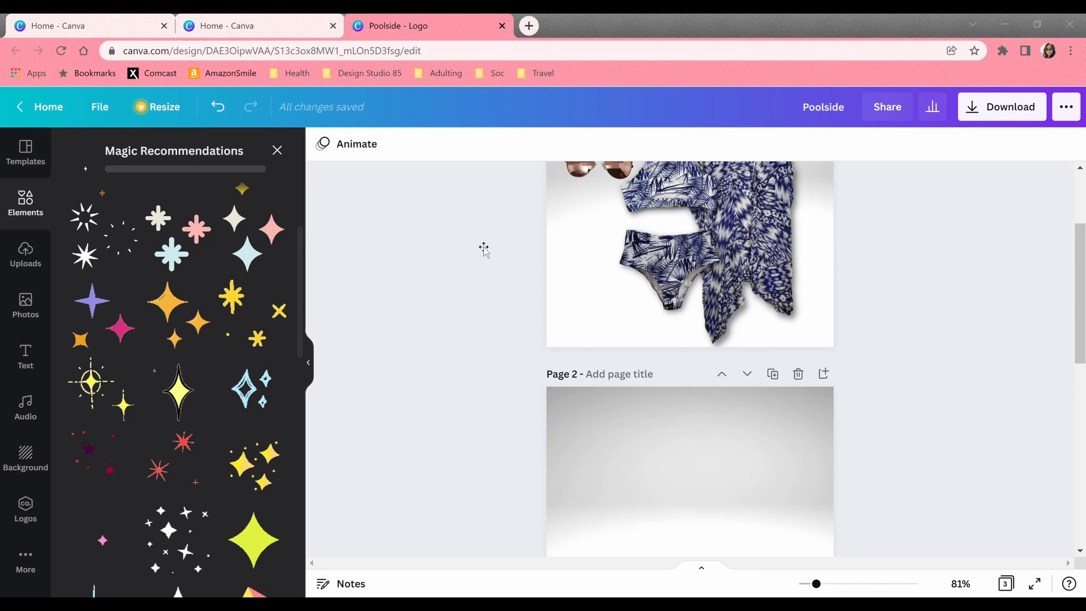
mouse_move(416, 389)
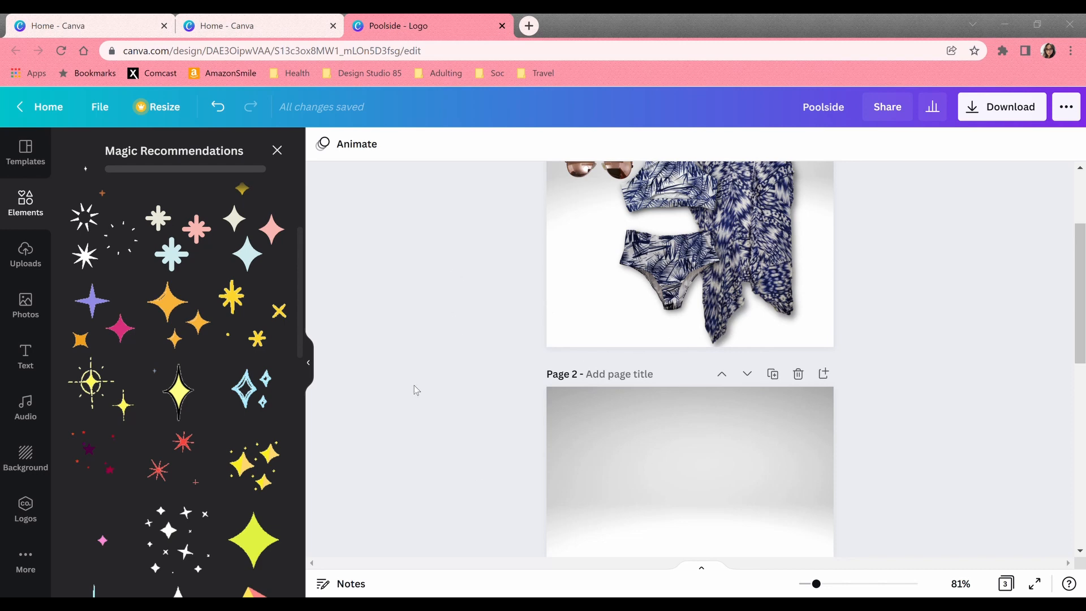
mouse_move(583, 333)
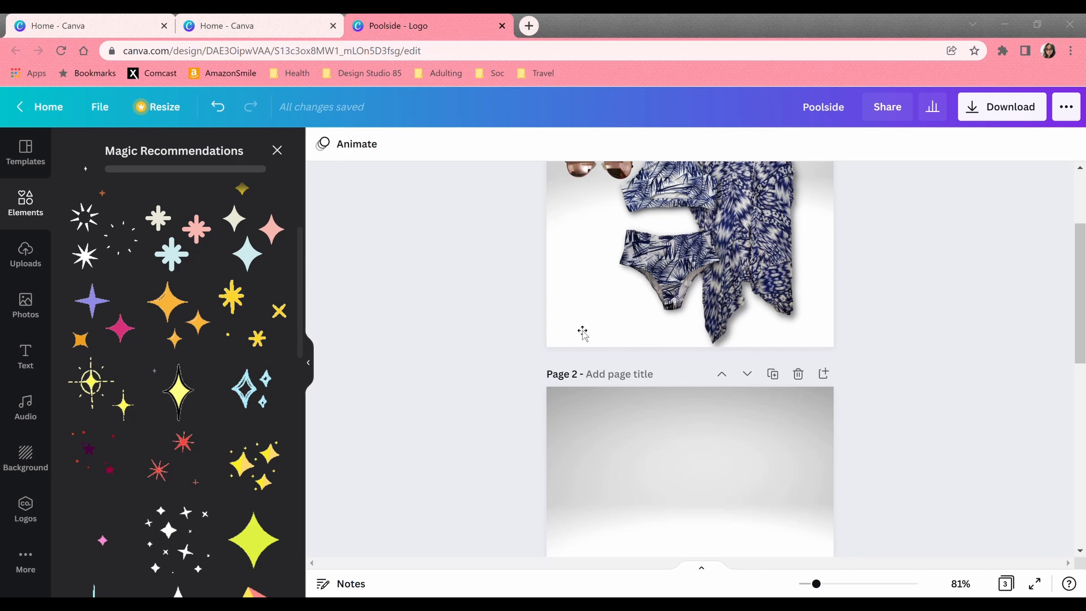
mouse_move(587, 299)
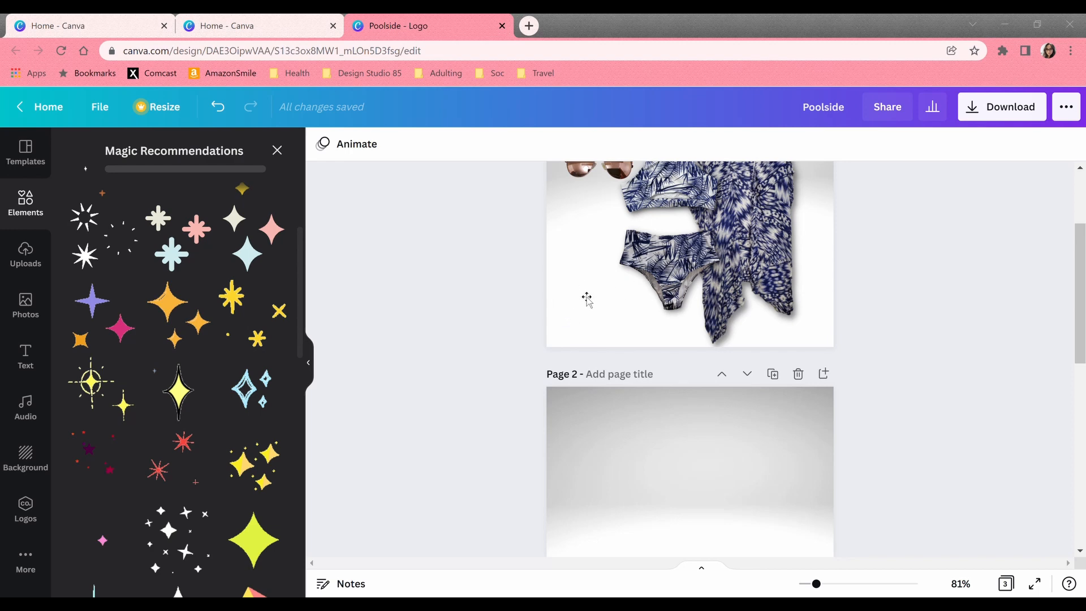
mouse_move(613, 304)
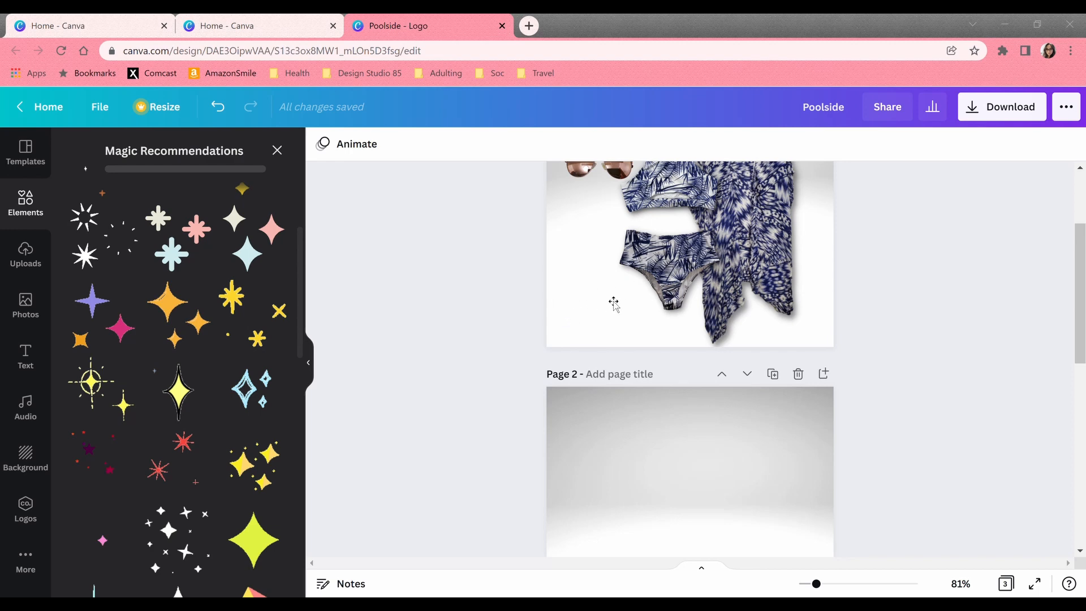
mouse_move(616, 407)
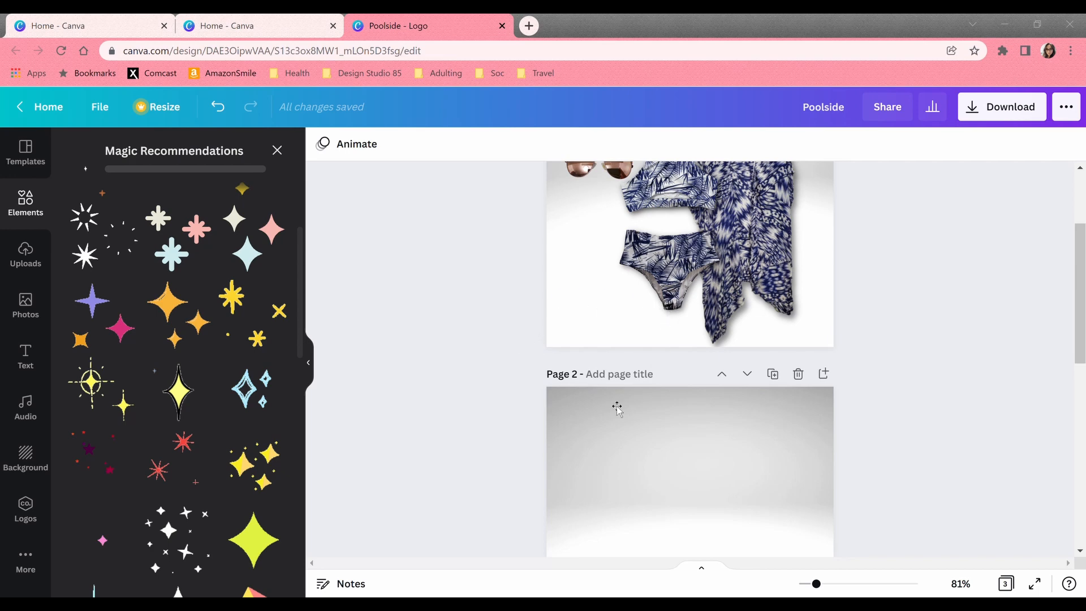
mouse_move(738, 351)
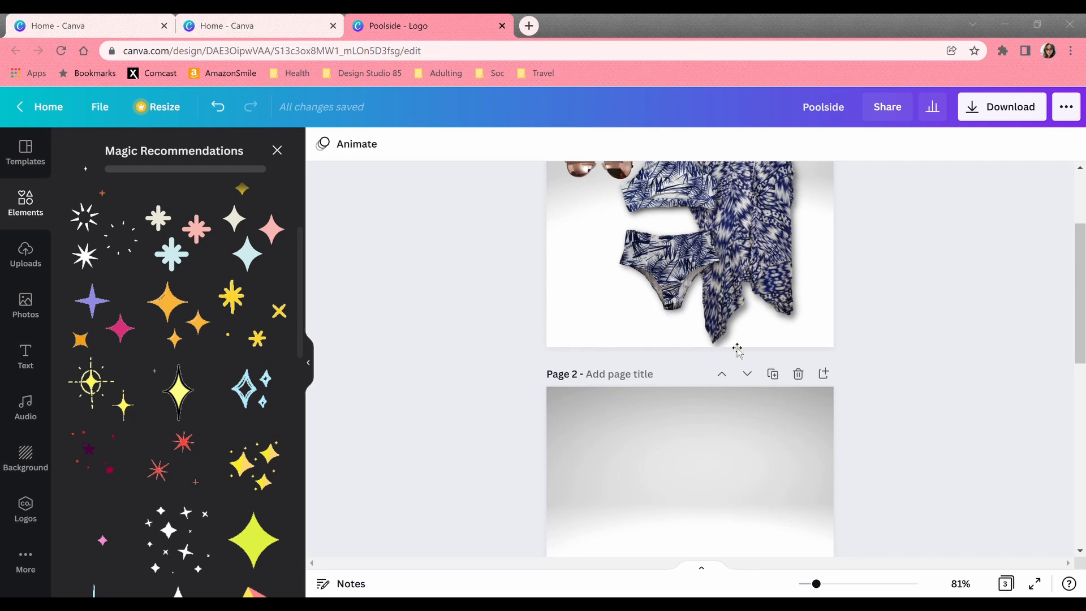
mouse_move(843, 339)
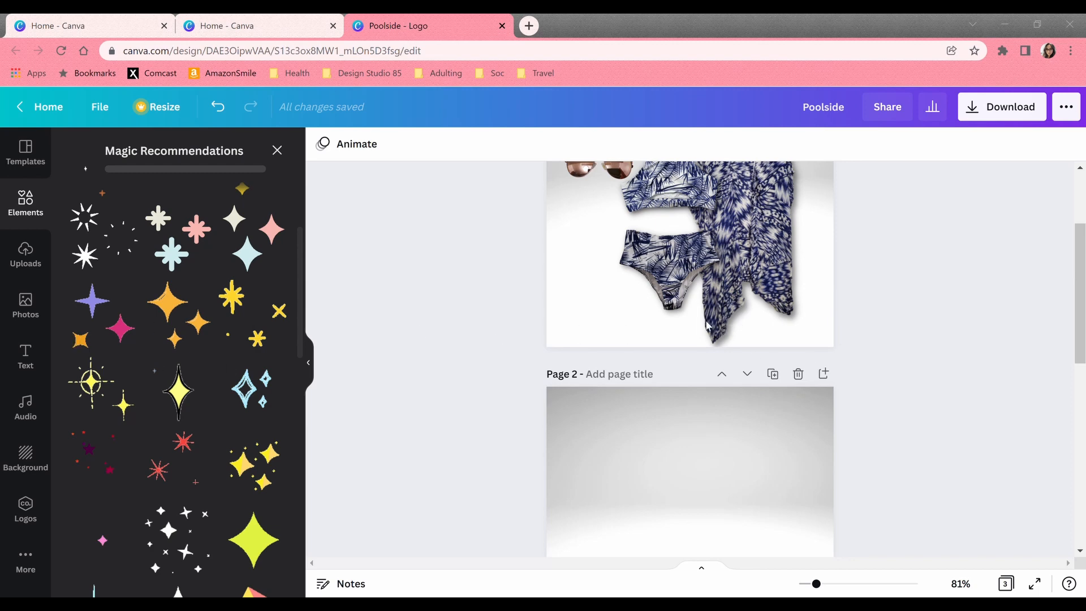
mouse_move(601, 368)
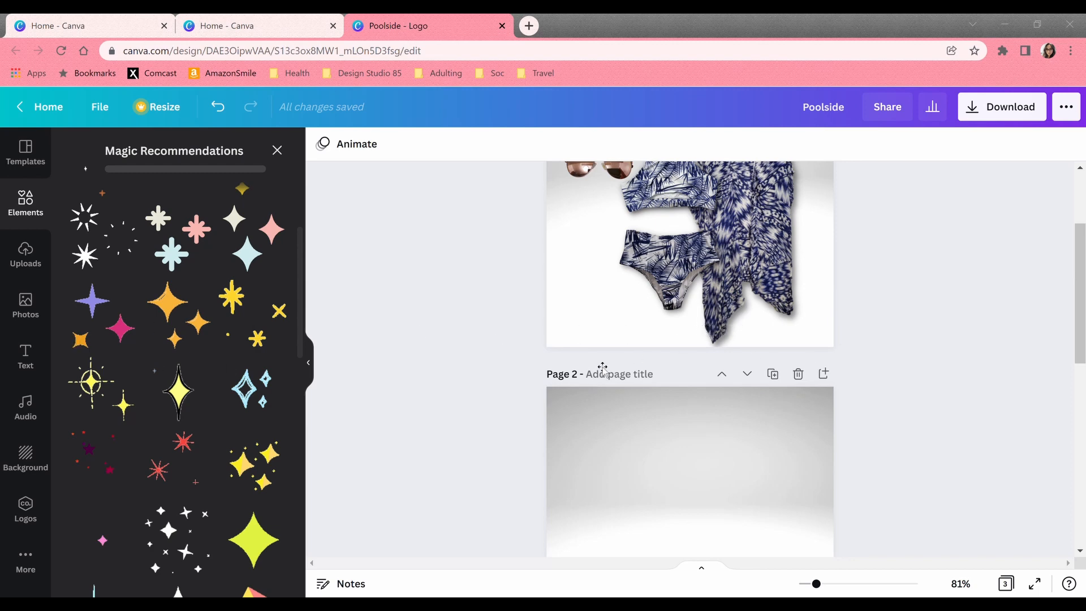
mouse_move(653, 239)
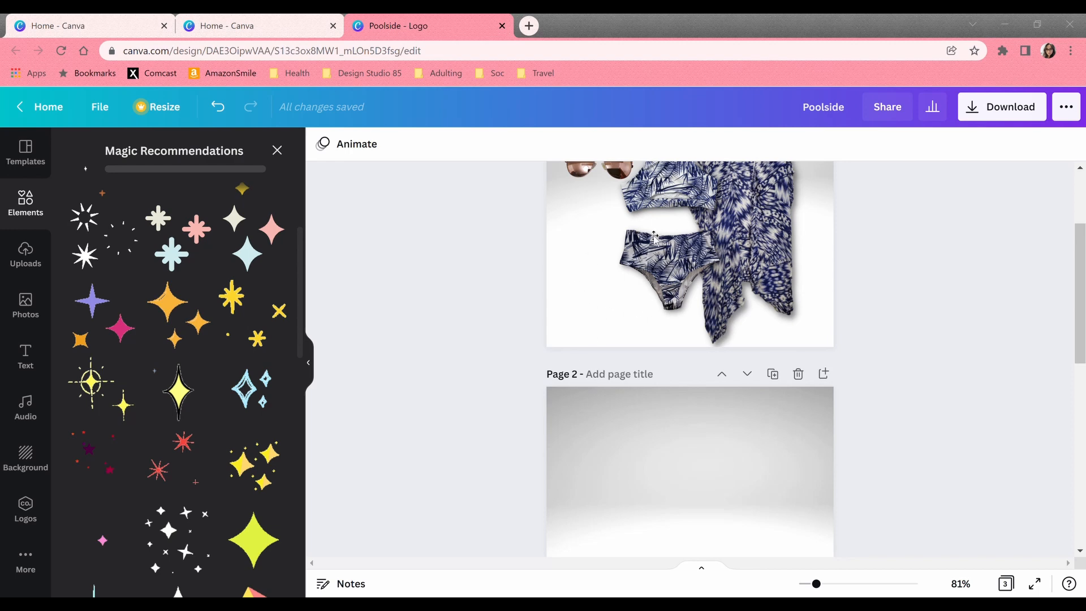
mouse_move(513, 239)
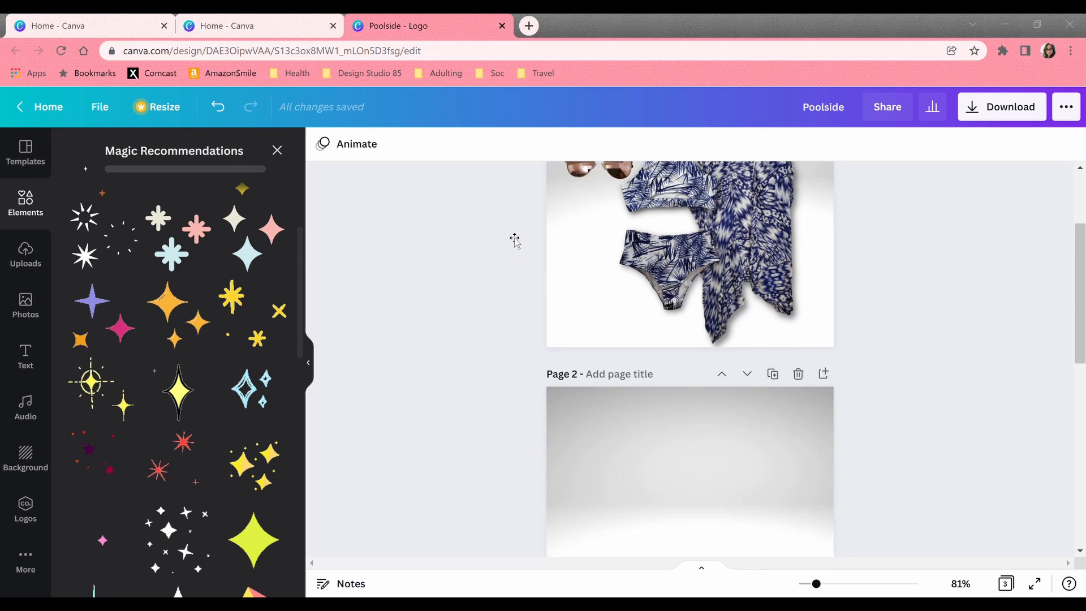
mouse_move(709, 393)
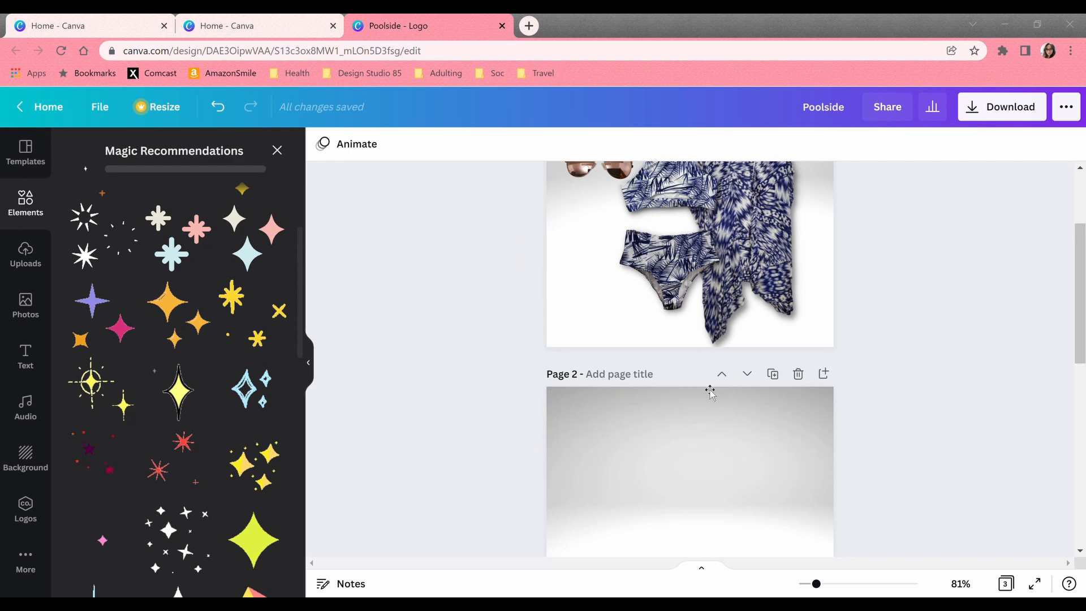
mouse_move(57, 239)
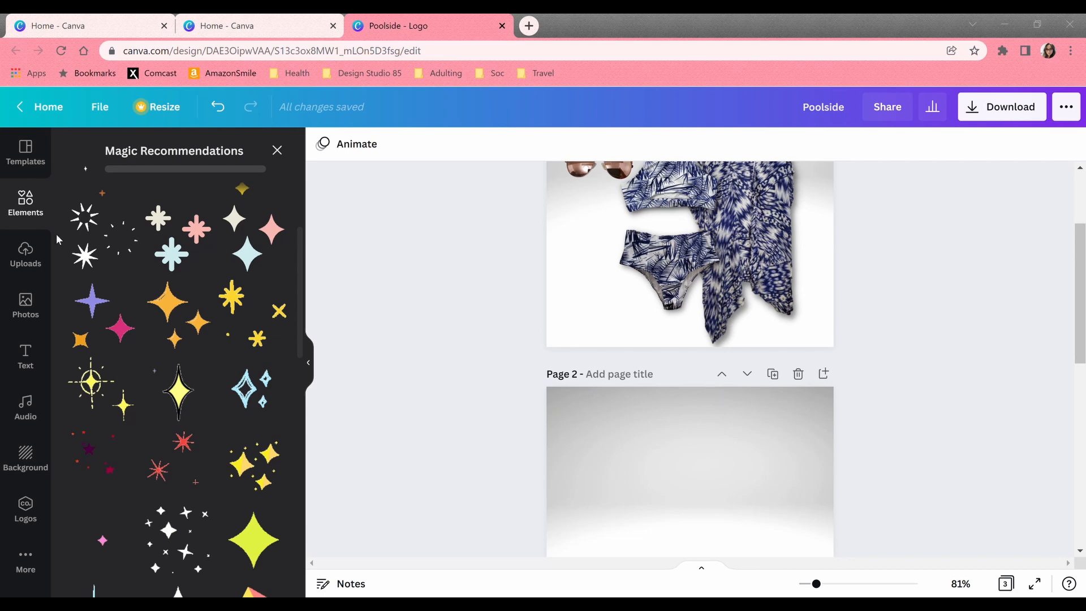
mouse_move(601, 269)
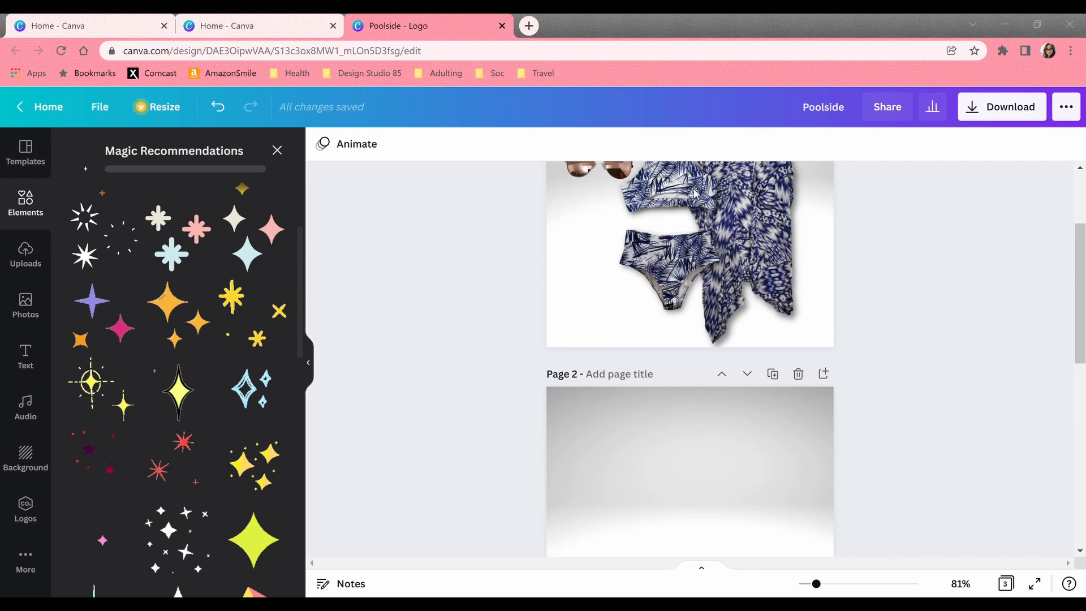
mouse_move(476, 338)
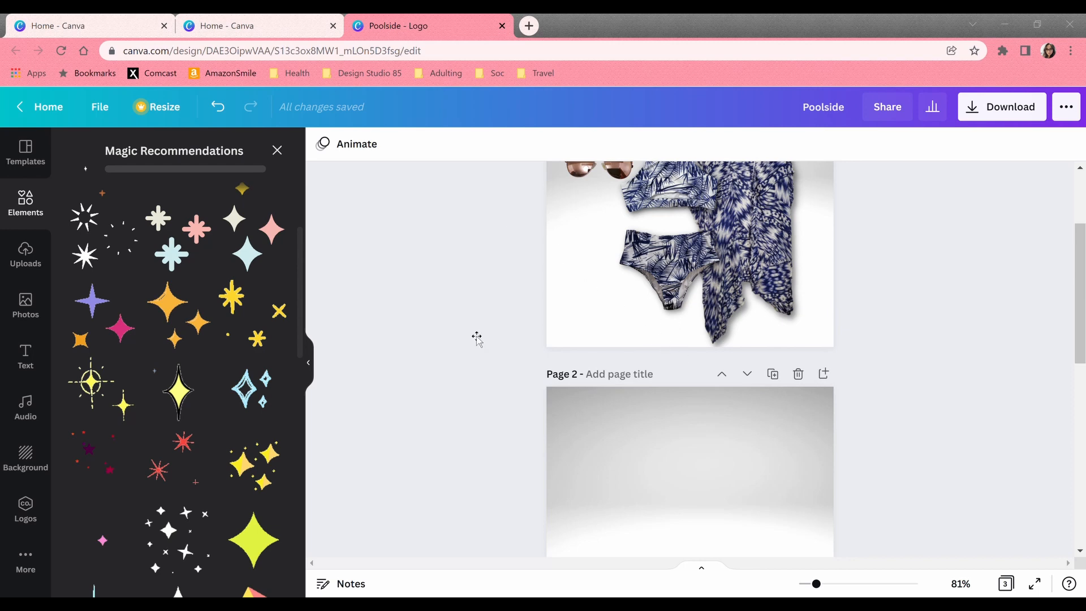
mouse_move(553, 371)
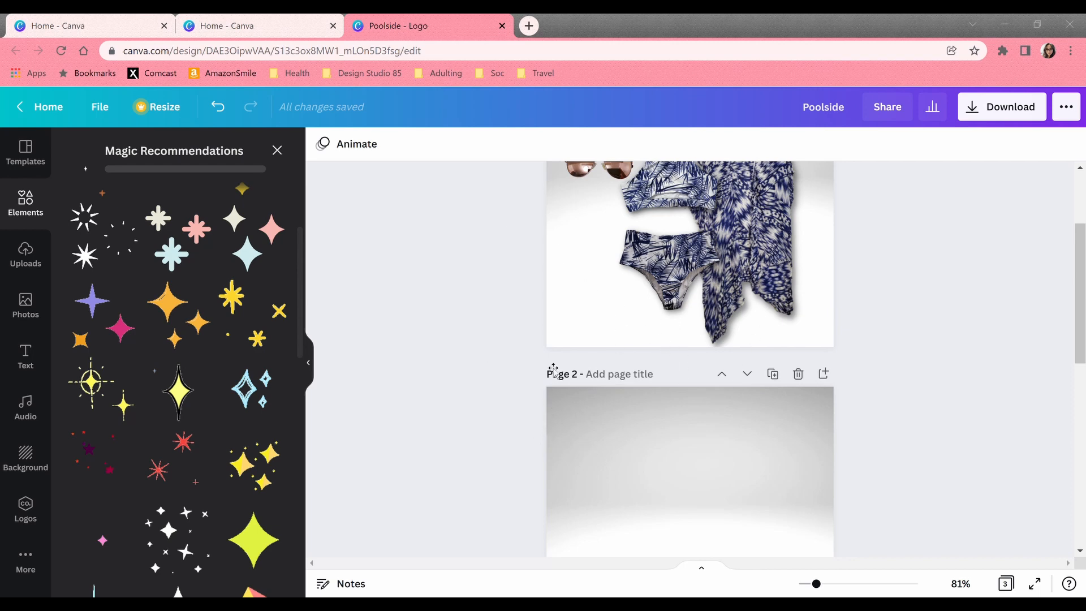
mouse_move(890, 343)
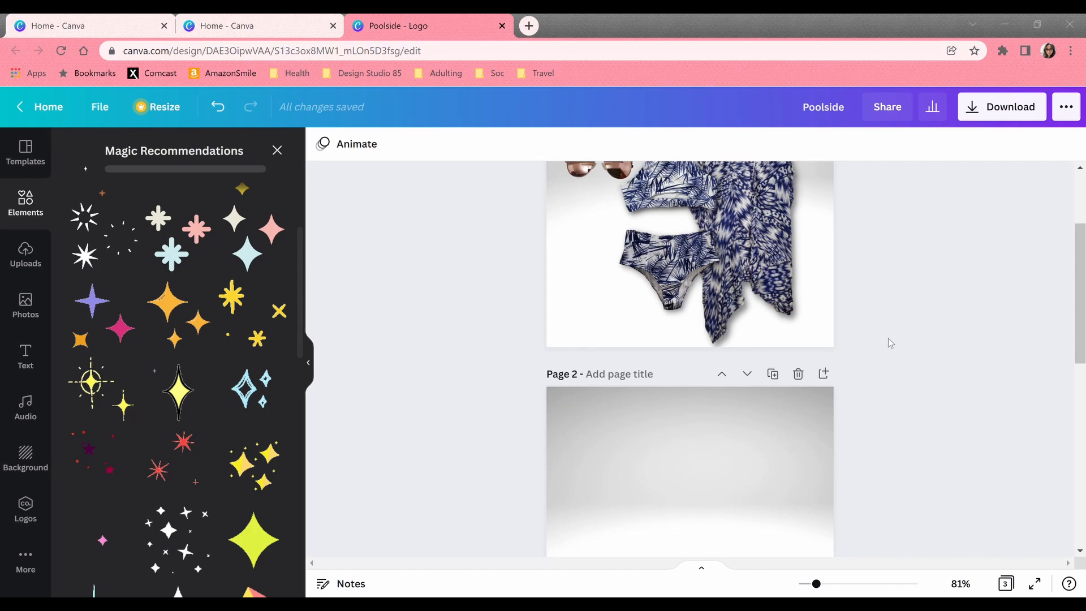